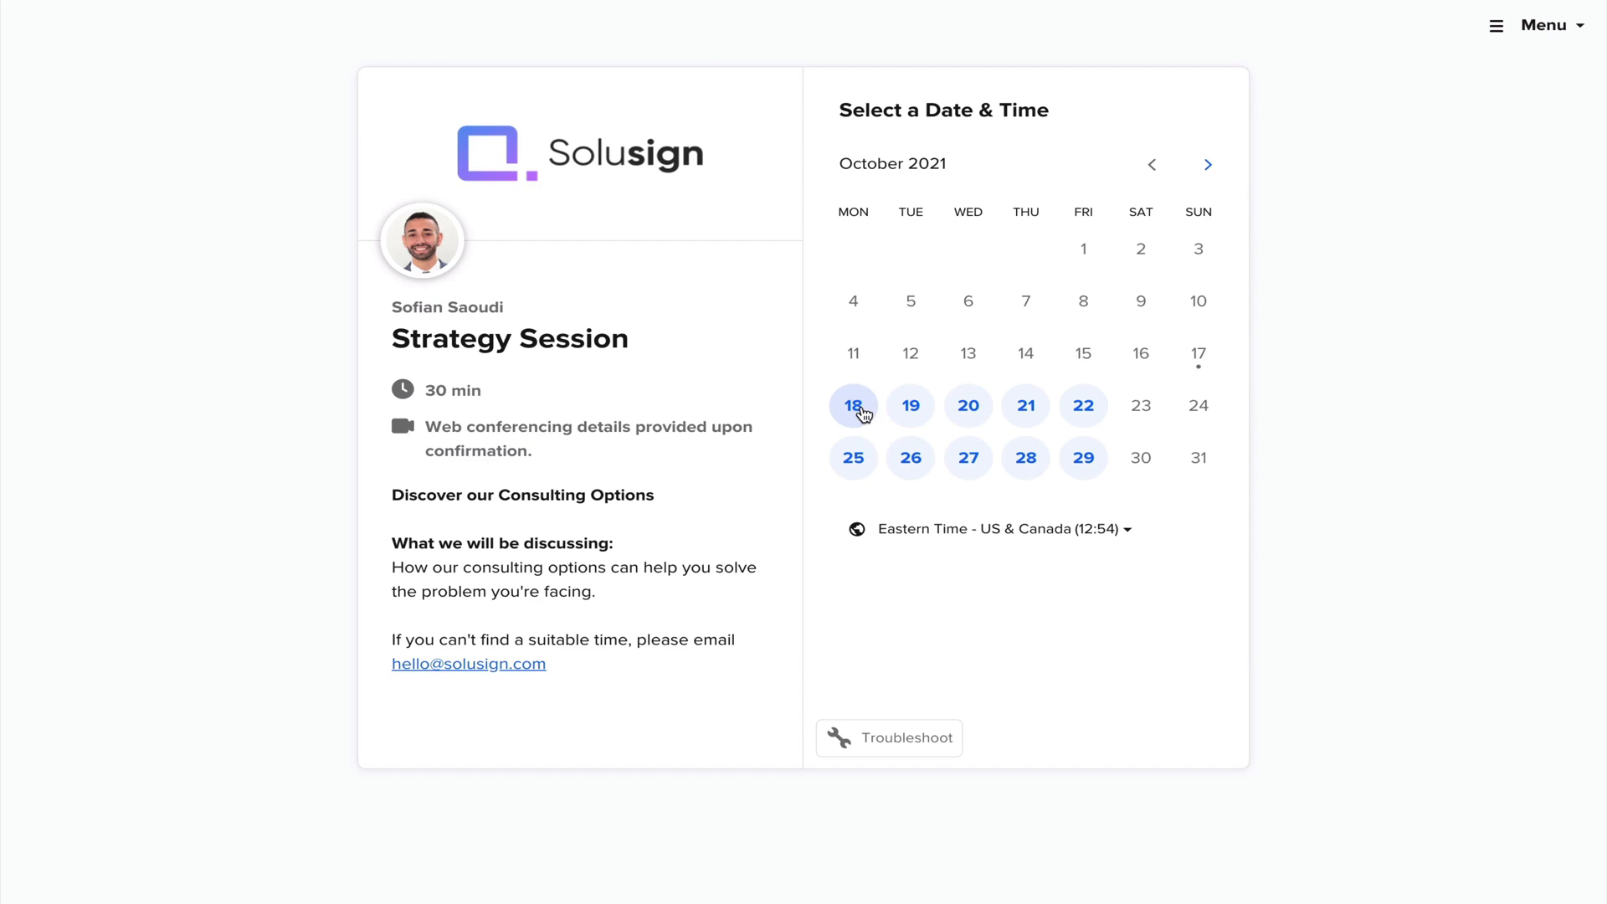
# - Select the {{todayDate}} token in the contract header
pyautogui.click(856, 406)
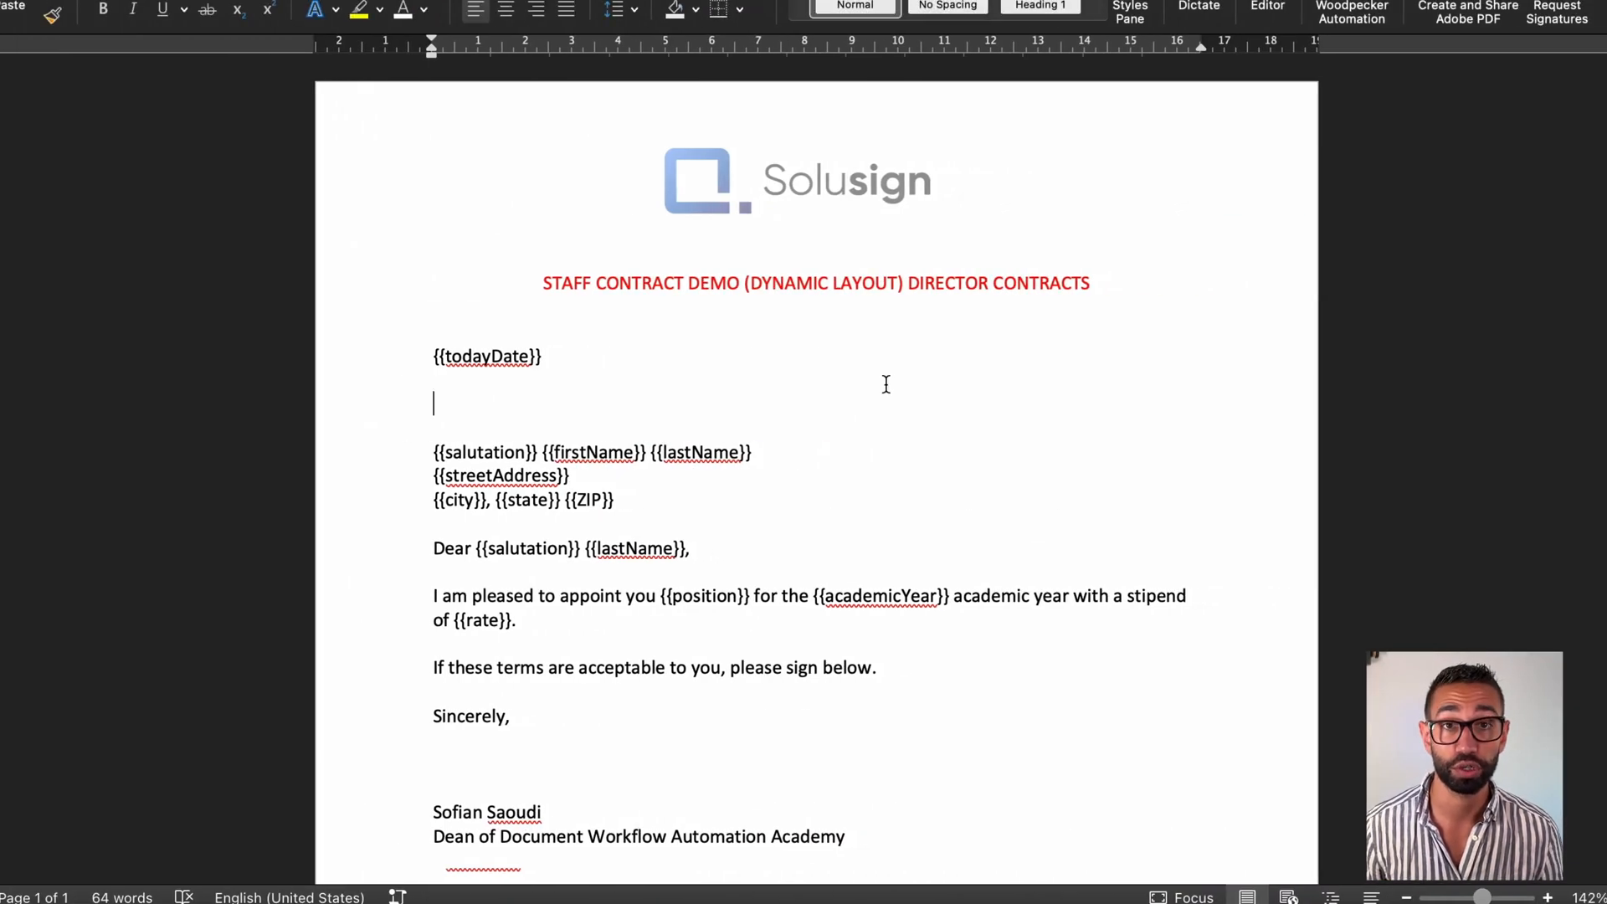
pyautogui.moveTo(987, 417)
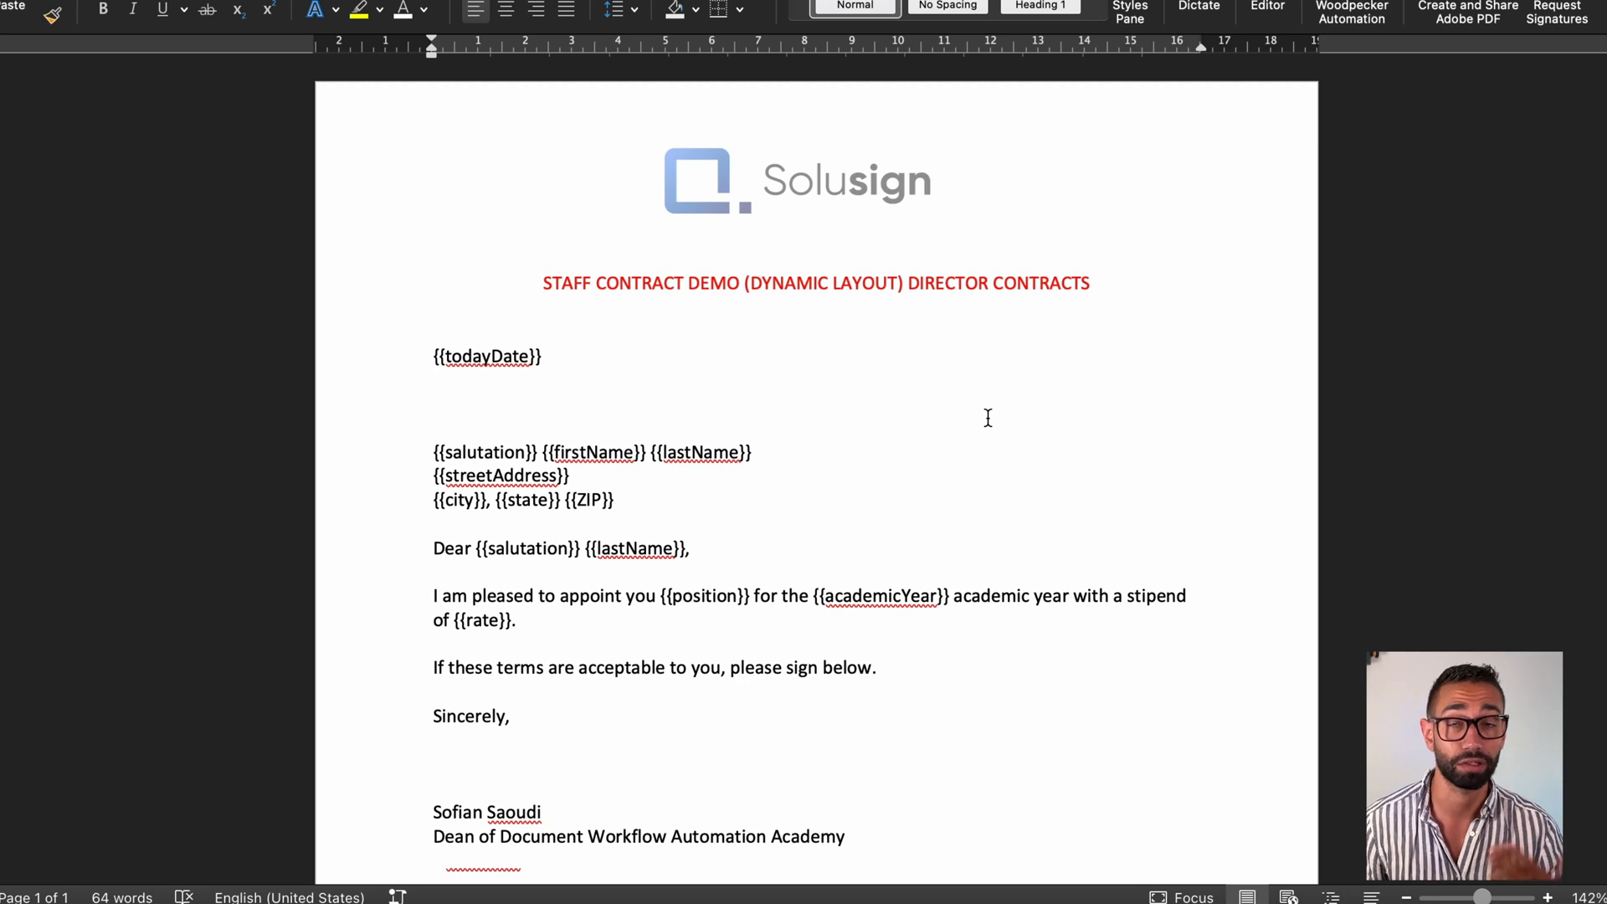
pyautogui.moveTo(791, 403)
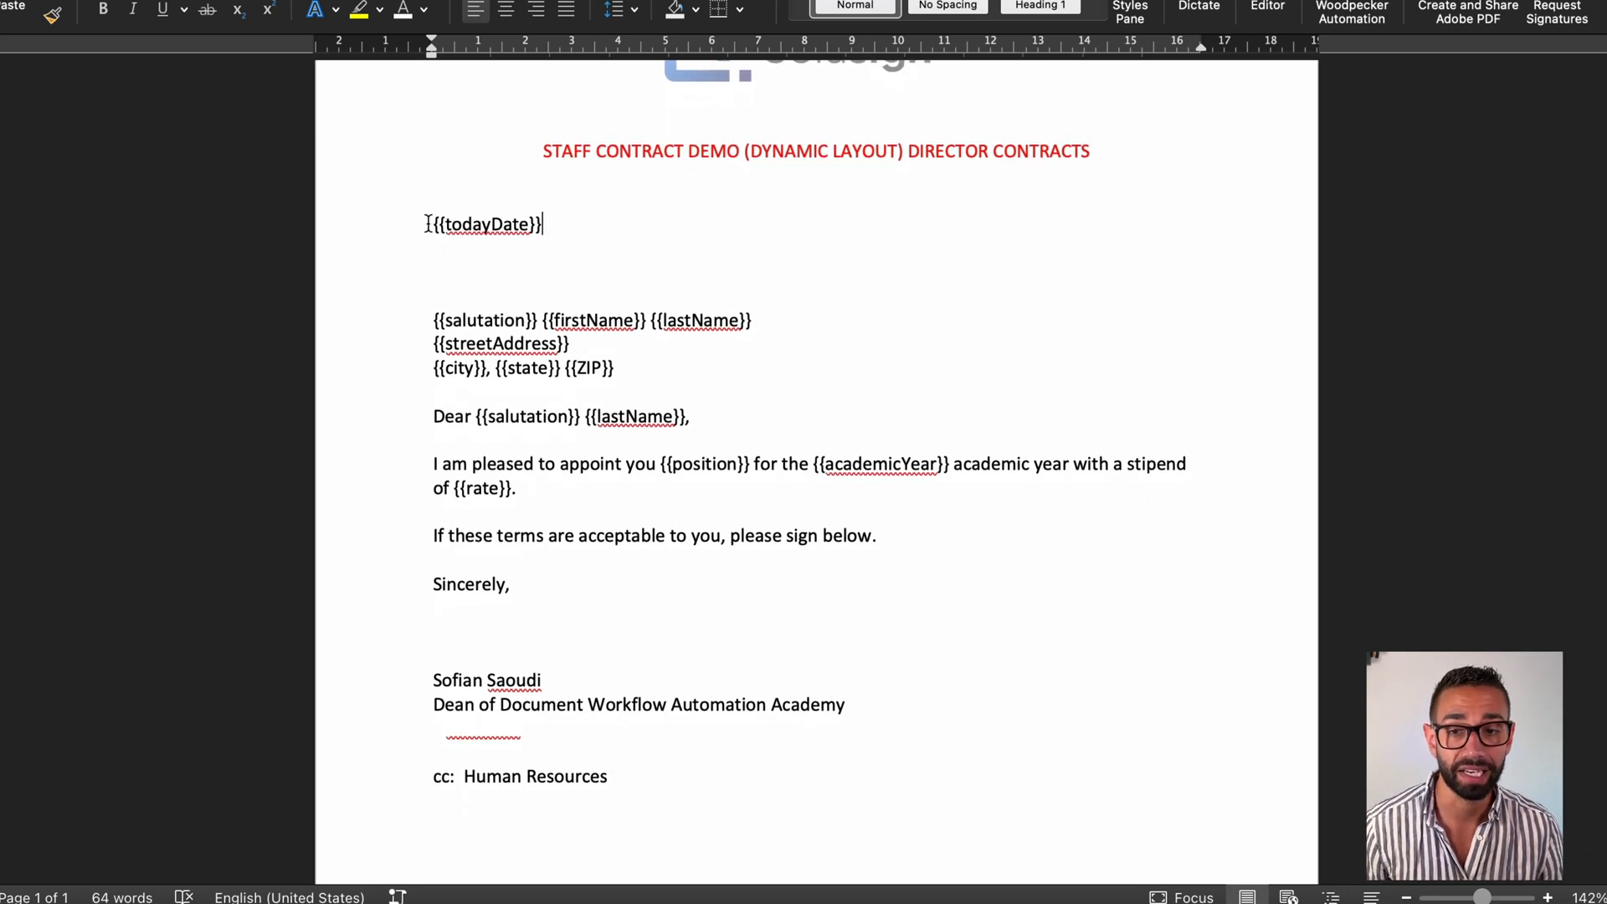
pyautogui.doubleClick(487, 222)
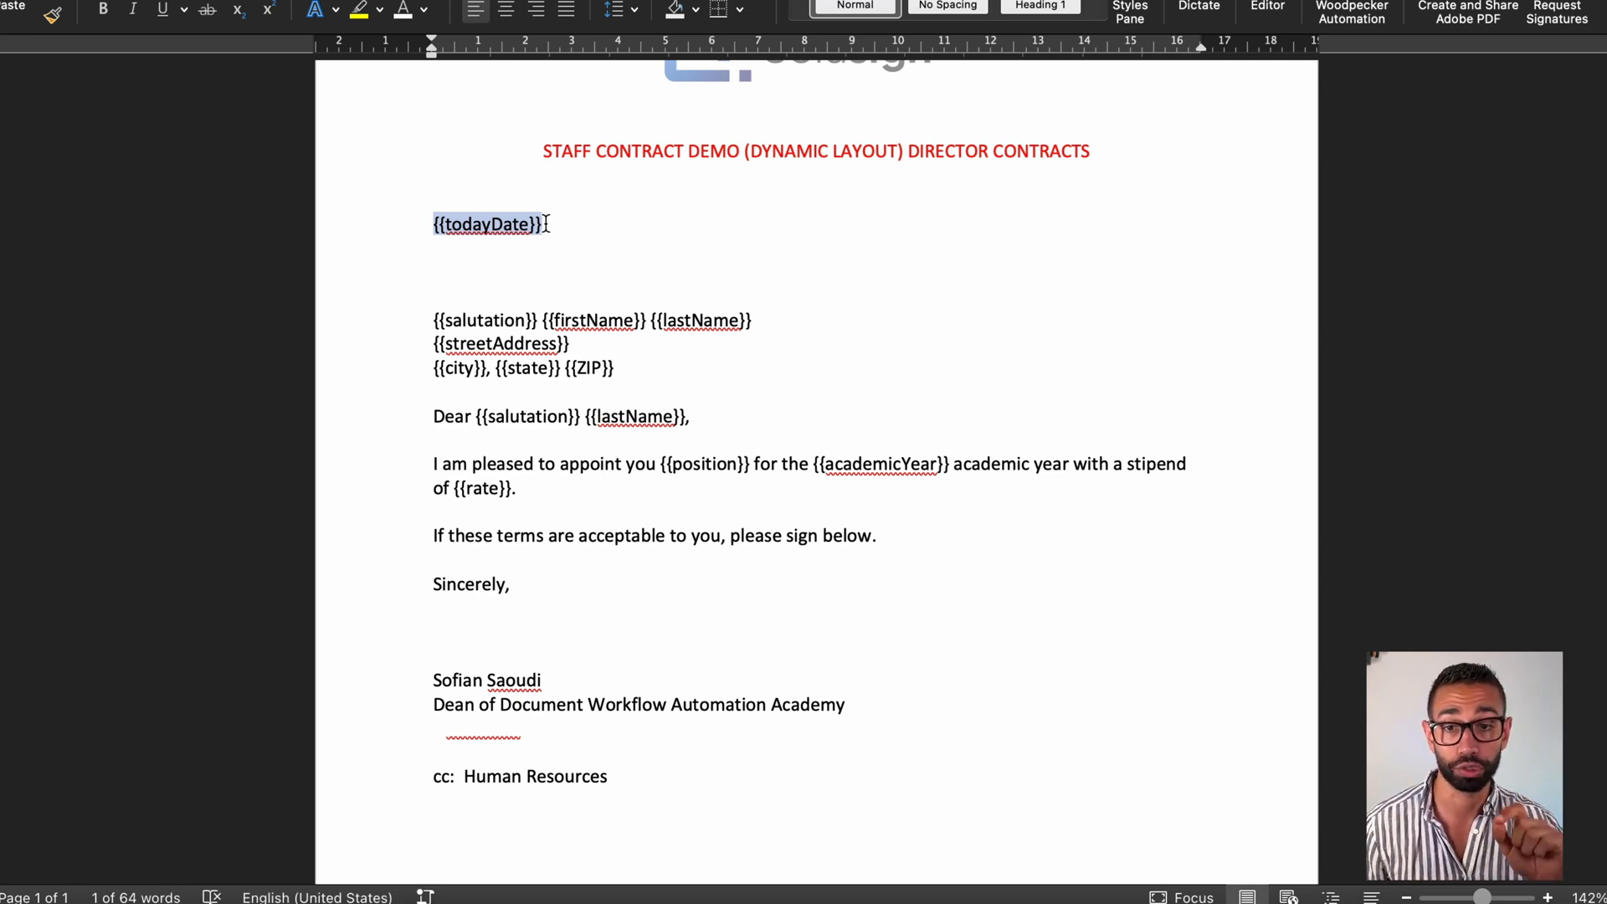
pyautogui.moveTo(432, 222); pyautogui.dragTo(876, 536)
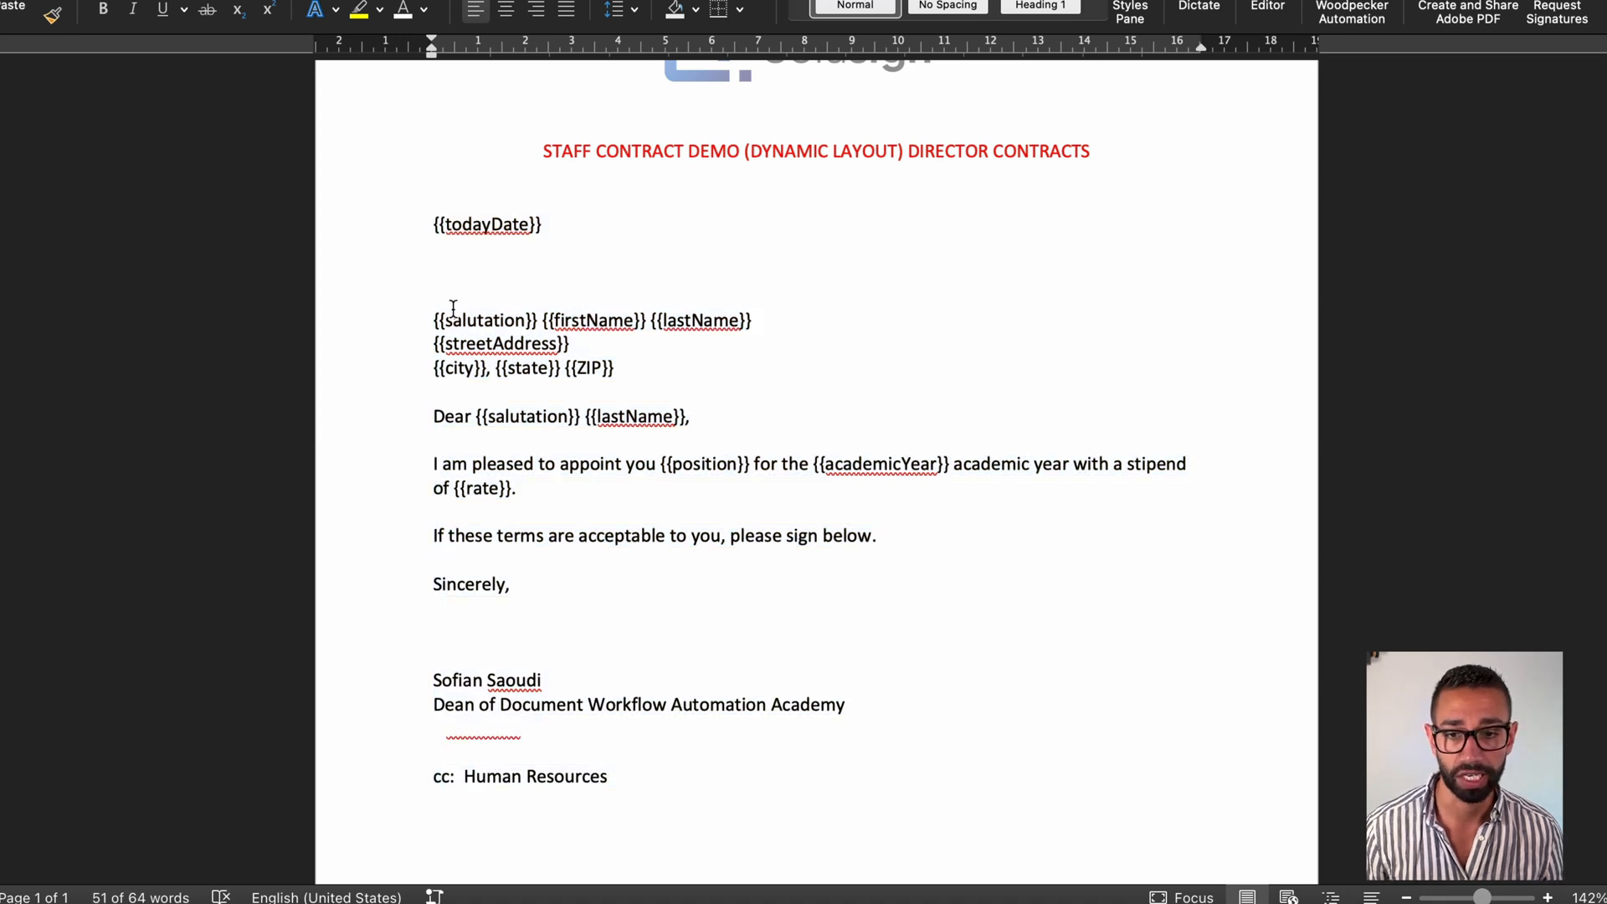
pyautogui.moveTo(648, 376)
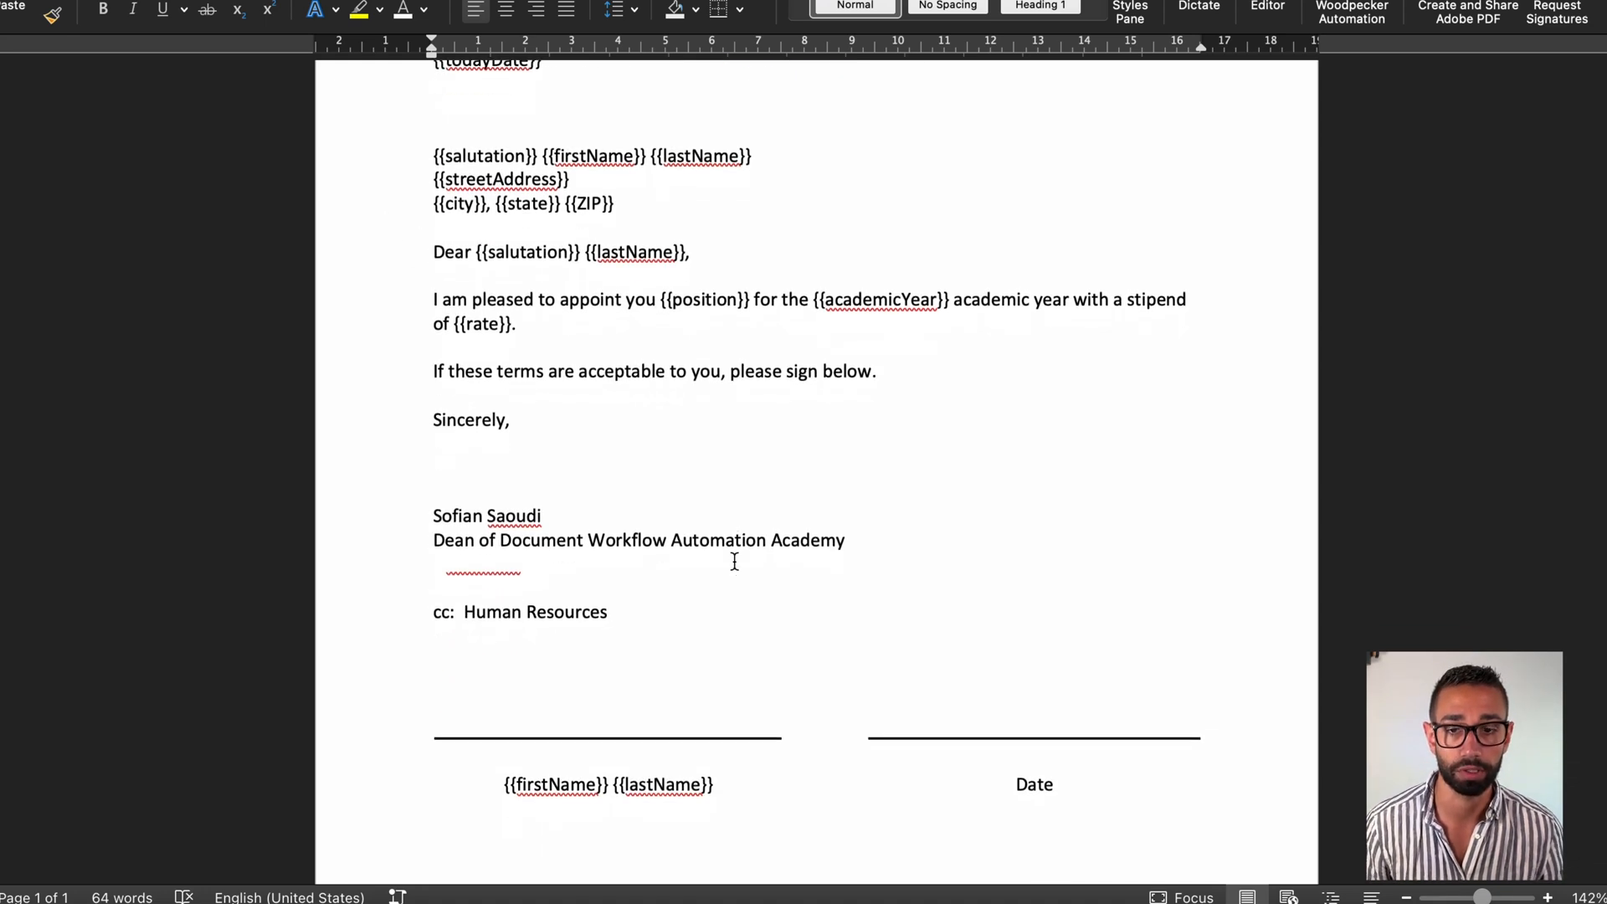
# - Reveal the hidden \s1\ and \d1\ anchor tags in the signature table and add the {{email}} field
pyautogui.scroll(-3)
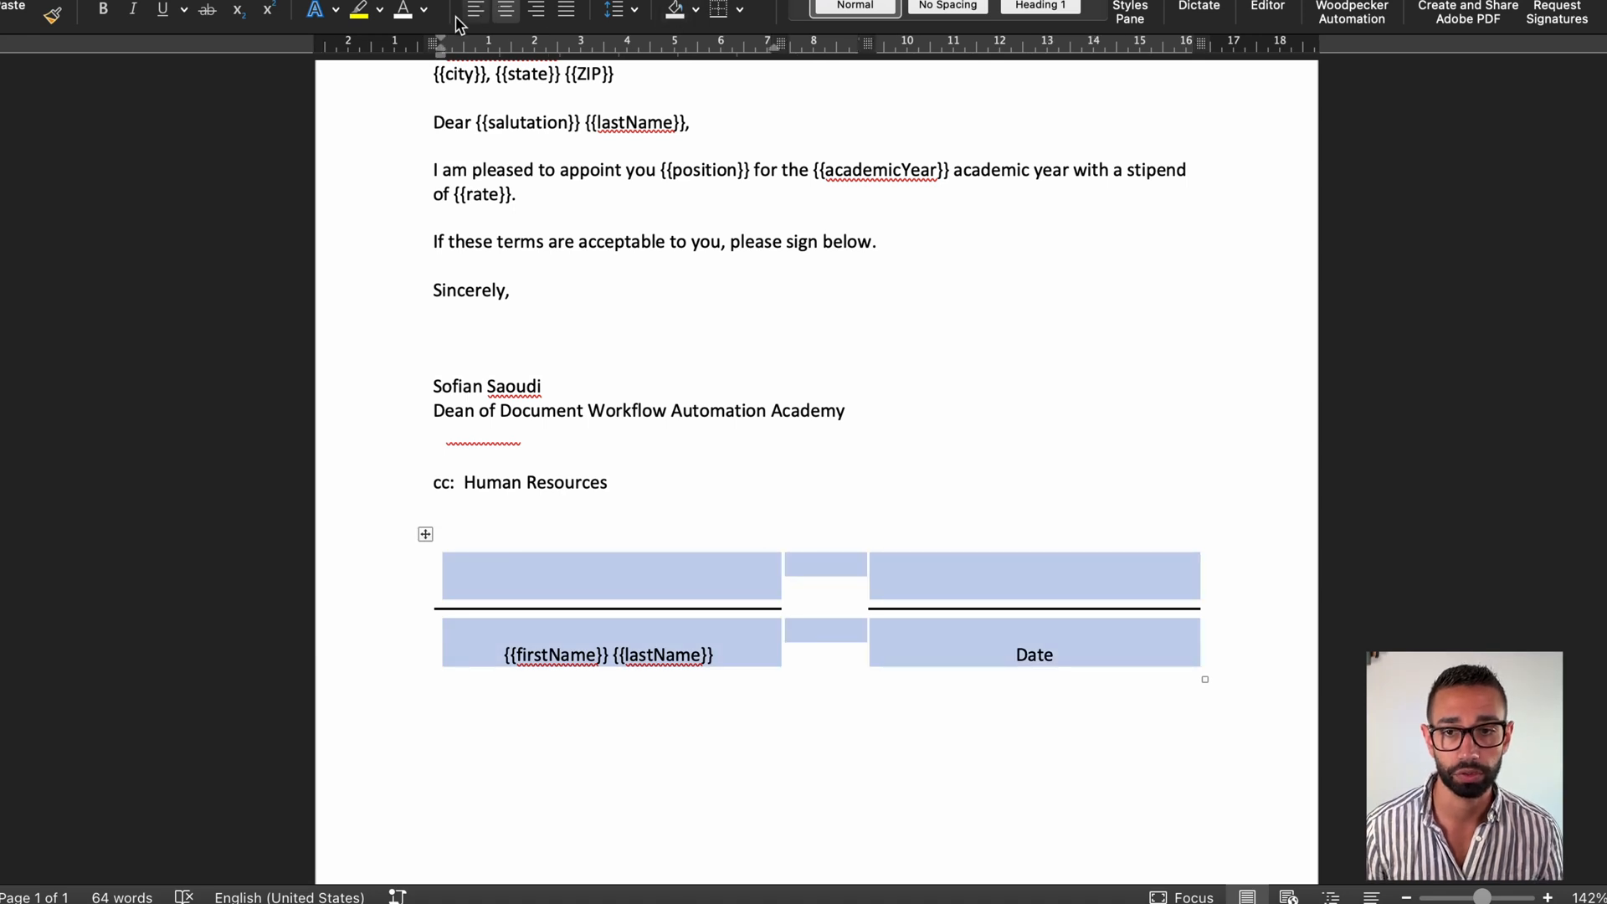
pyautogui.click(423, 11)
pyautogui.write('\\s1\\')
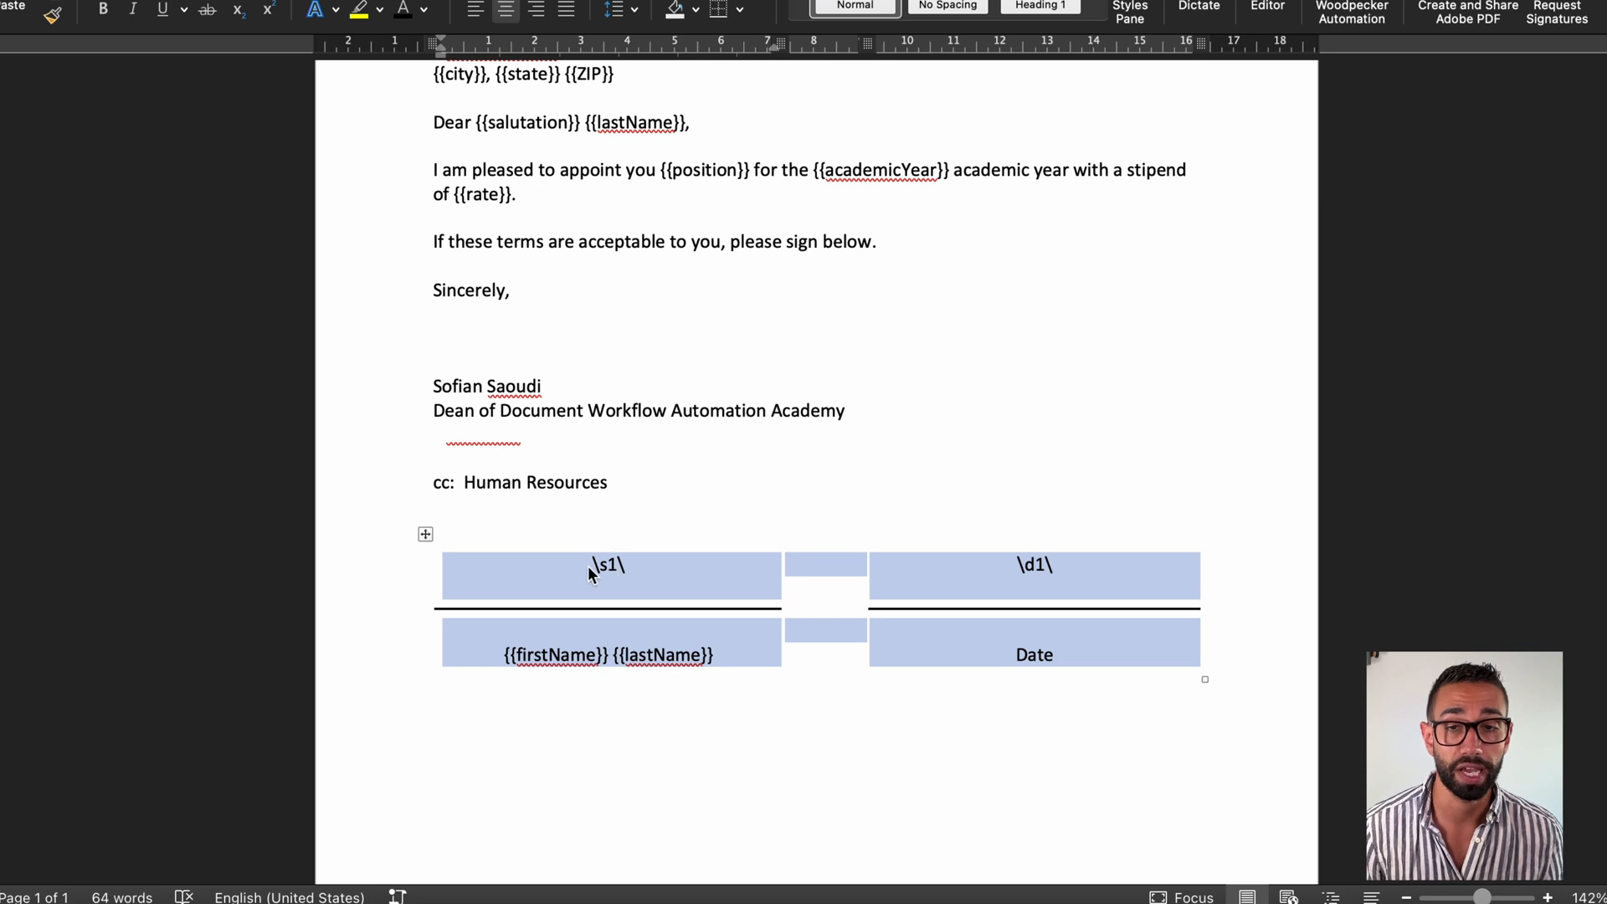
pyautogui.moveTo(625, 546)
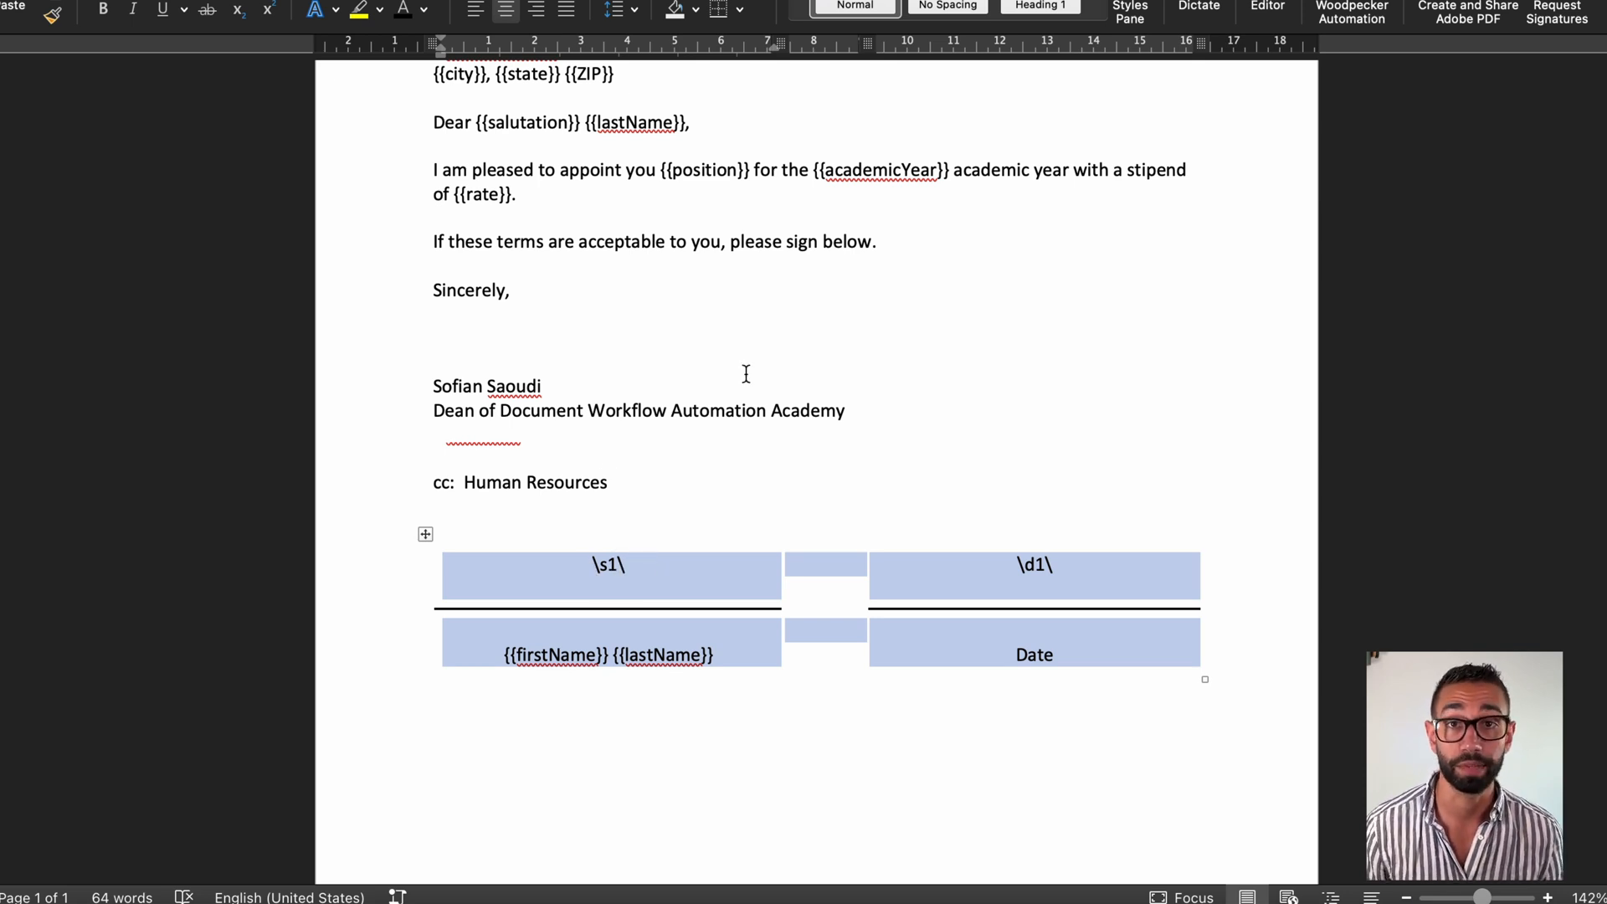
pyautogui.scroll(-3)
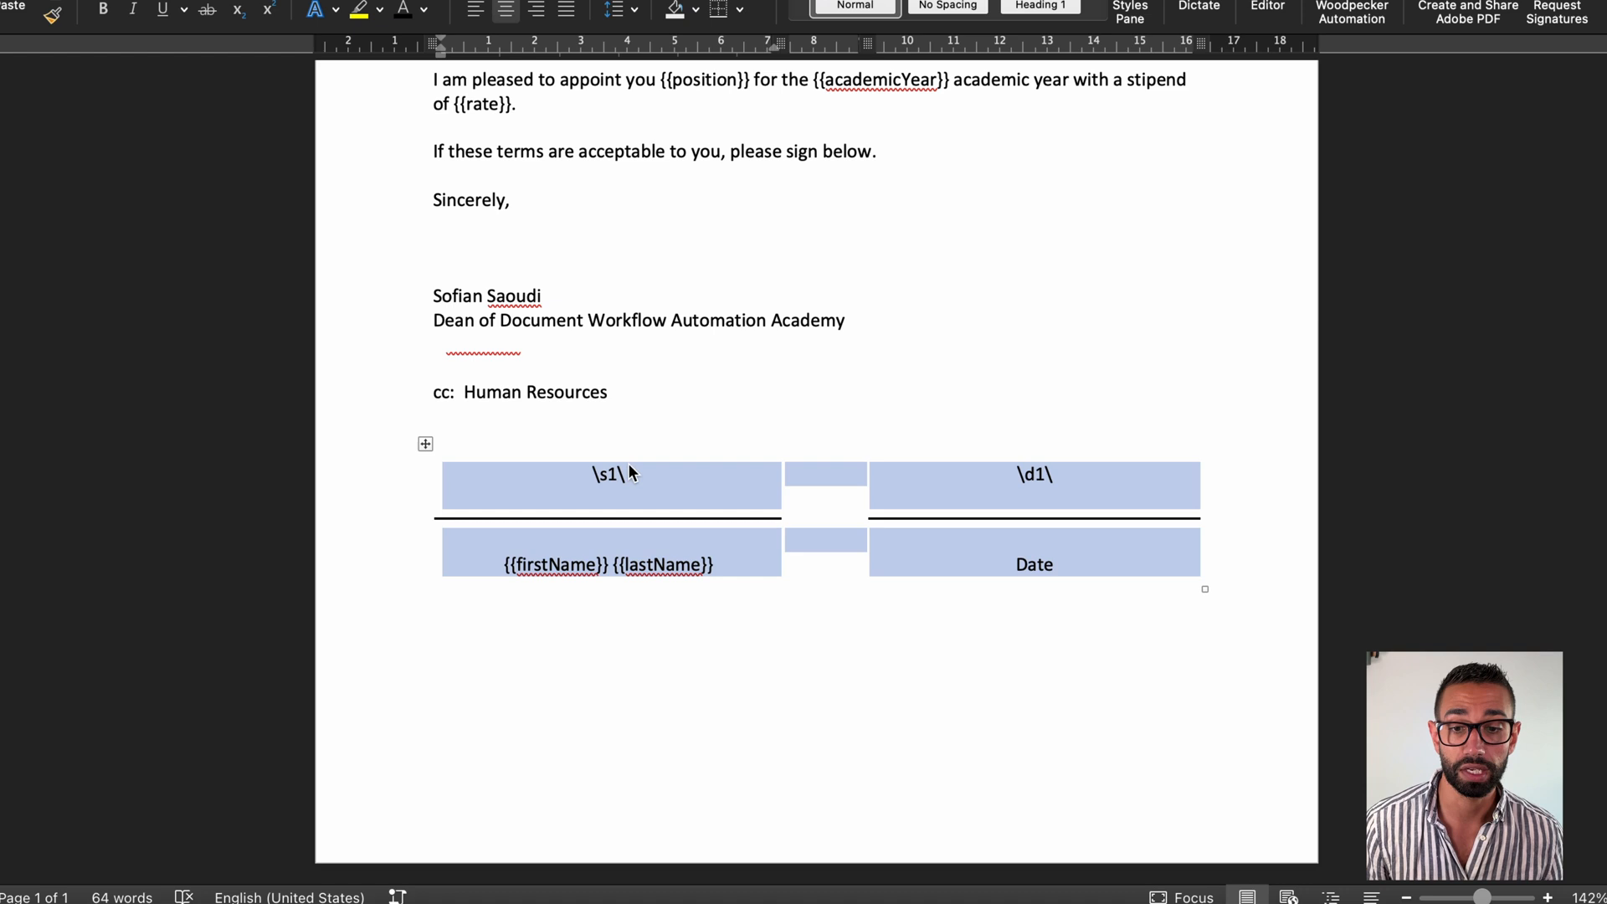
pyautogui.moveTo(587, 479)
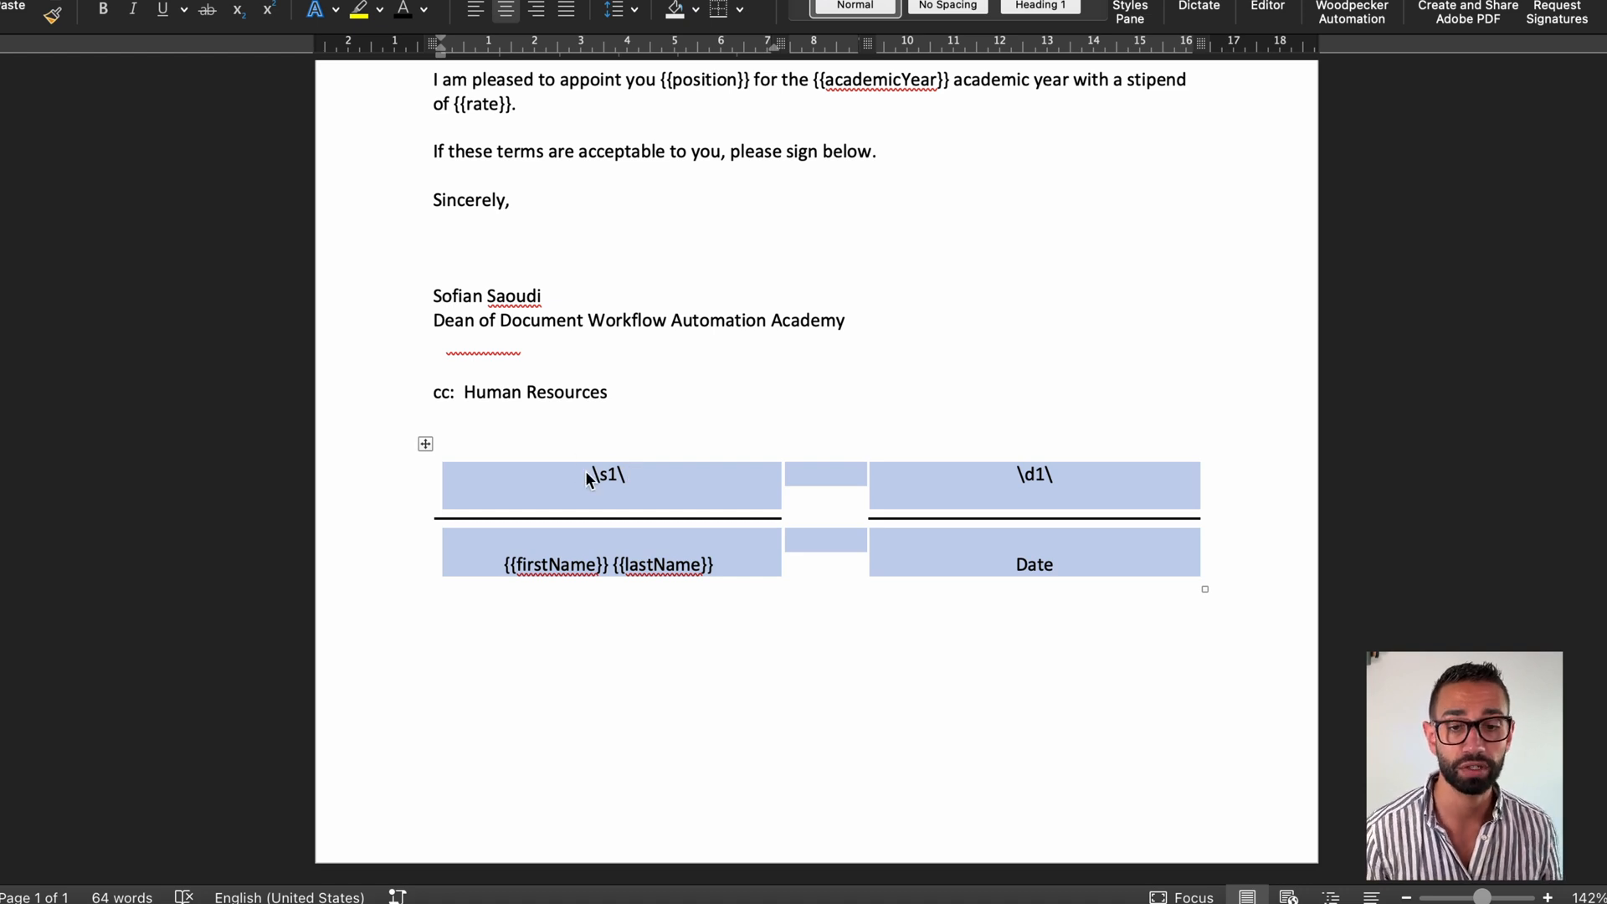
pyautogui.moveTo(695, 503)
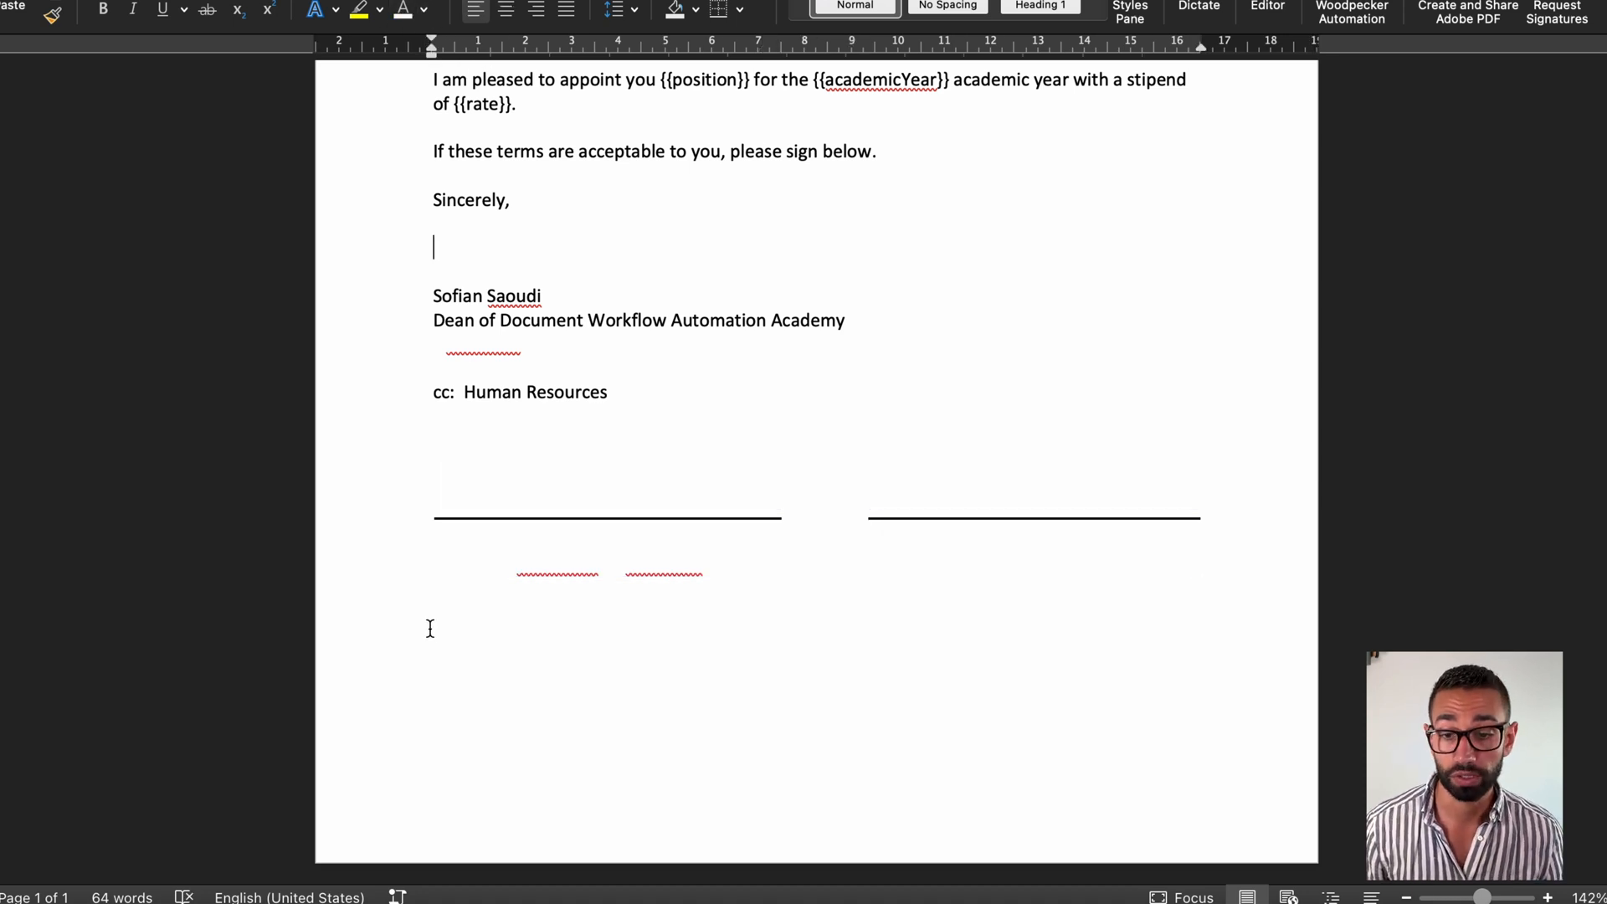
pyautogui.write('{{email}}')
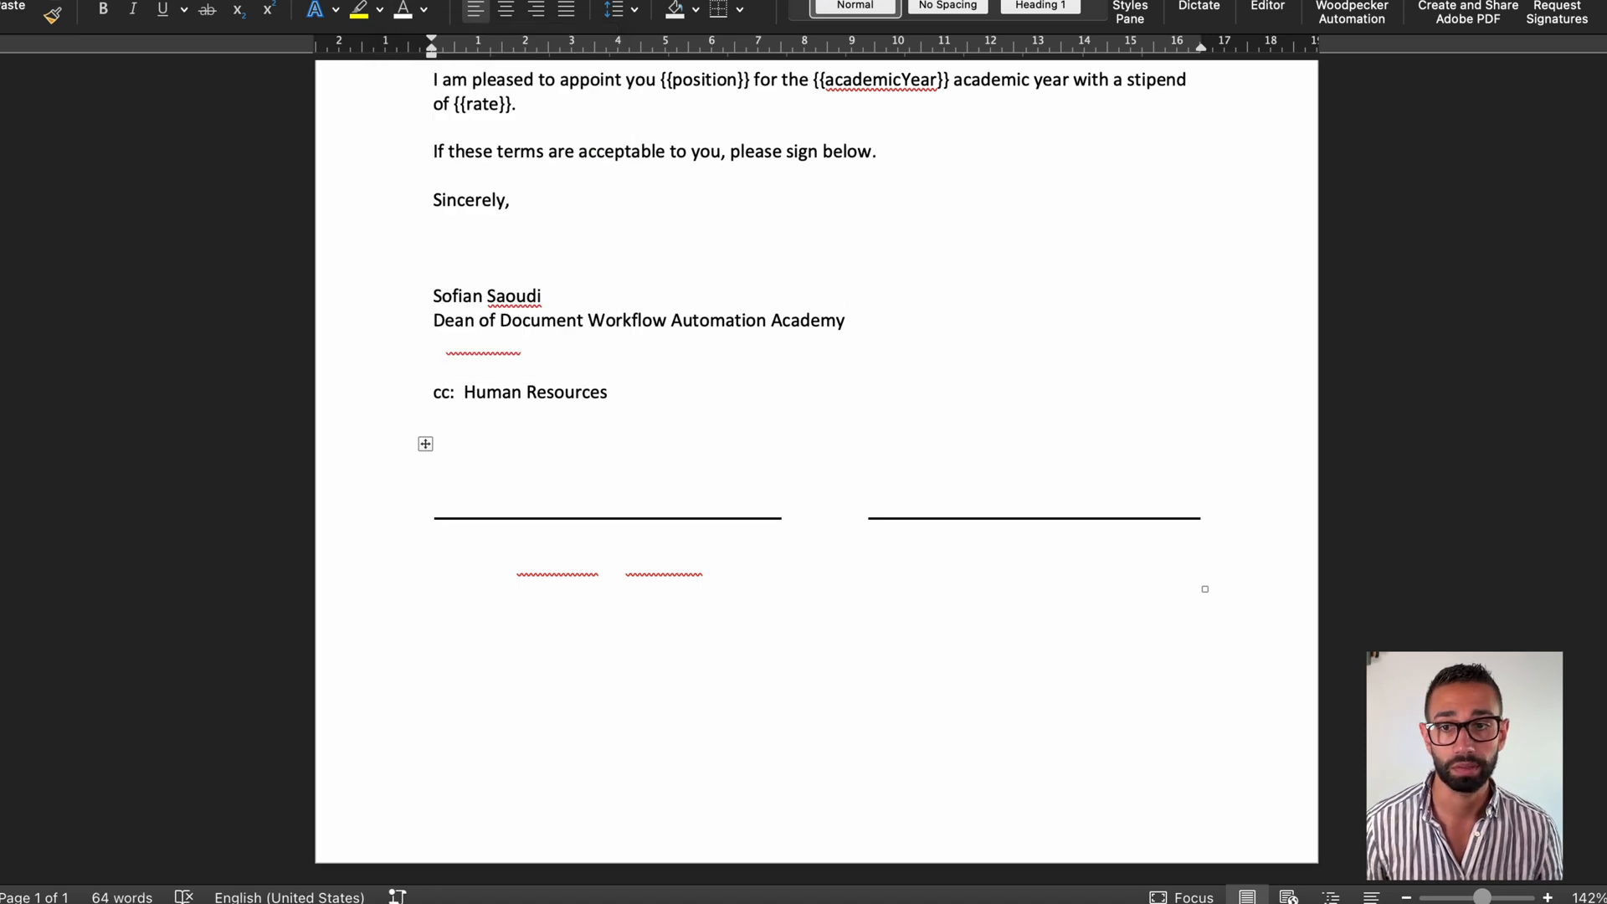
pyautogui.moveTo(294, 181)
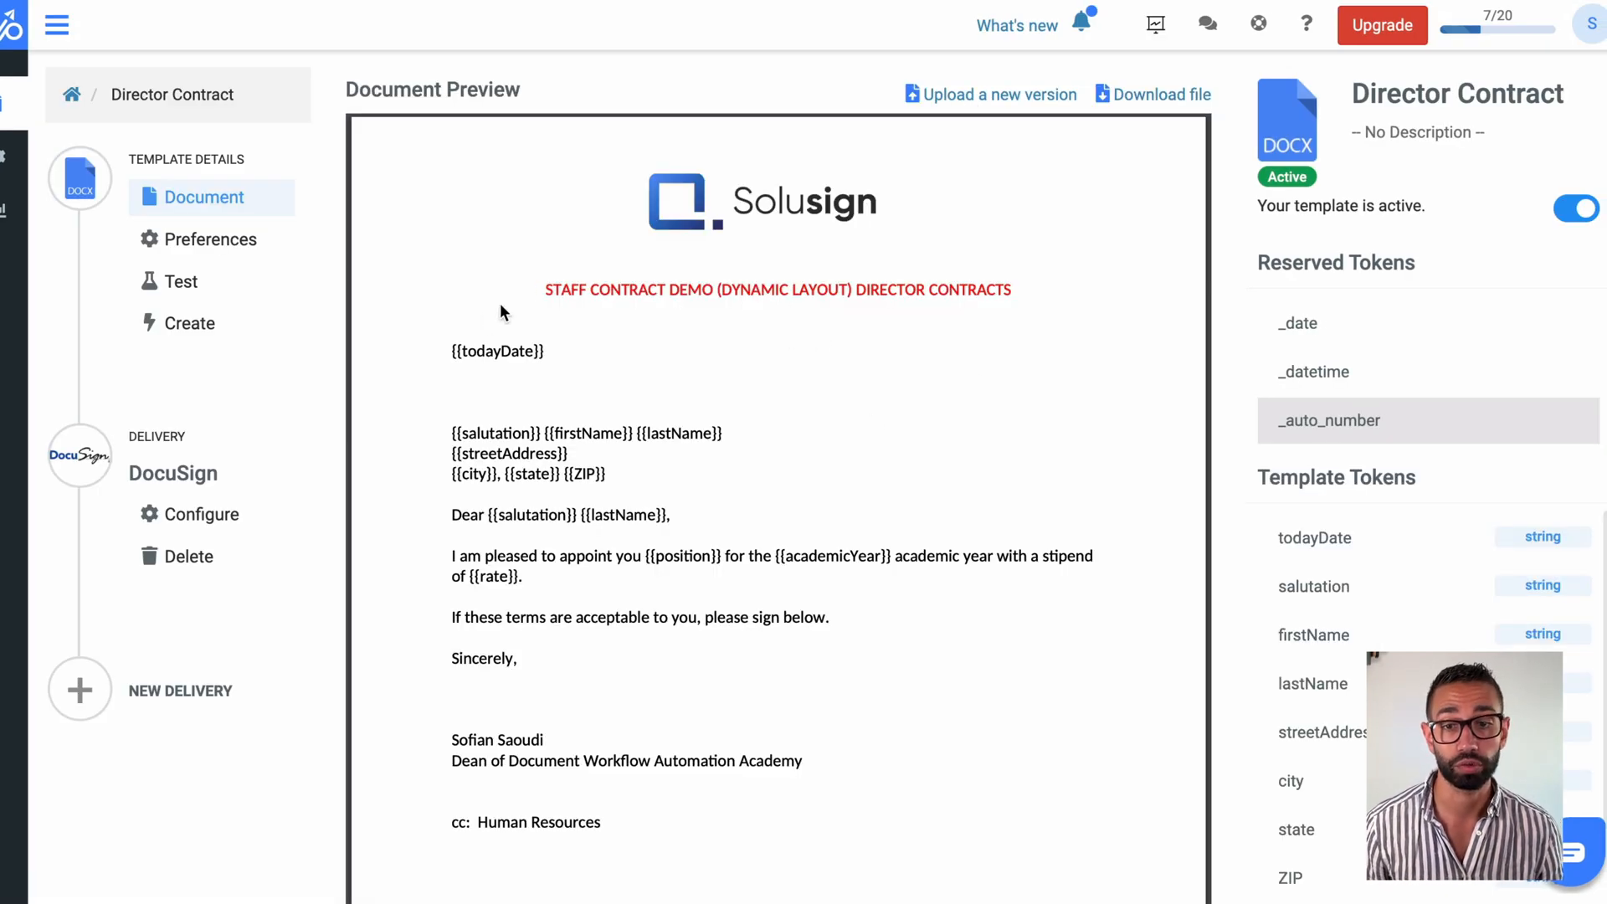
# - Bring up the DocuSign delivery settings of the Director Contract template
pyautogui.scroll(-3)
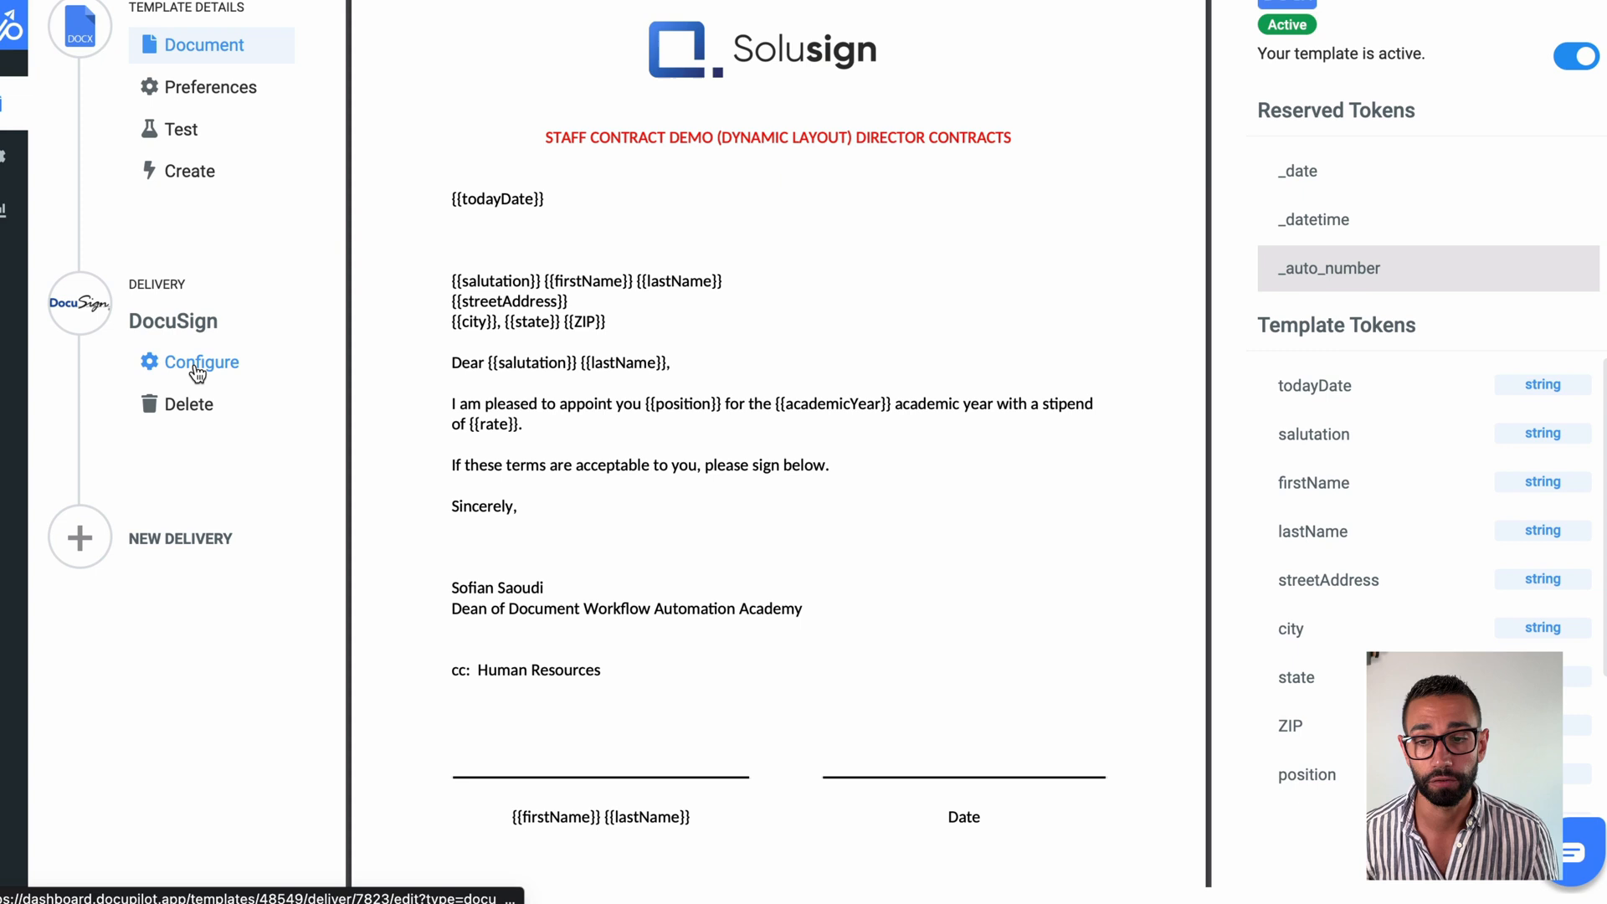
pyautogui.click(199, 361)
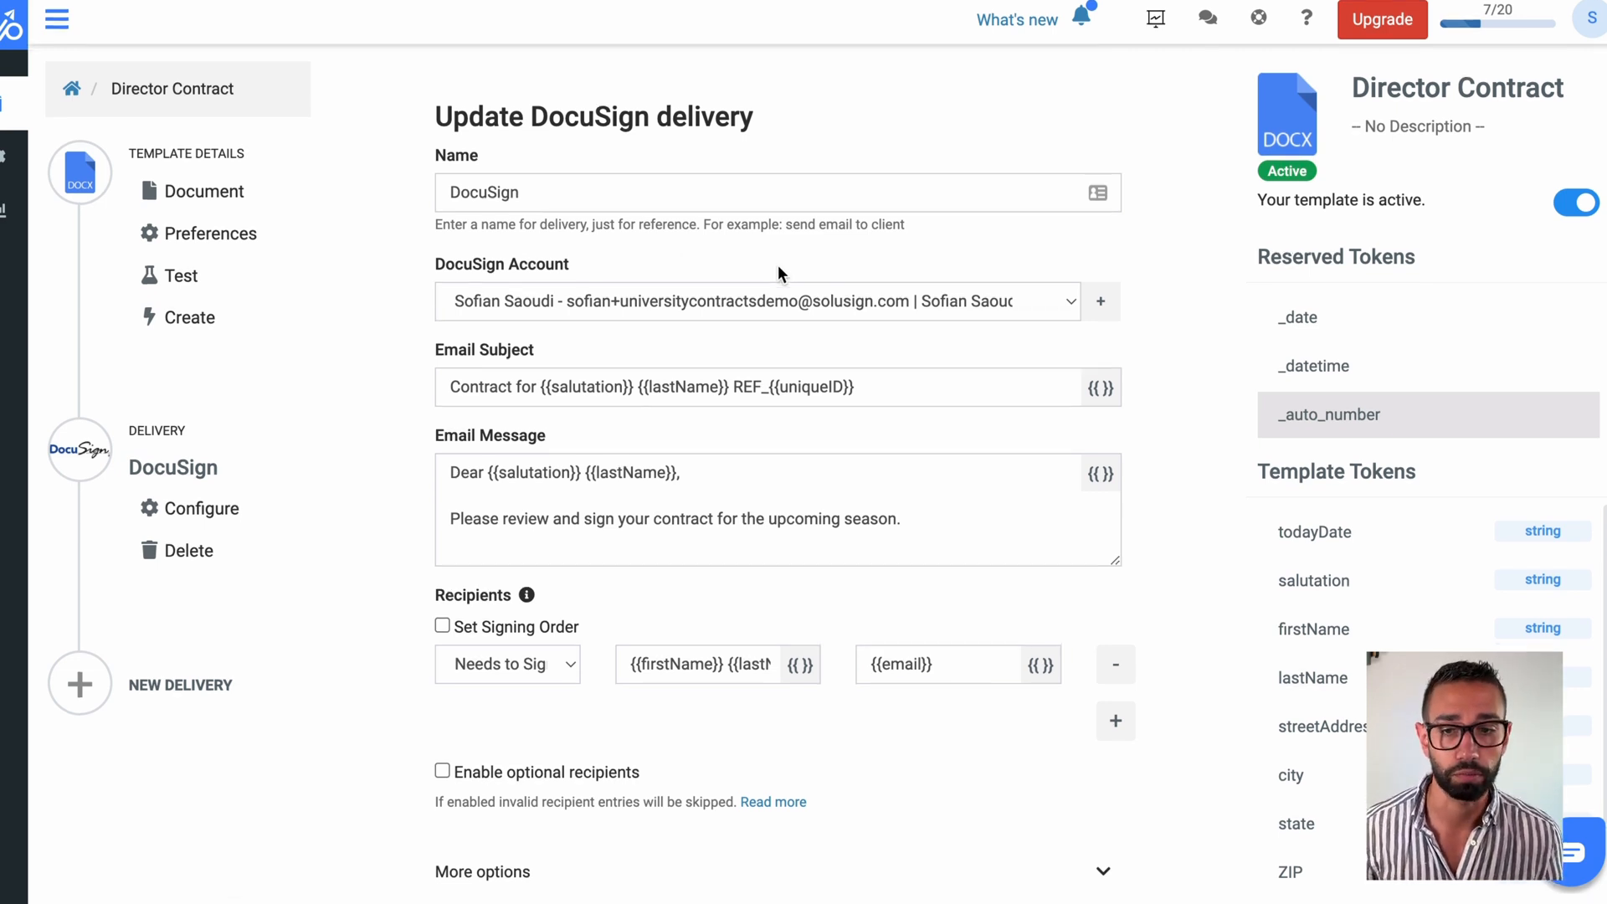
pyautogui.scroll(-3)
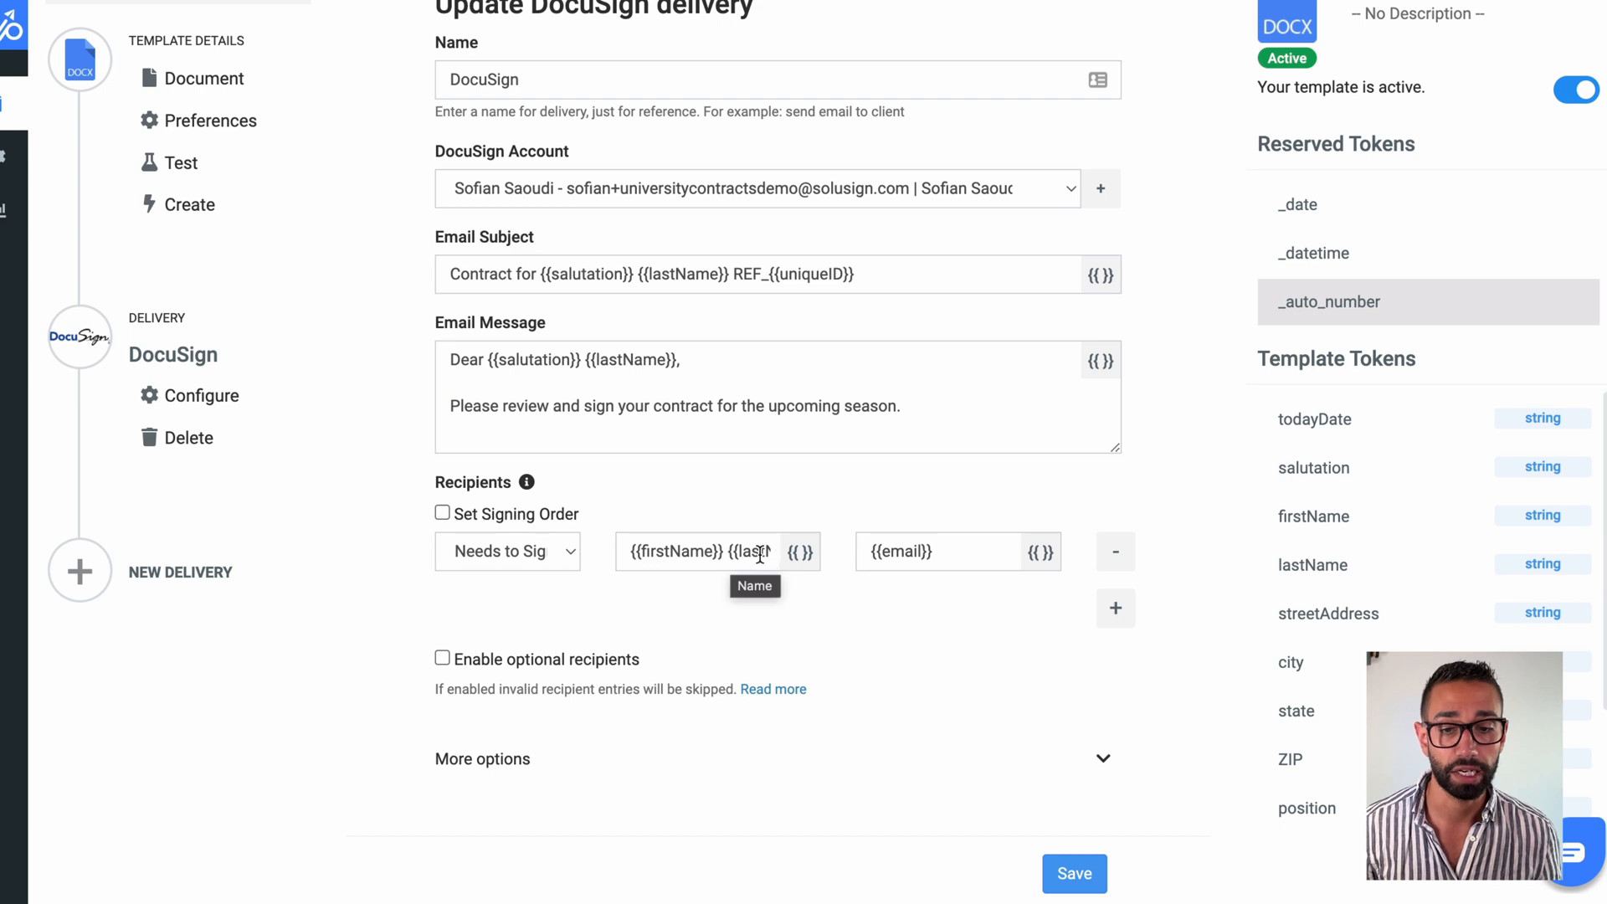
pyautogui.moveTo(871, 537)
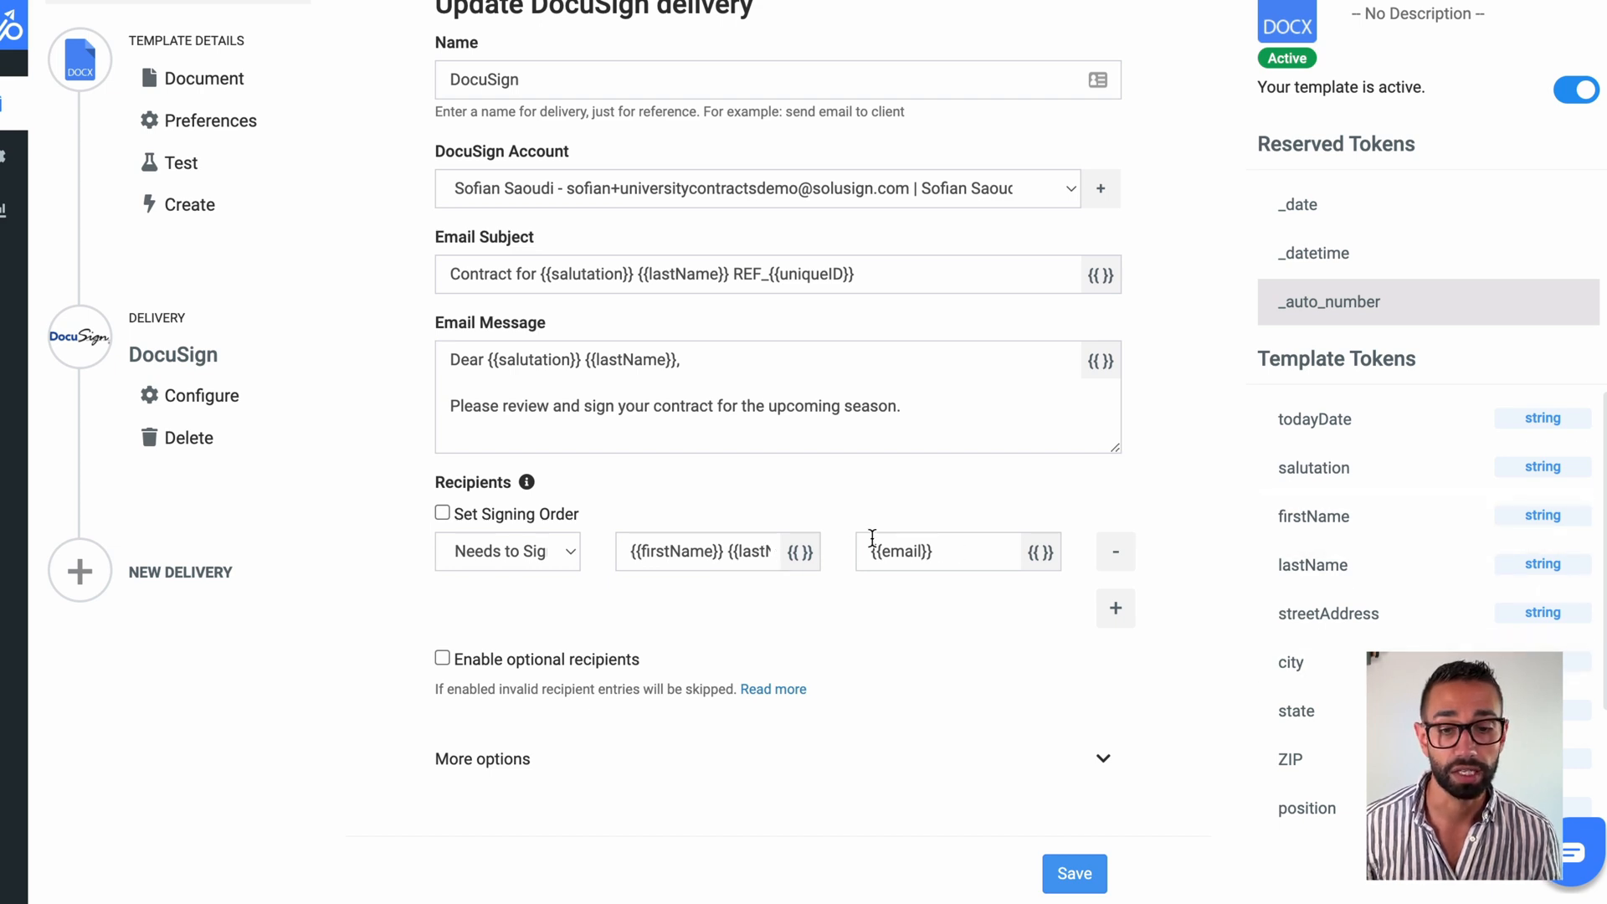
pyautogui.scroll(-3)
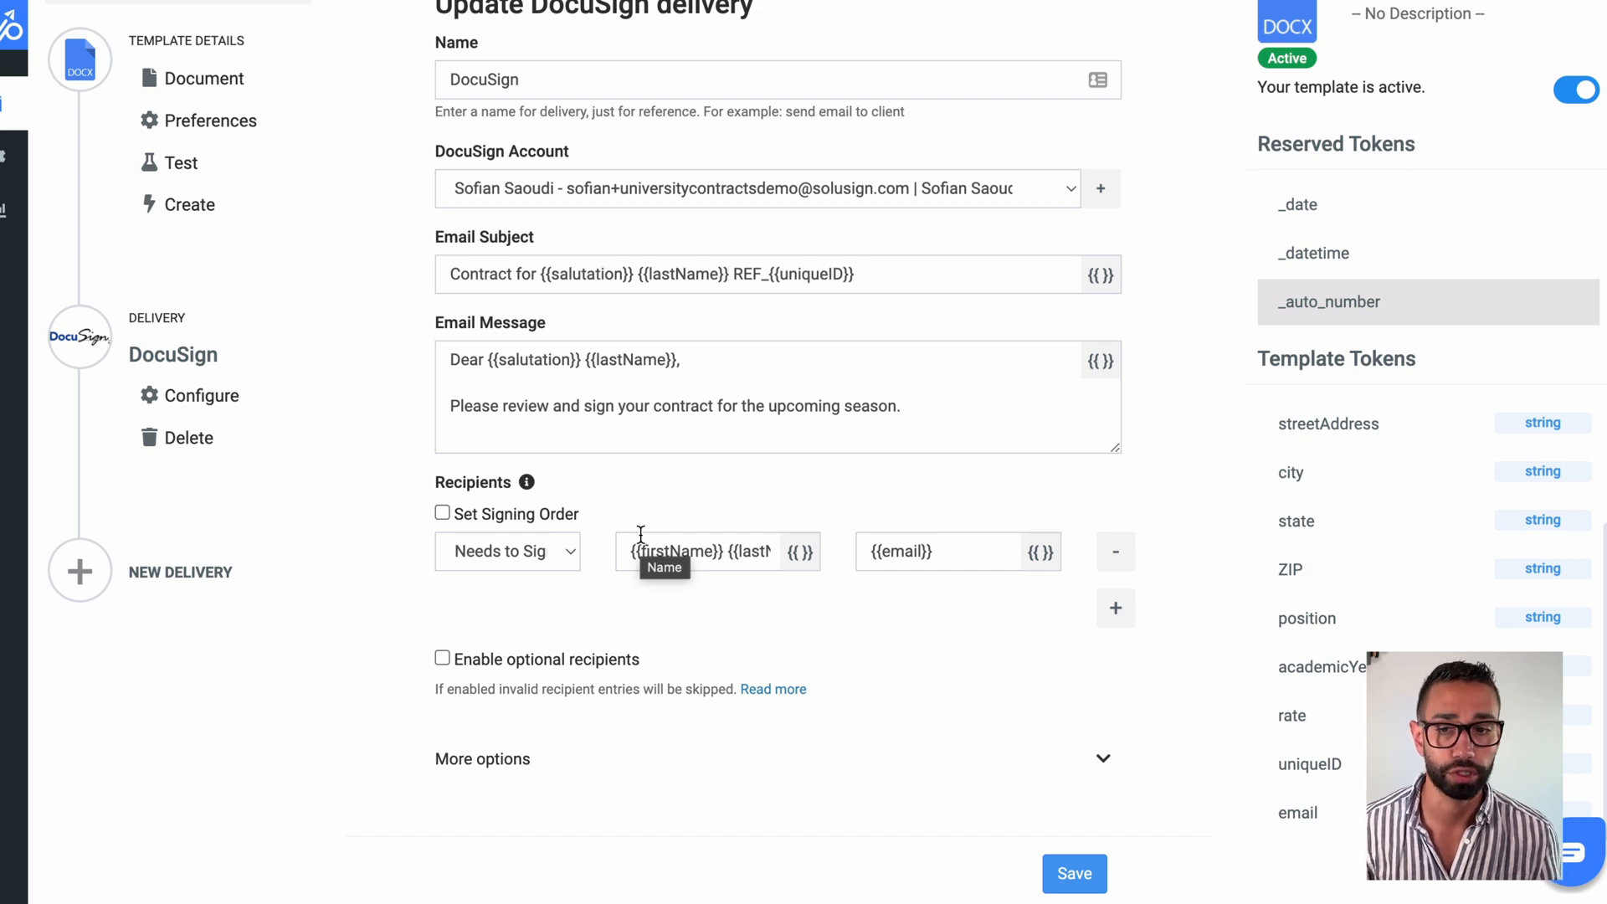
pyautogui.click(740, 94)
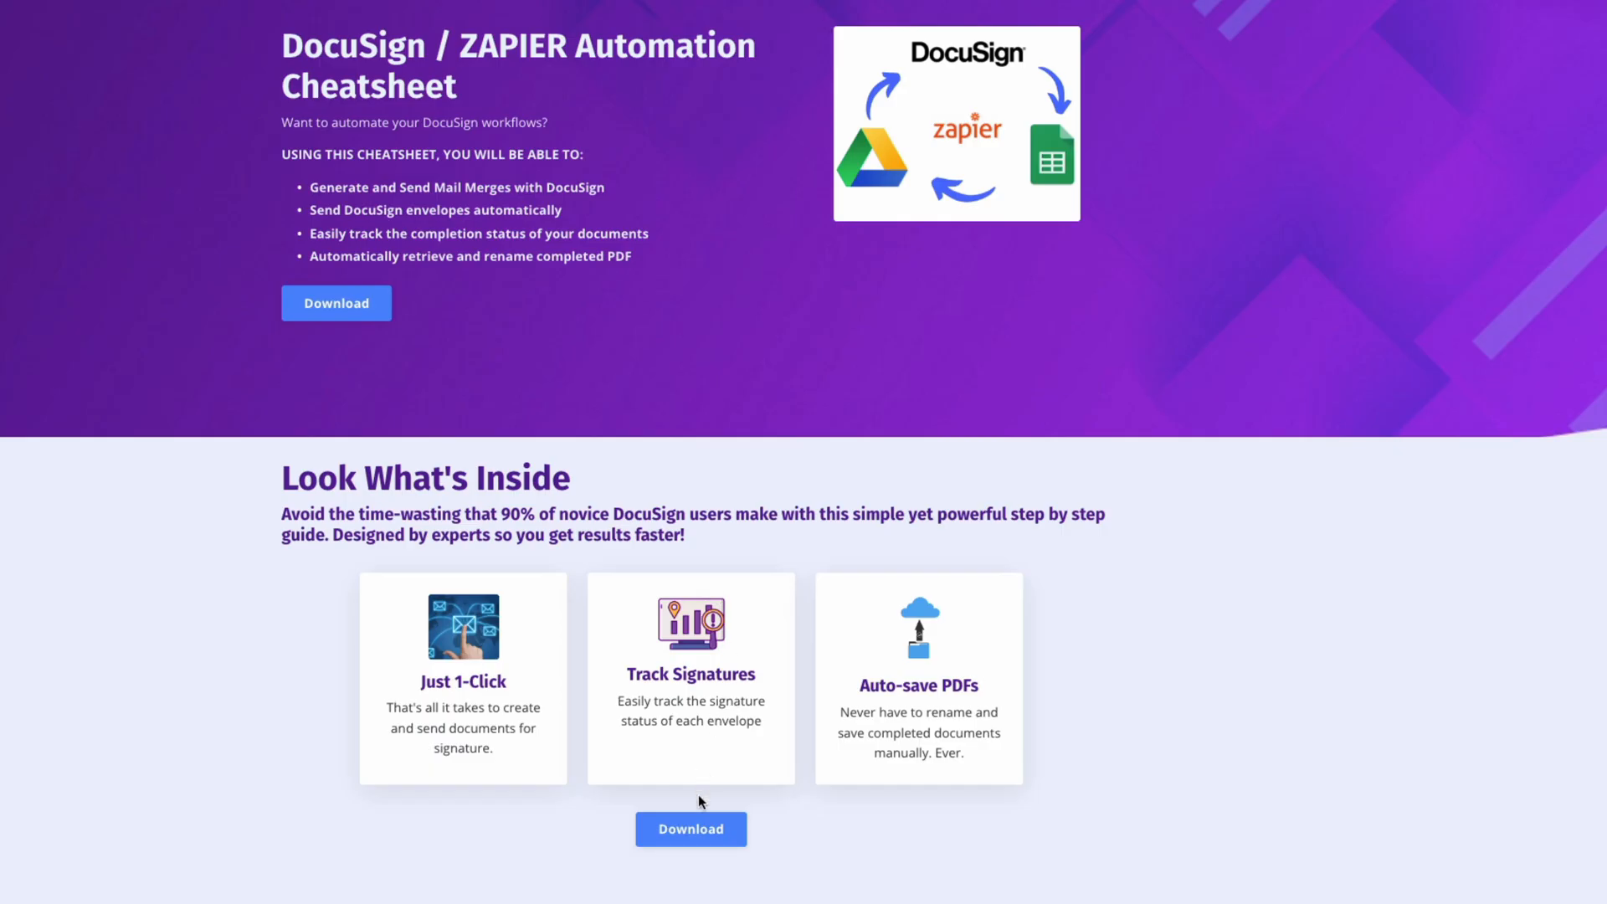
# - Download the automation cheatsheet PDF and read through it
pyautogui.click(690, 828)
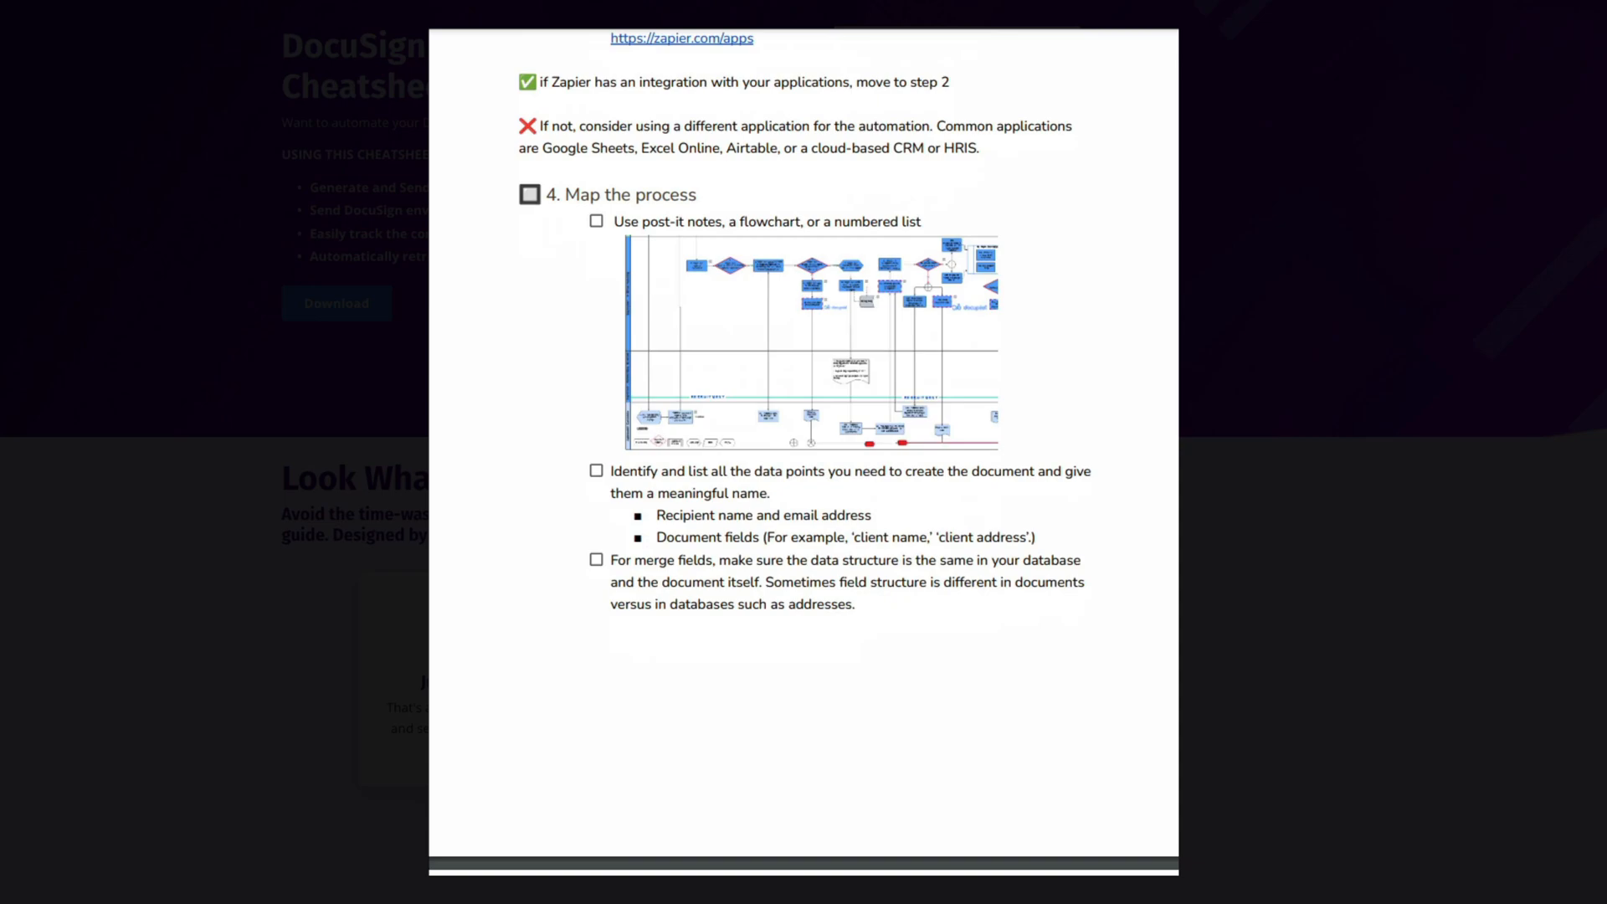
pyautogui.scroll(-3)
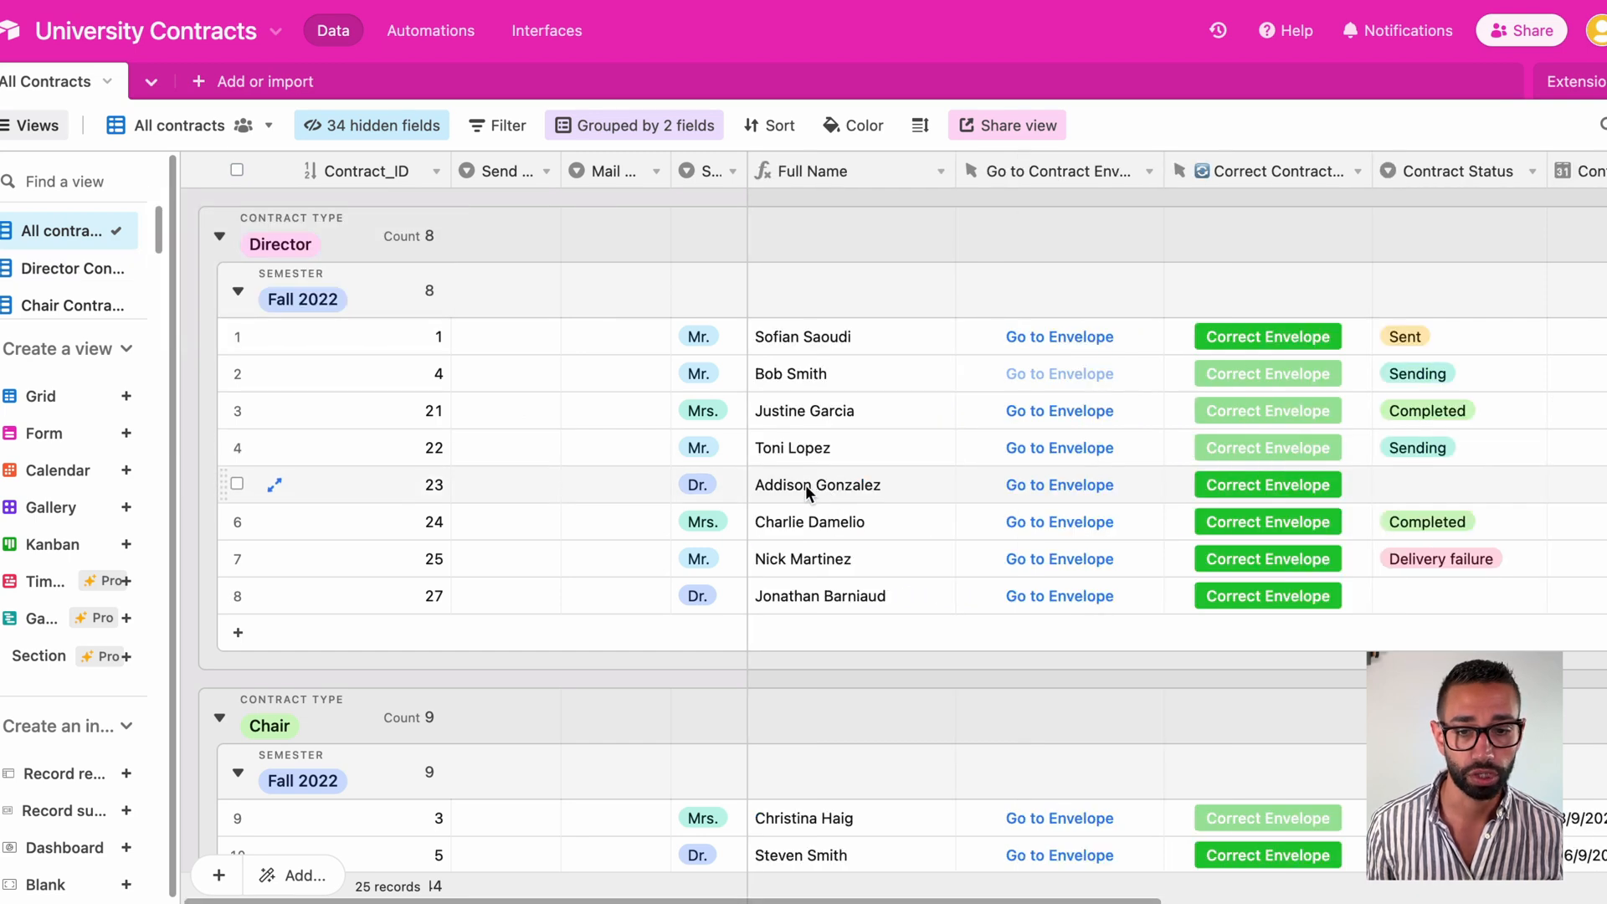
# - In the Director Contracts view, set record 23's Mail merge field to Send
pyautogui.click(72, 268)
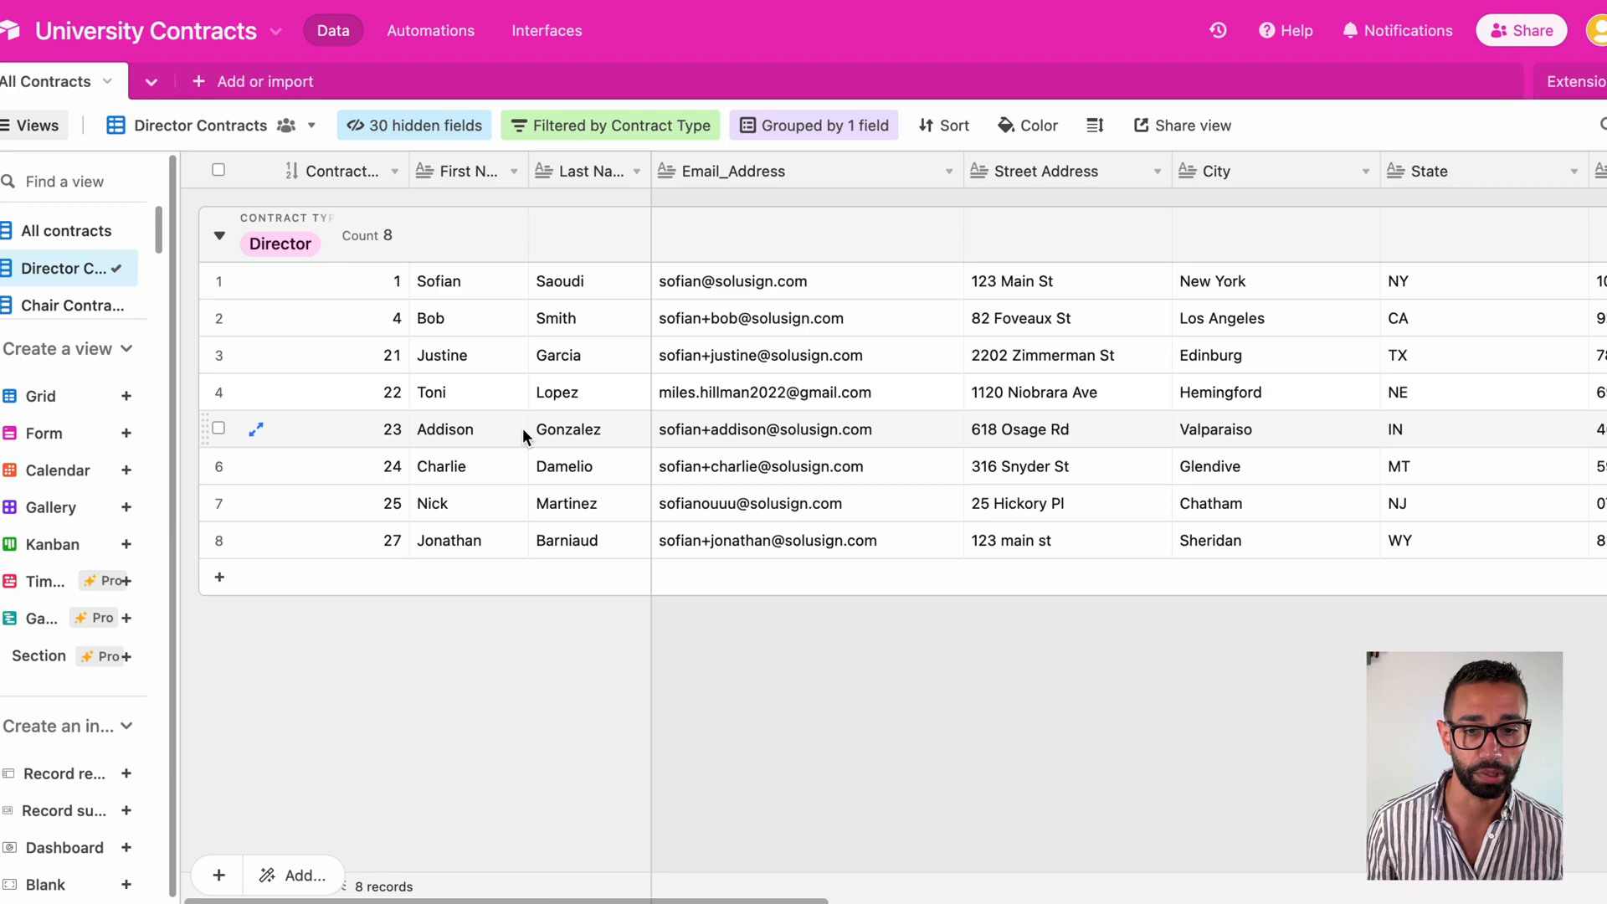
pyautogui.hscroll(3)
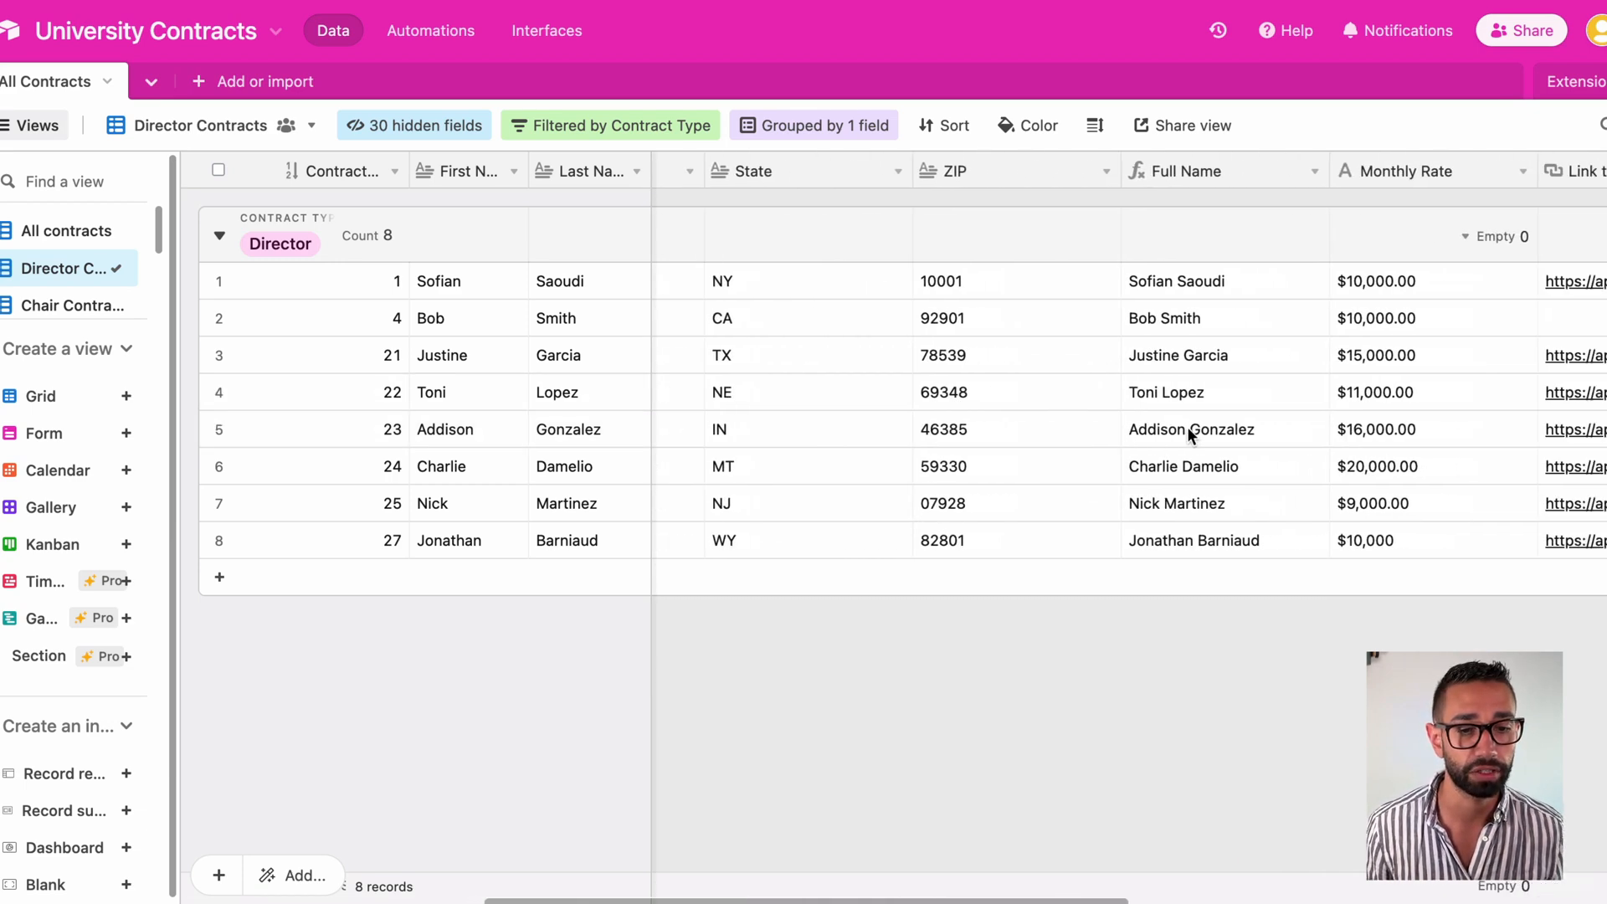
pyautogui.hscroll(3)
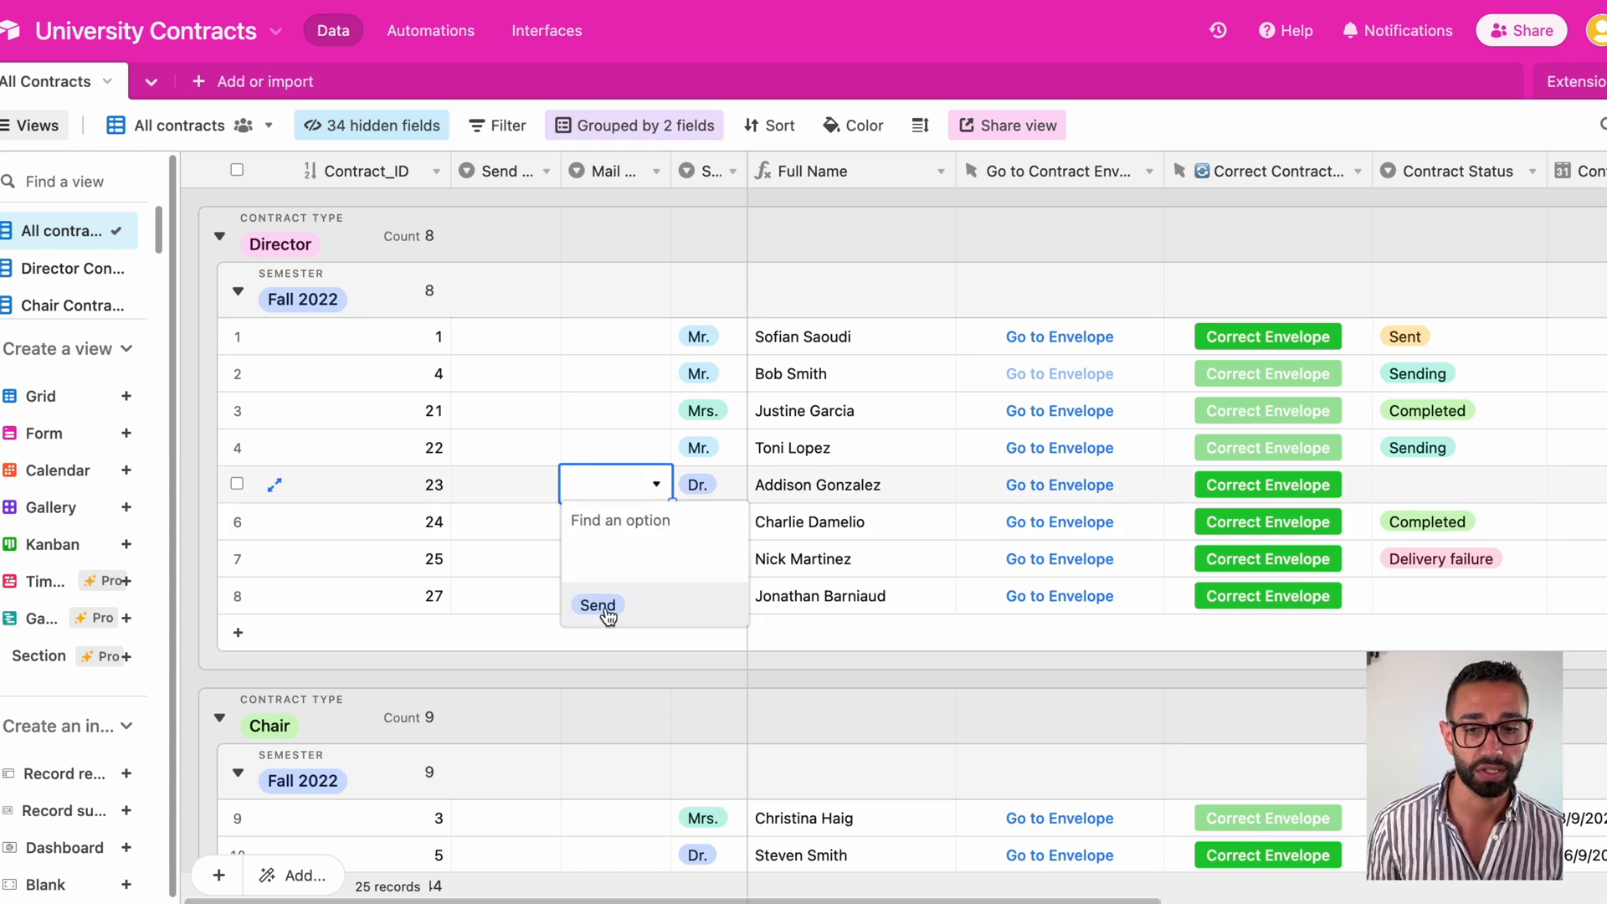
pyautogui.click(597, 604)
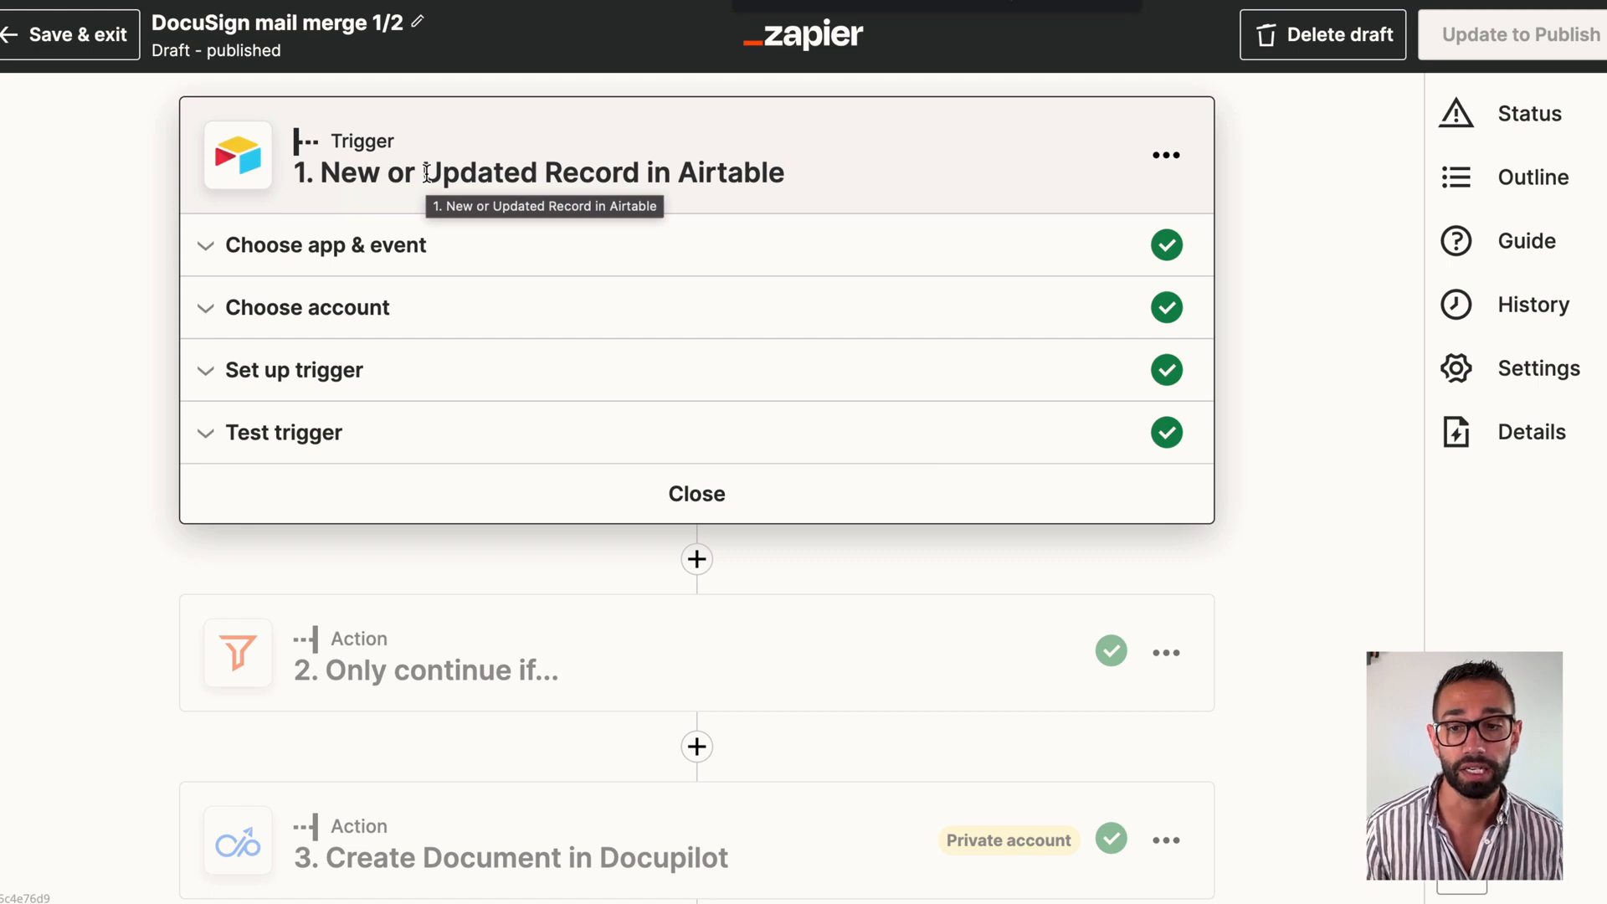
# - Collapse the Airtable trigger and move down to the Docupilot Create Document step
pyautogui.doubleClick(348, 172)
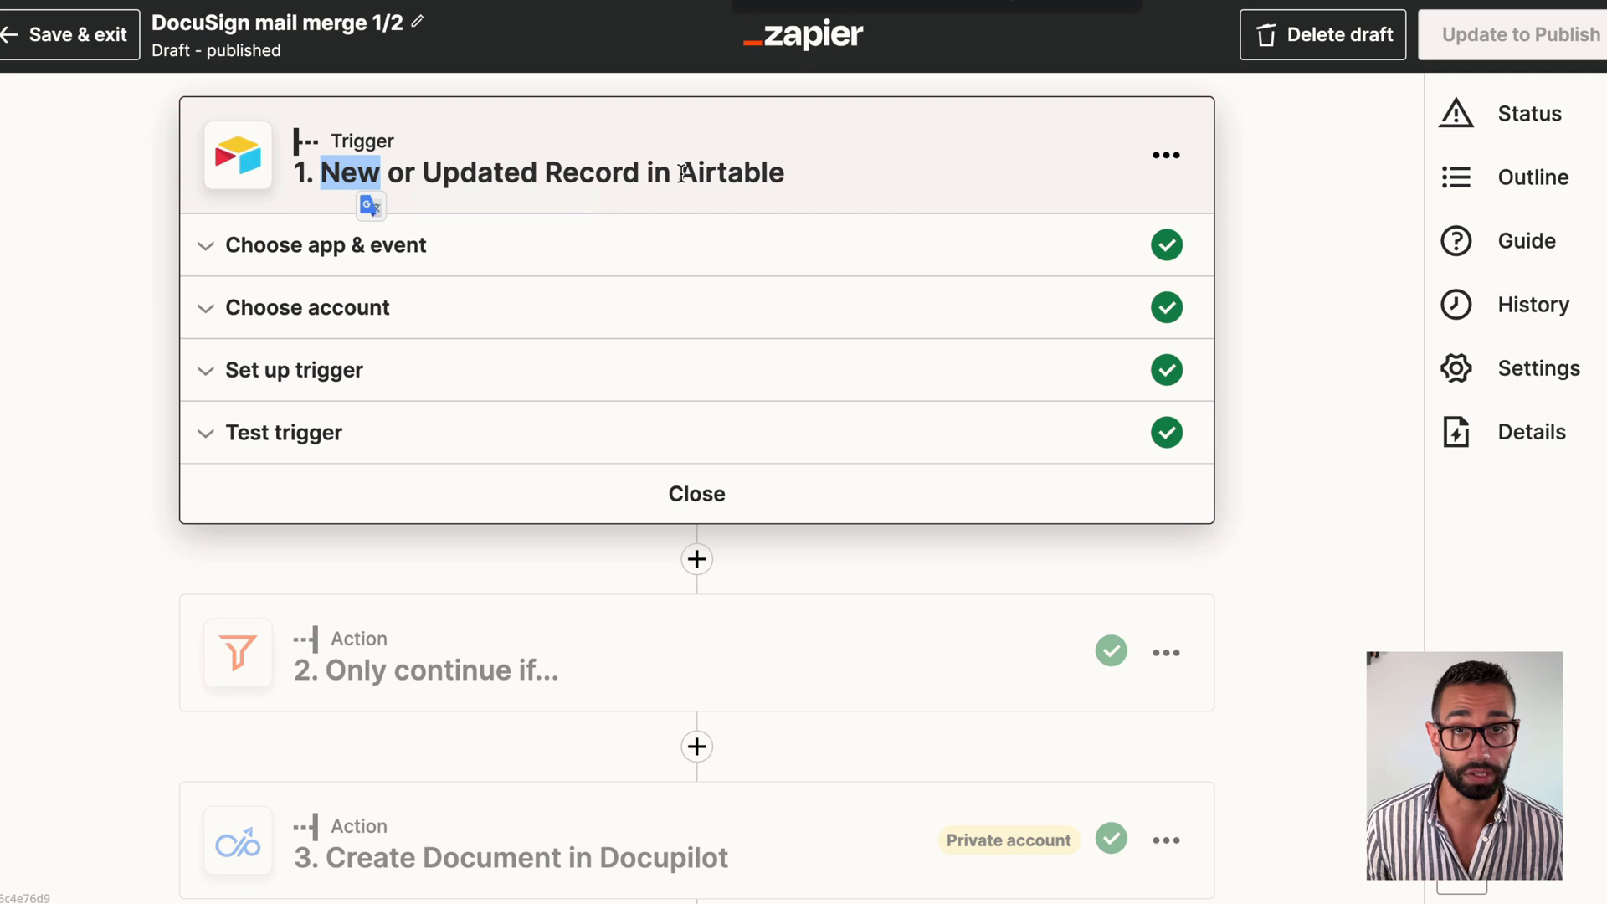
pyautogui.scroll(-3)
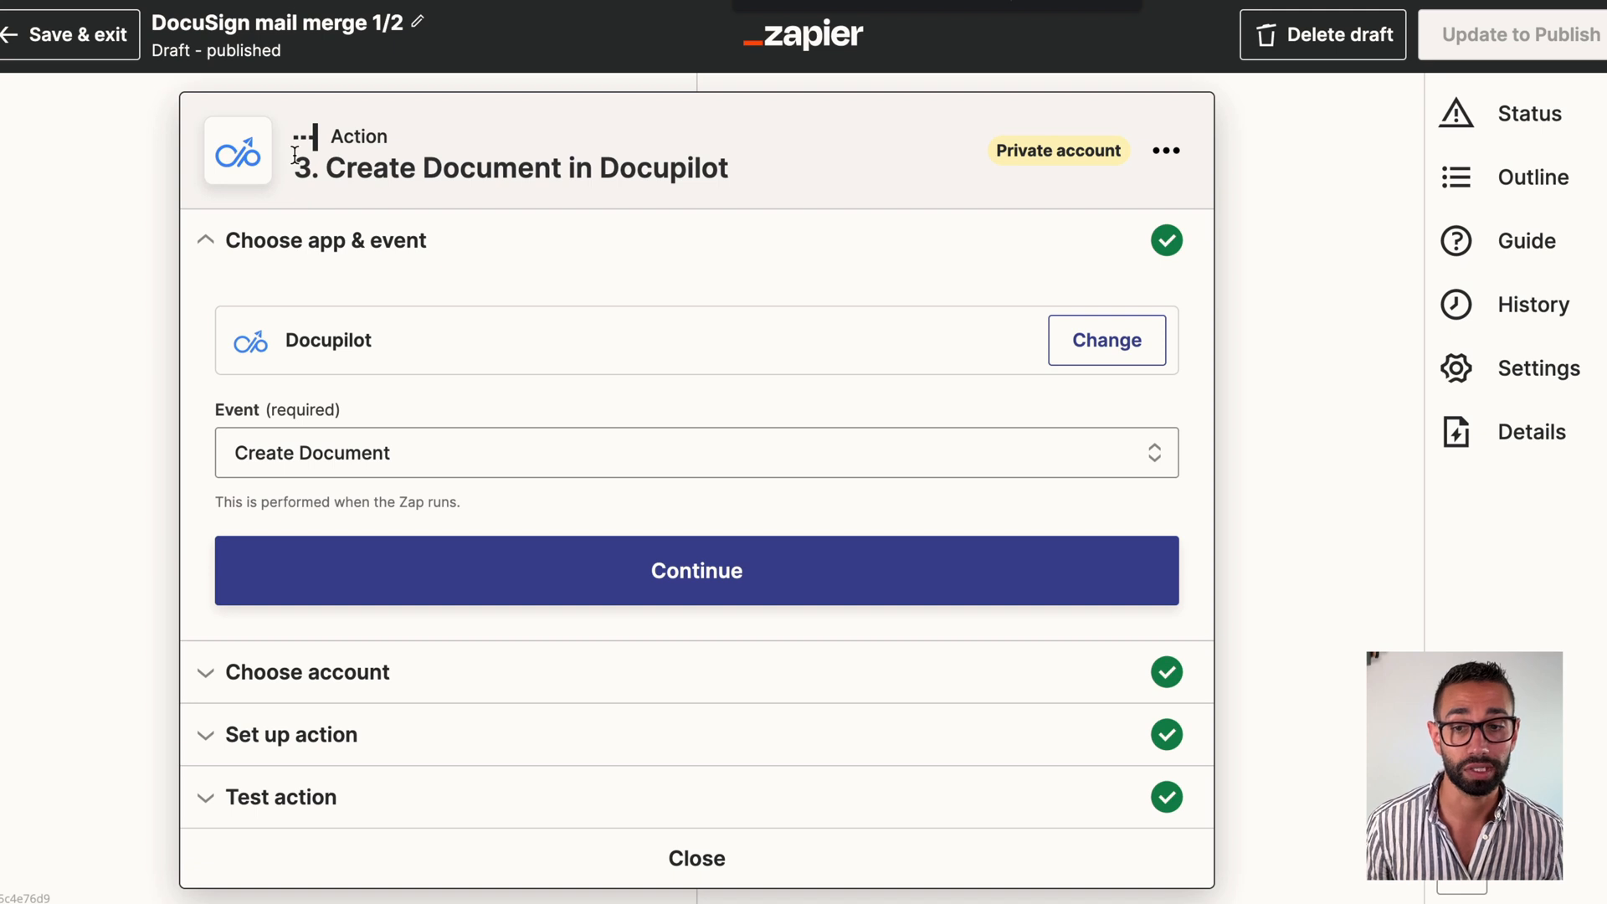
pyautogui.moveTo(603, 167)
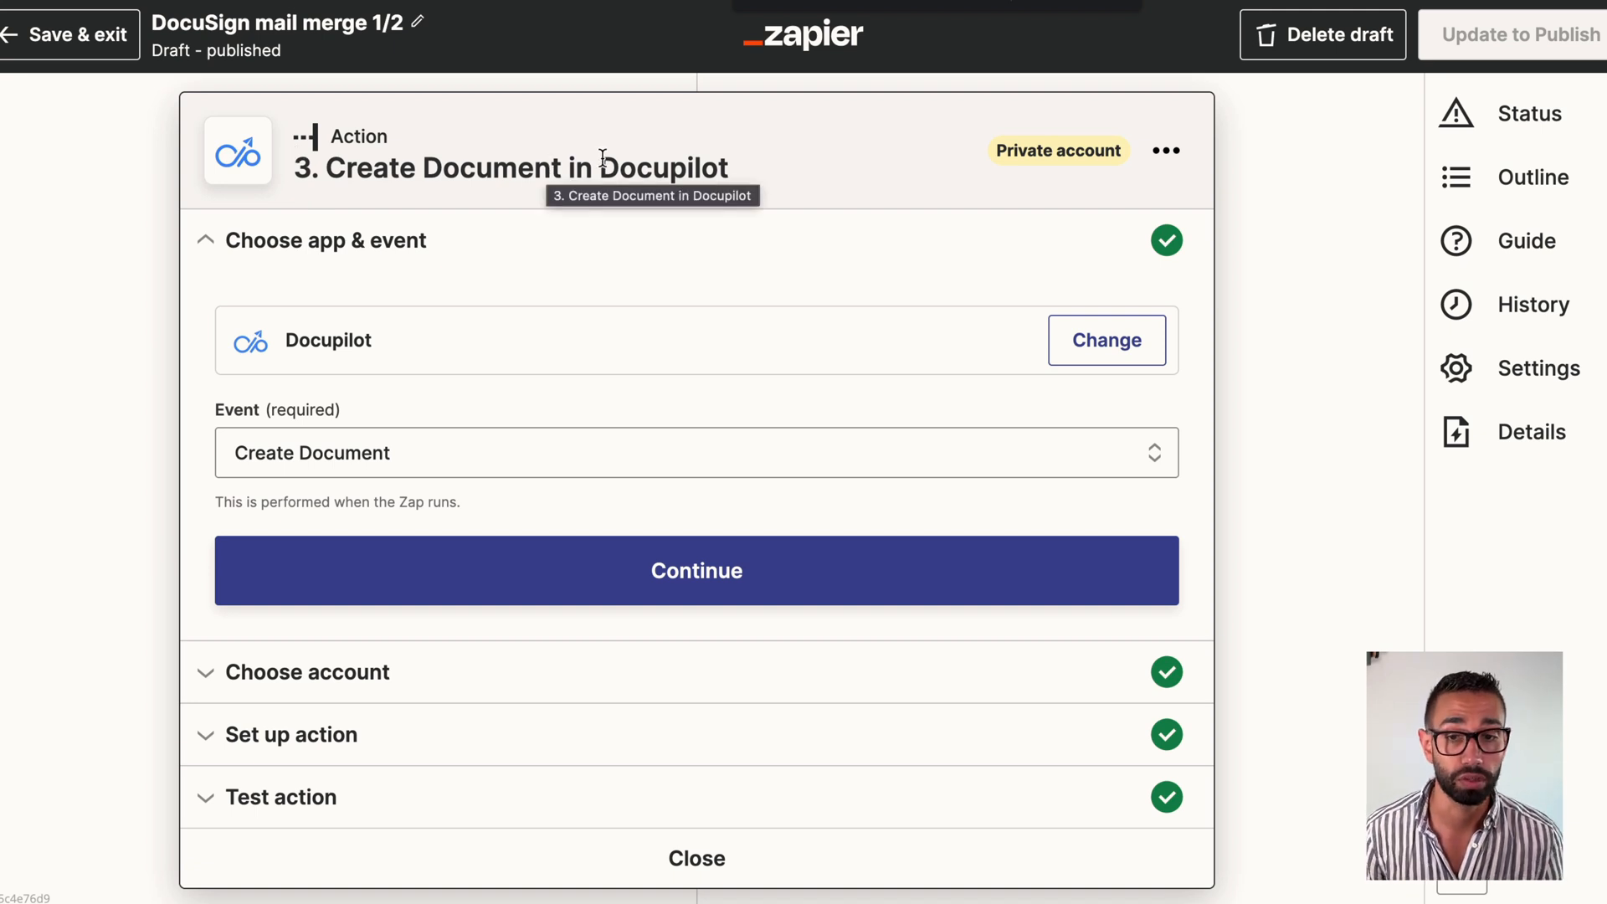
# - Expand Set up action and review the Director Contract field mappings
pyautogui.click(696, 569)
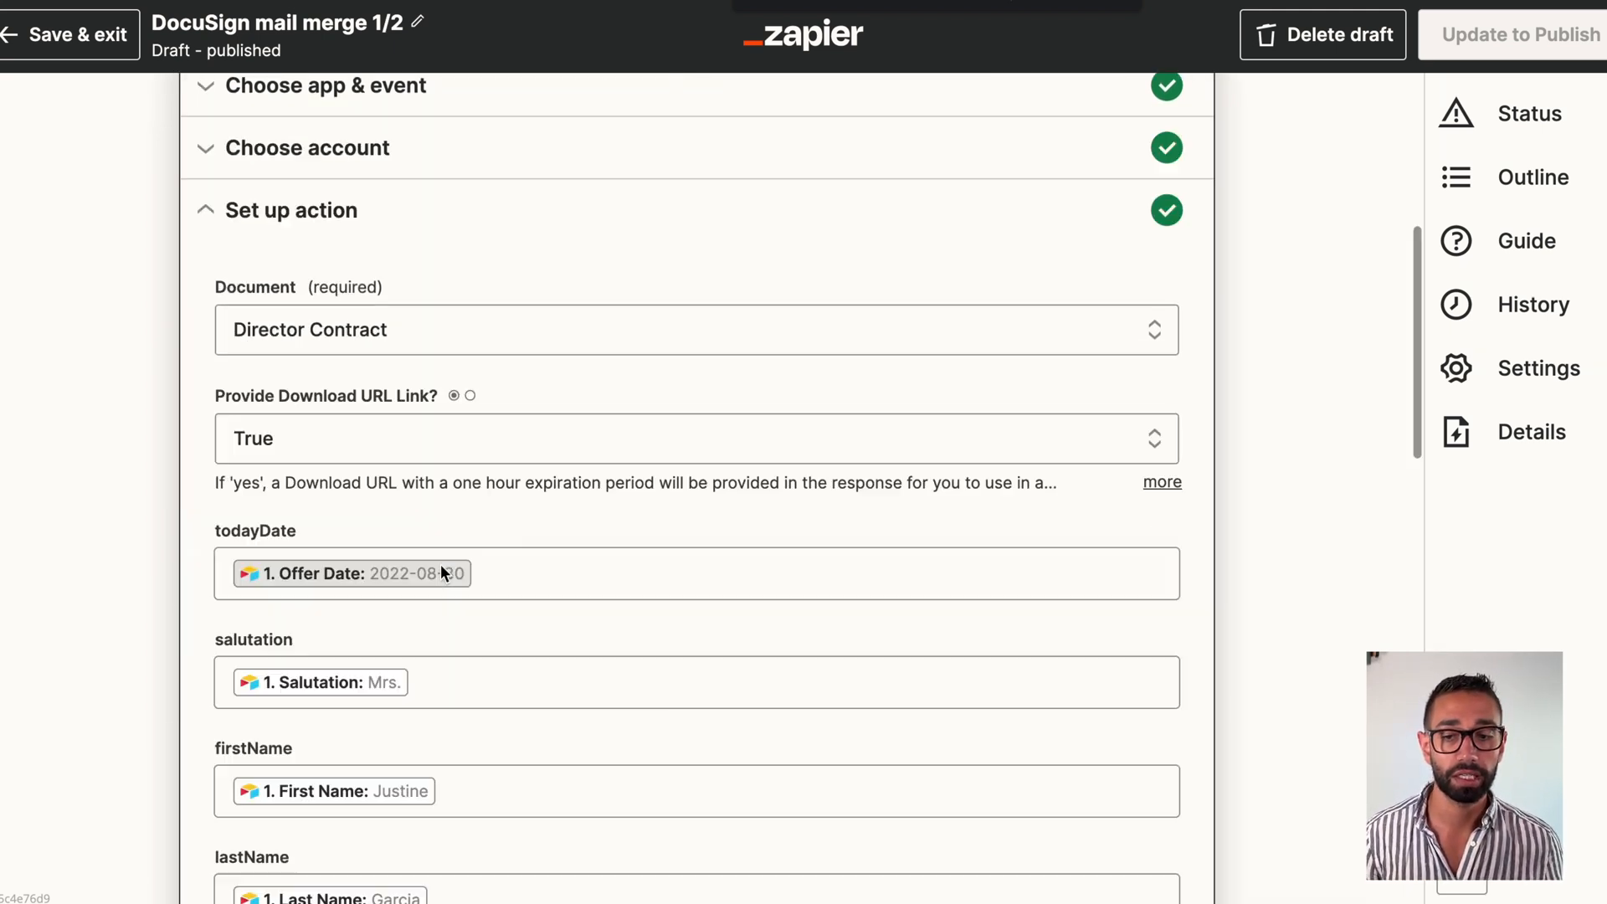
pyautogui.scroll(-3)
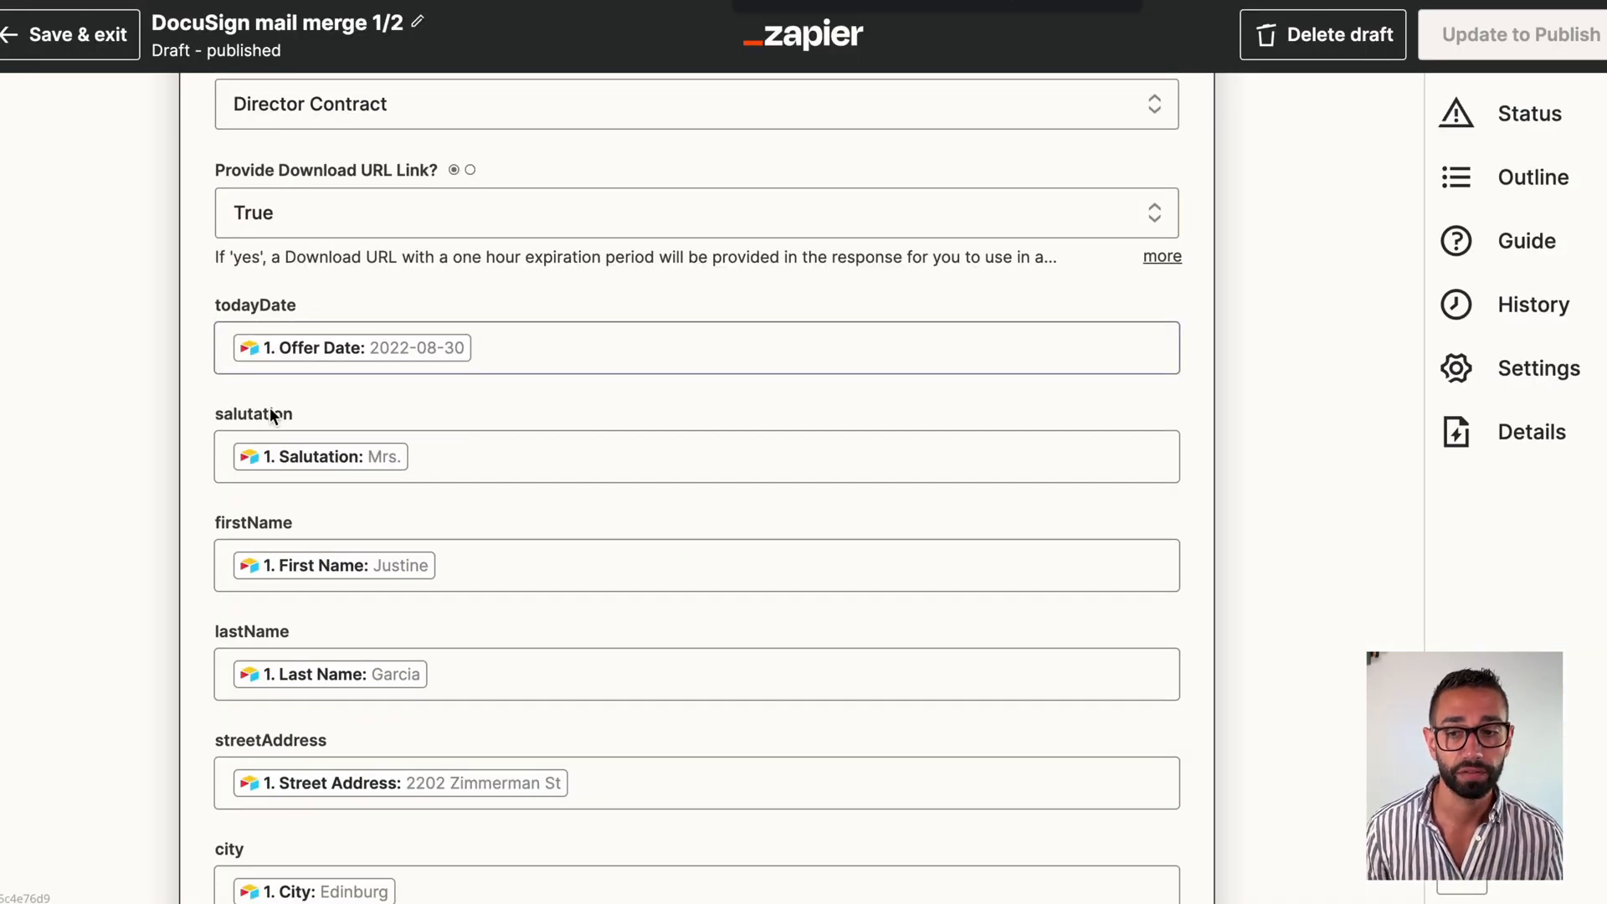
pyautogui.scroll(-3)
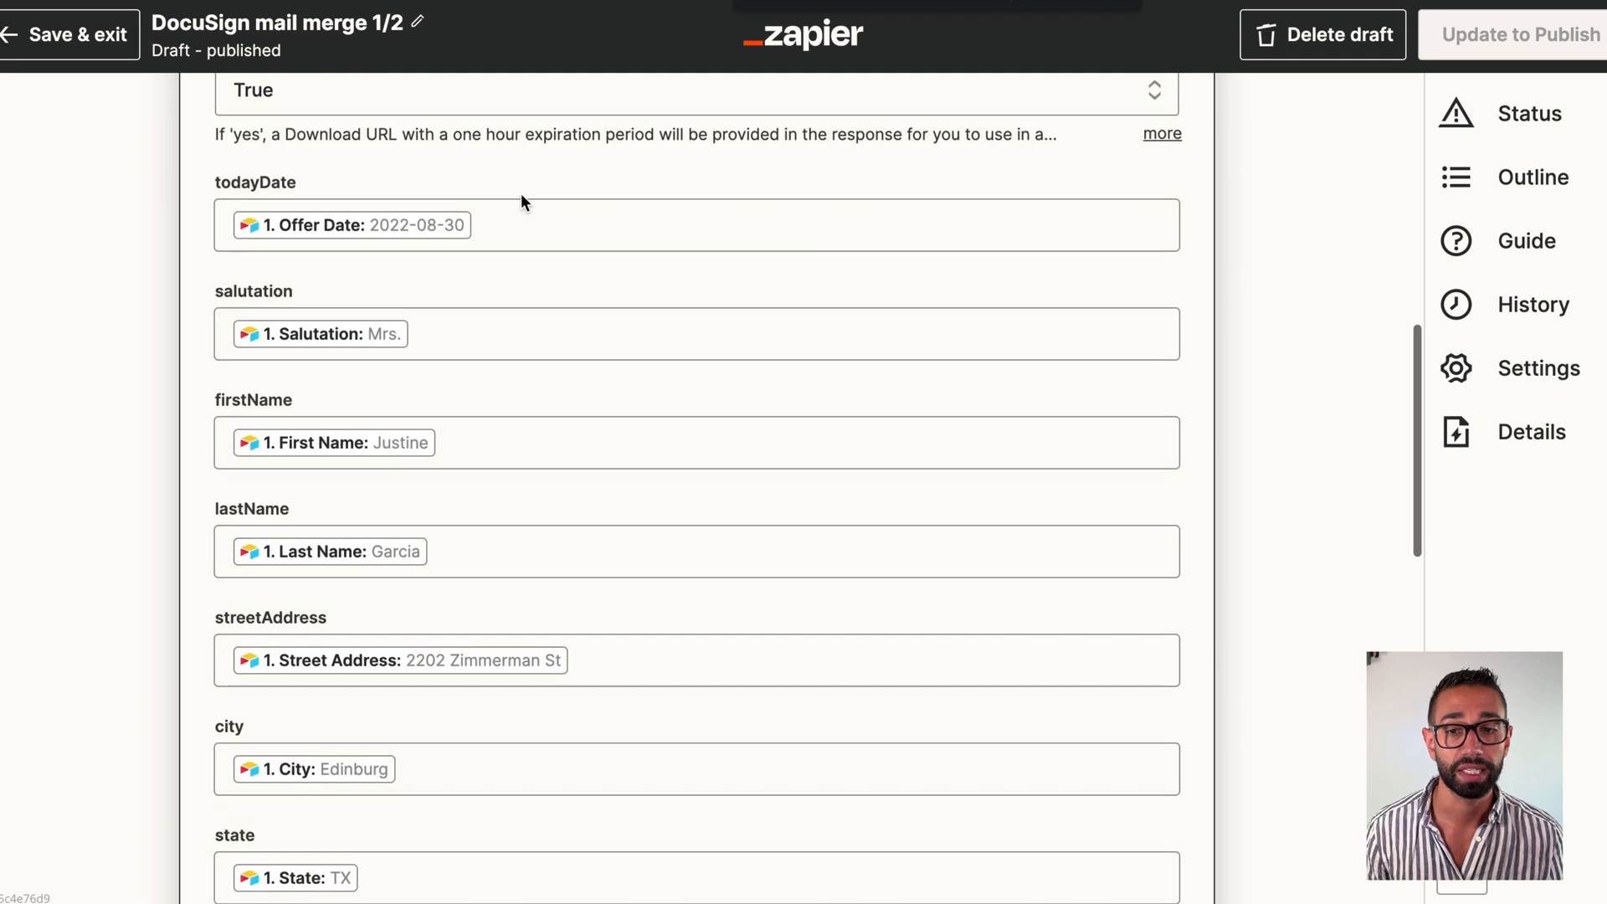
# - Browse the Airtable fields available in Insert Data, then continue down to step 4
pyautogui.click(697, 224)
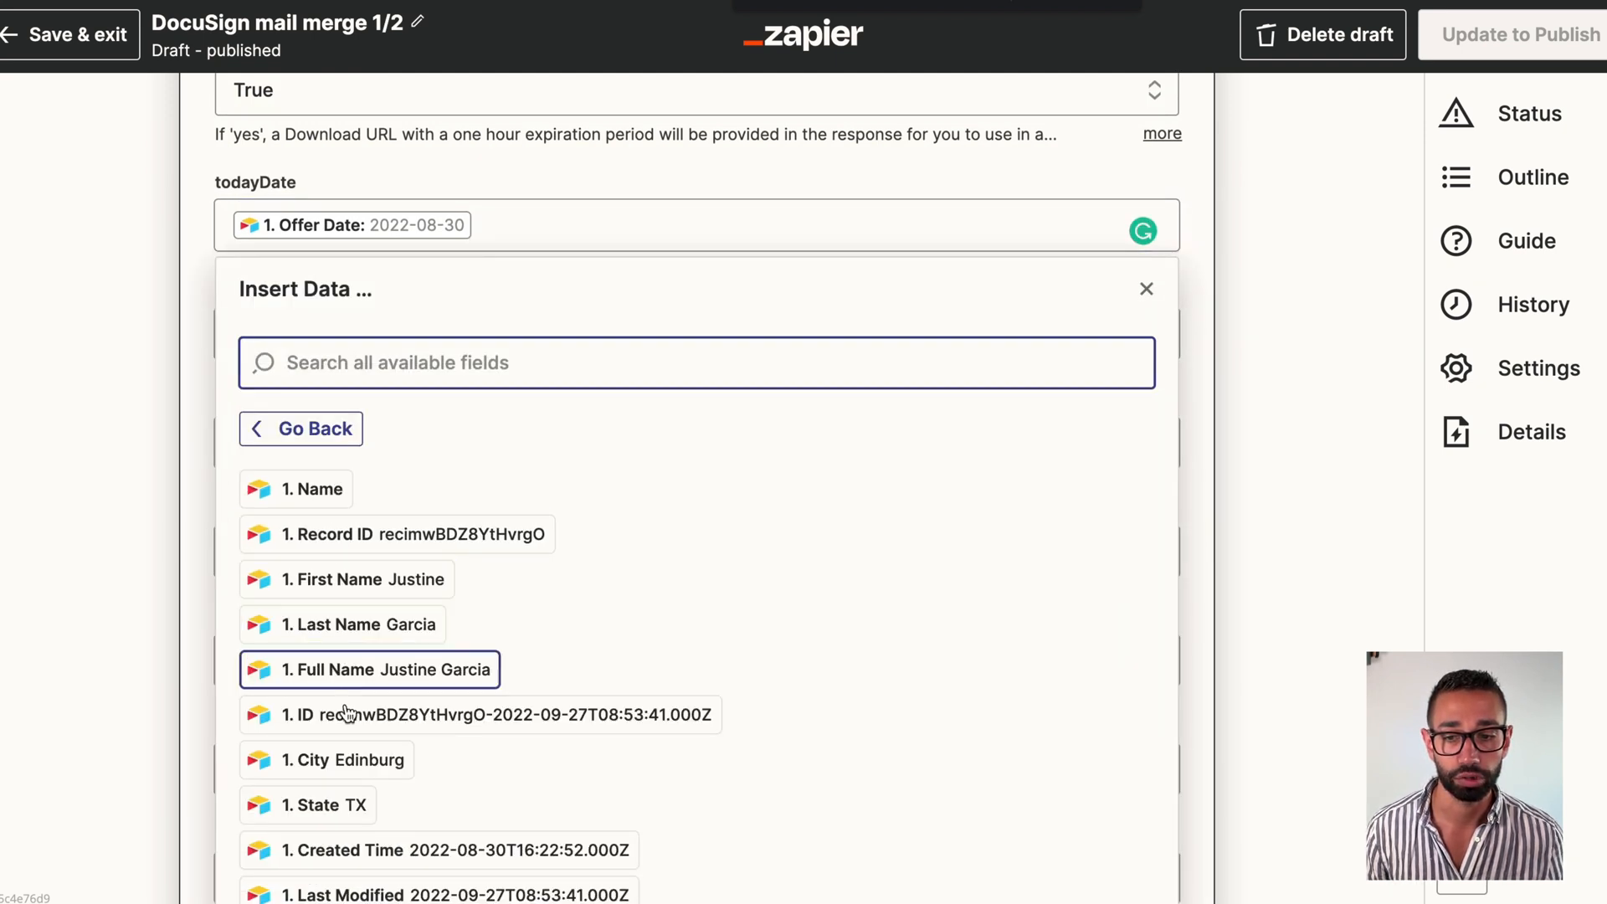
pyautogui.scroll(-3)
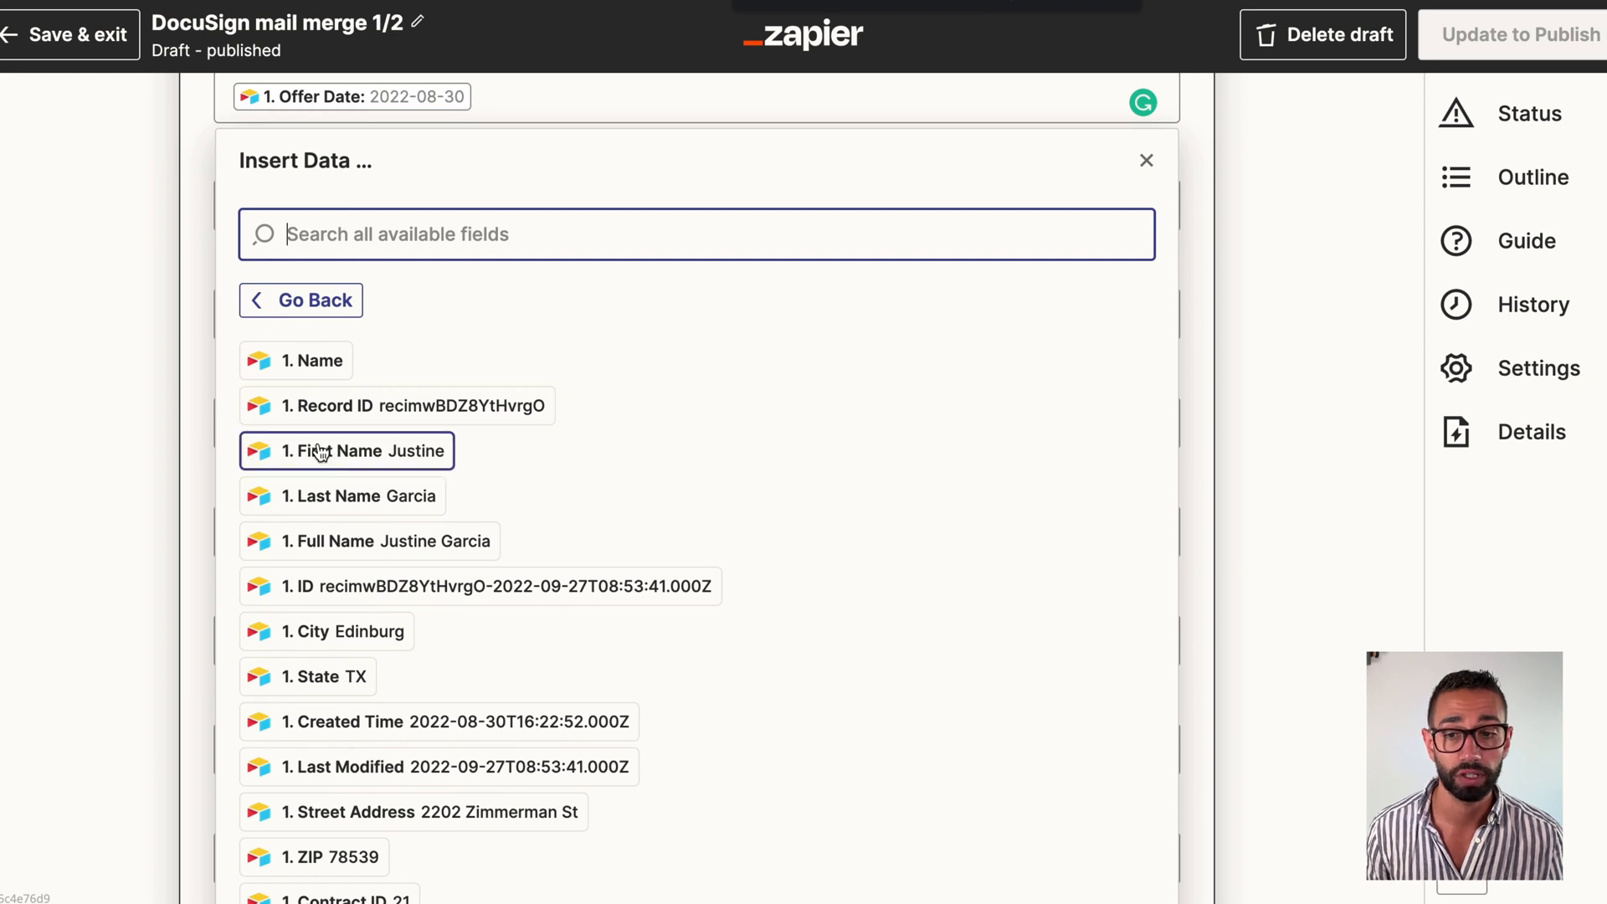
pyautogui.click(345, 450)
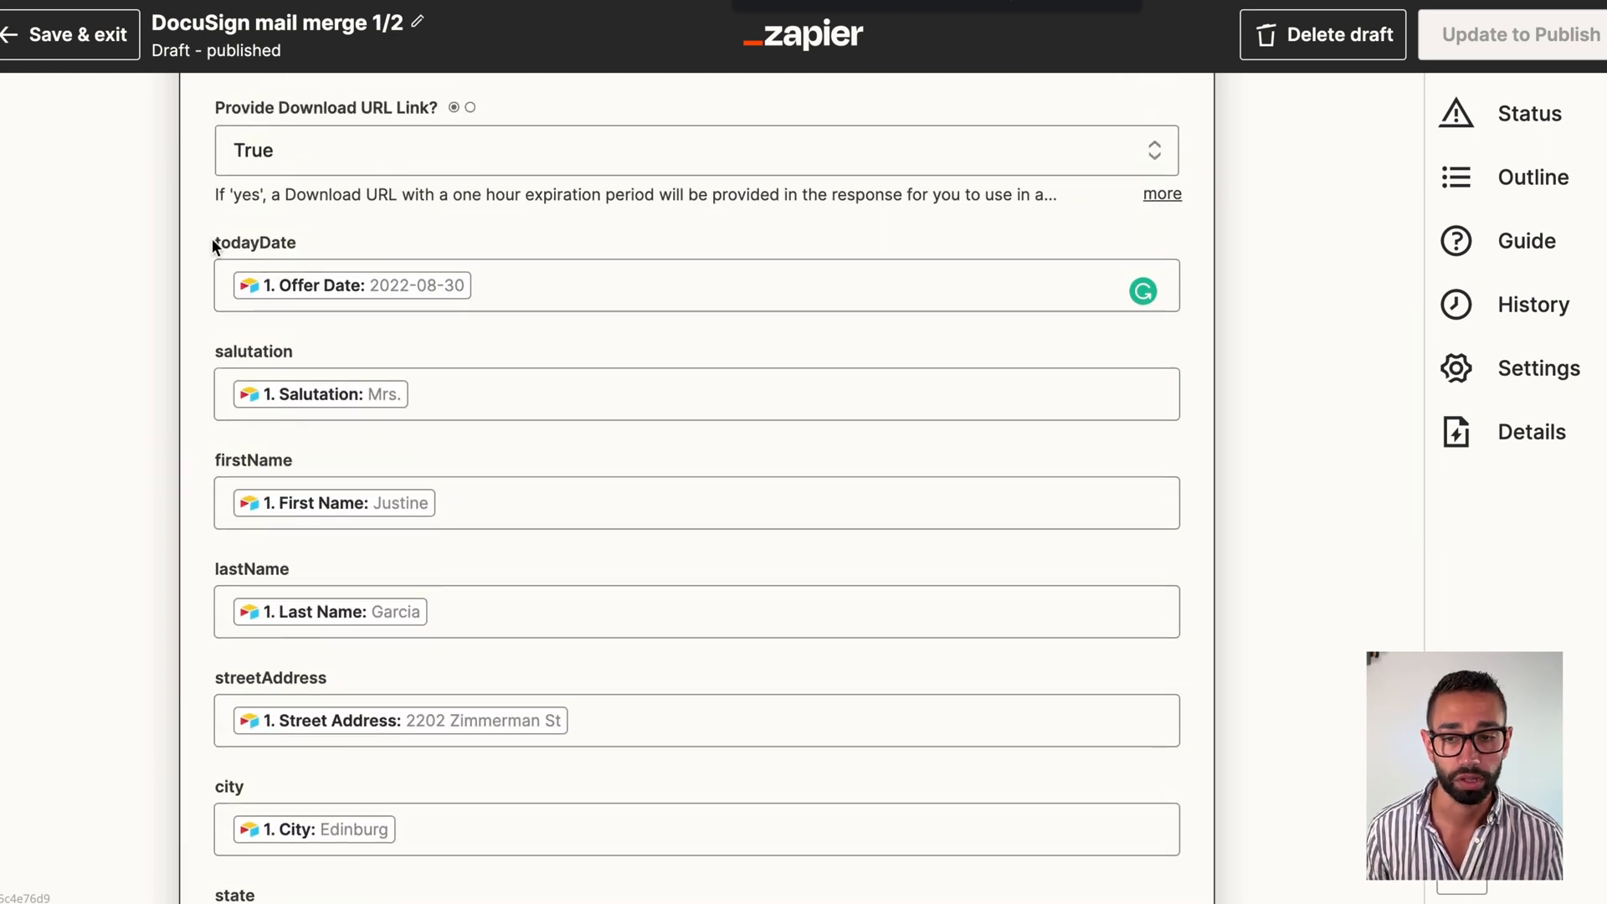
pyautogui.scroll(-3)
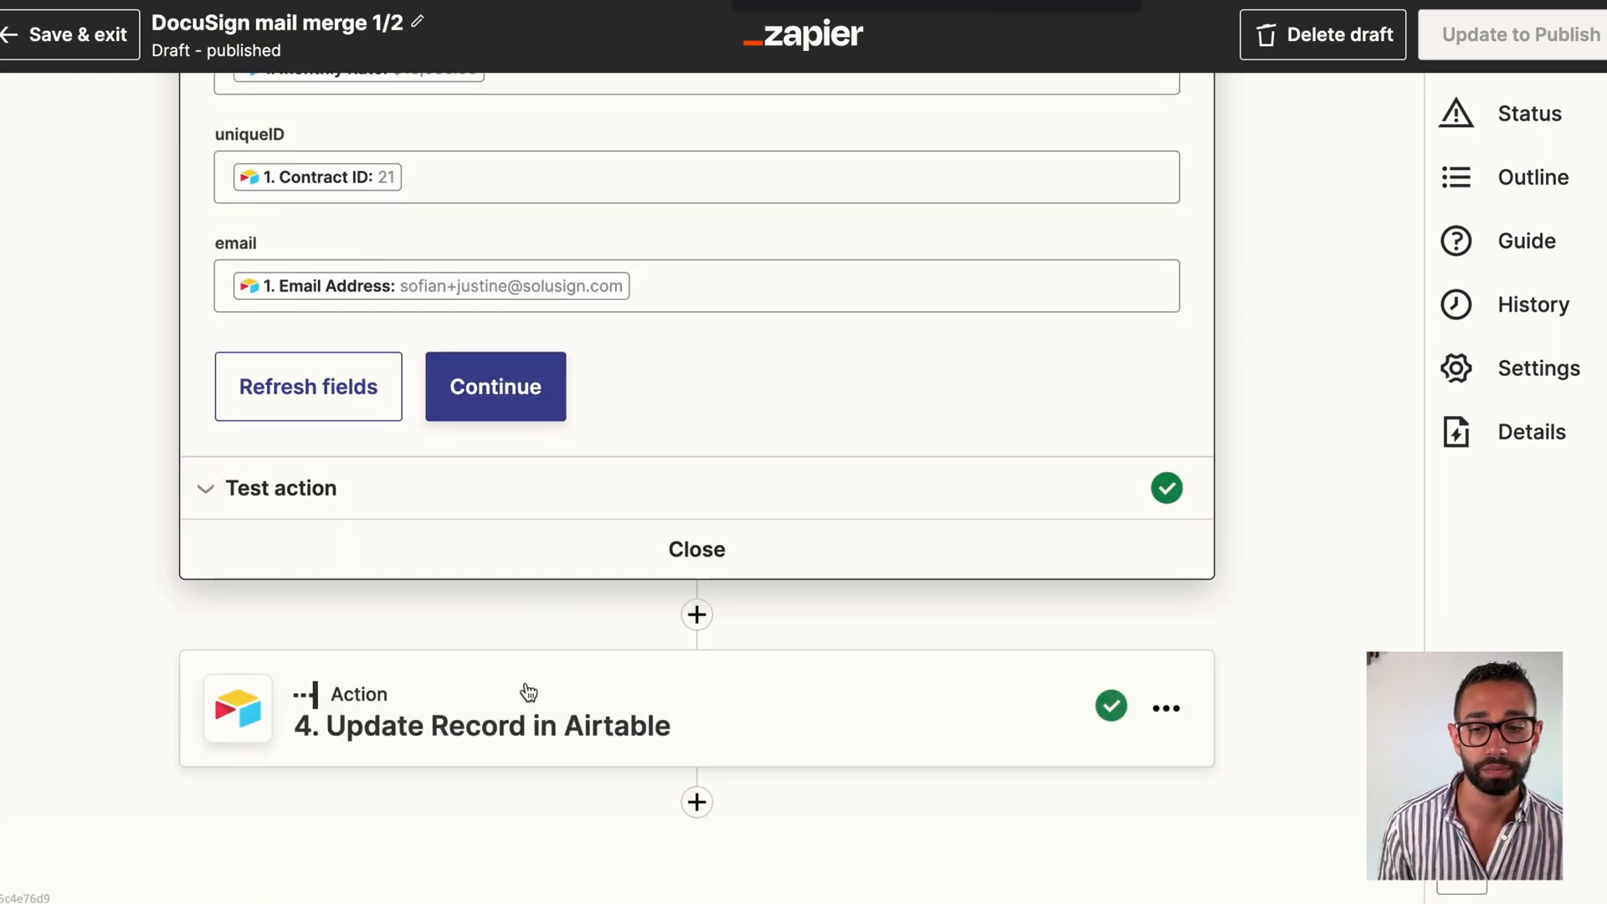
# - Expand step 4, Update Record in Airtable
pyautogui.click(480, 725)
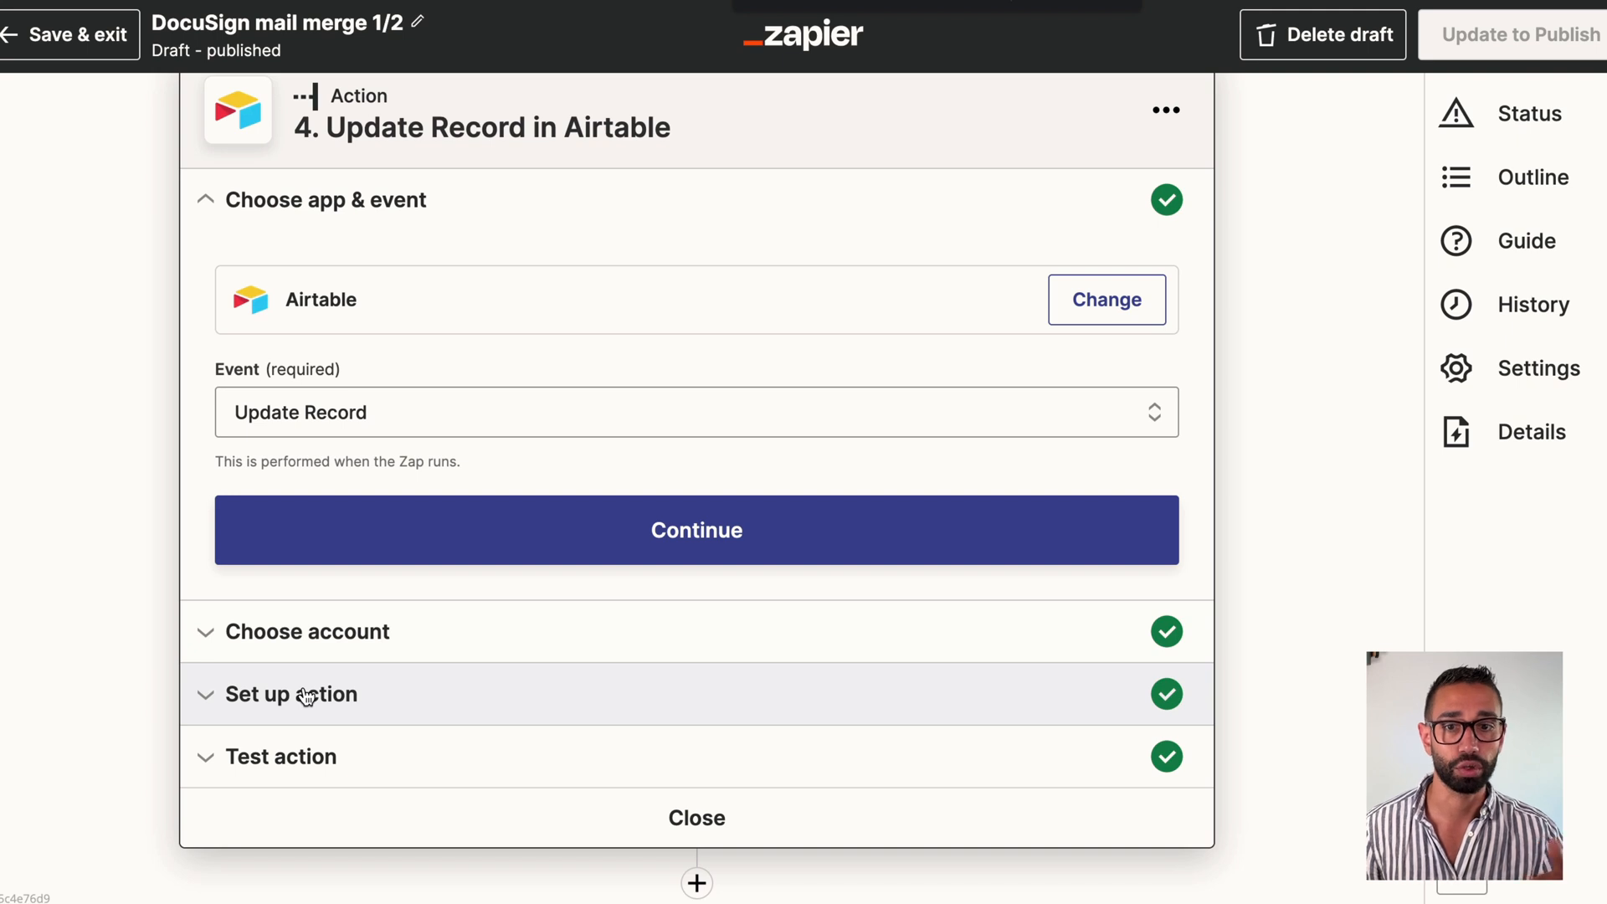
pyautogui.moveTo(233, 724)
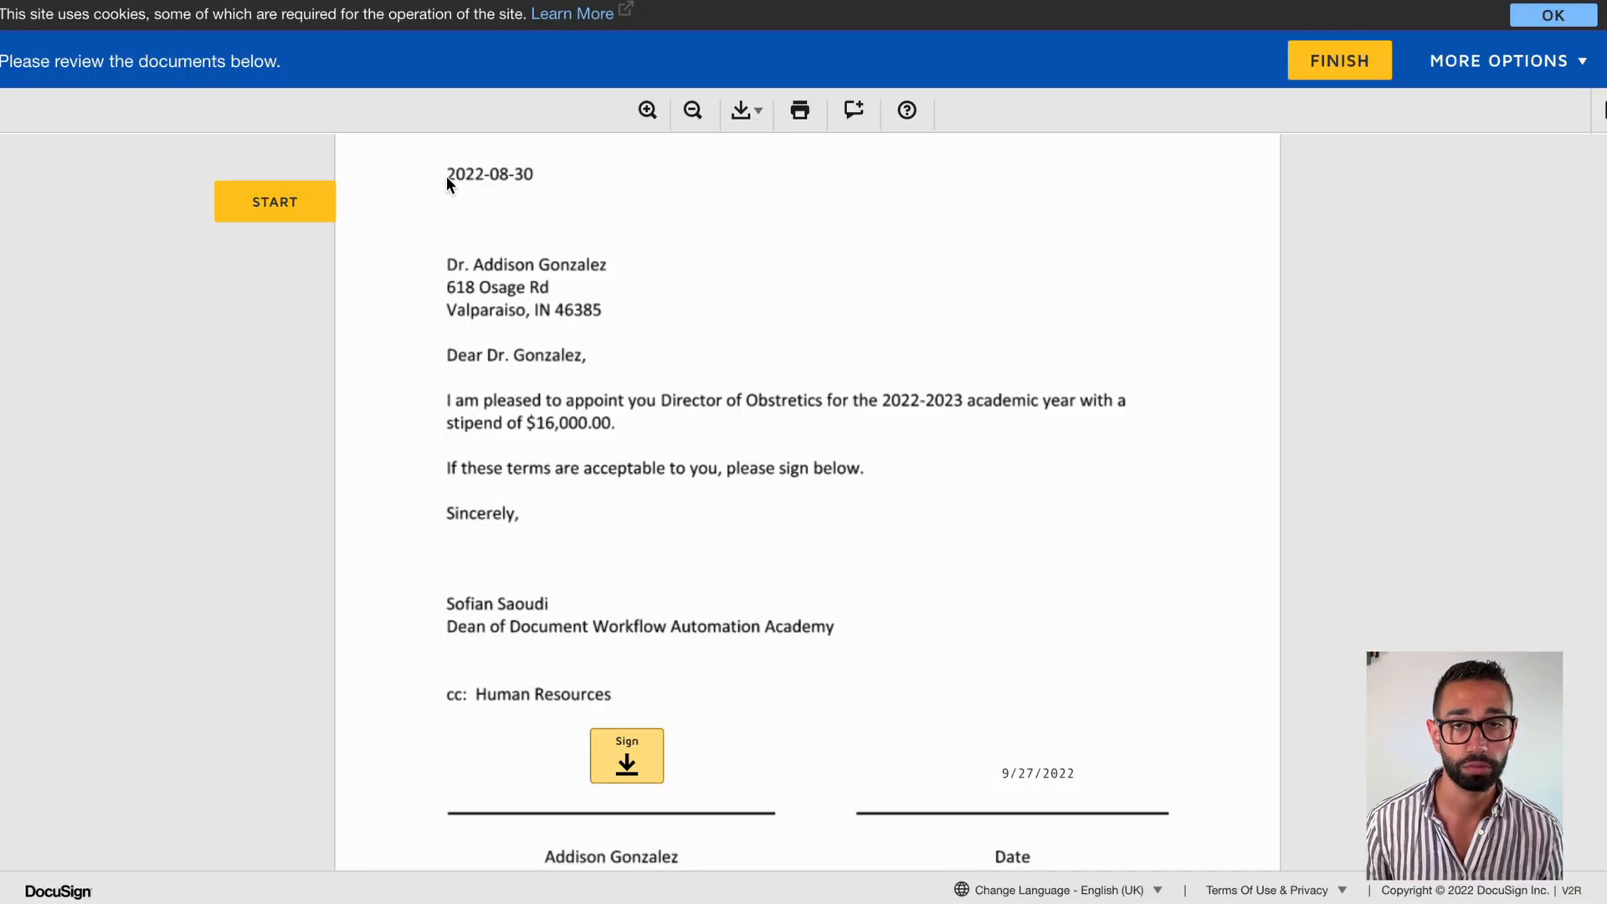
pyautogui.moveTo(545, 432)
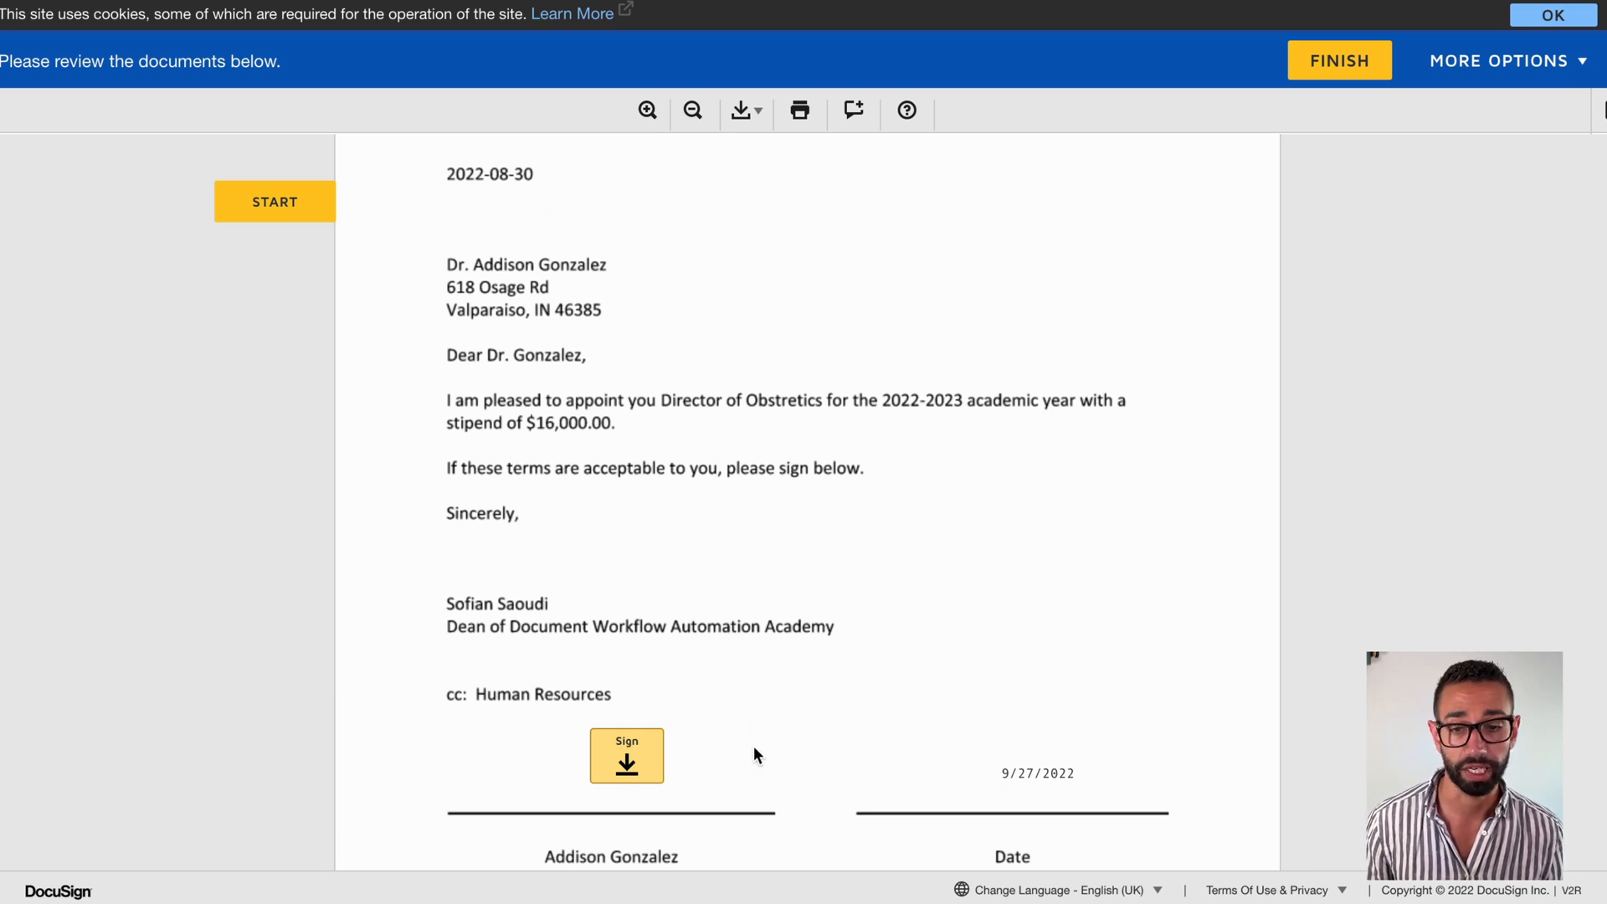
# - Sign the Director of Obstetrics contract and finish without saving a copy
pyautogui.click(626, 755)
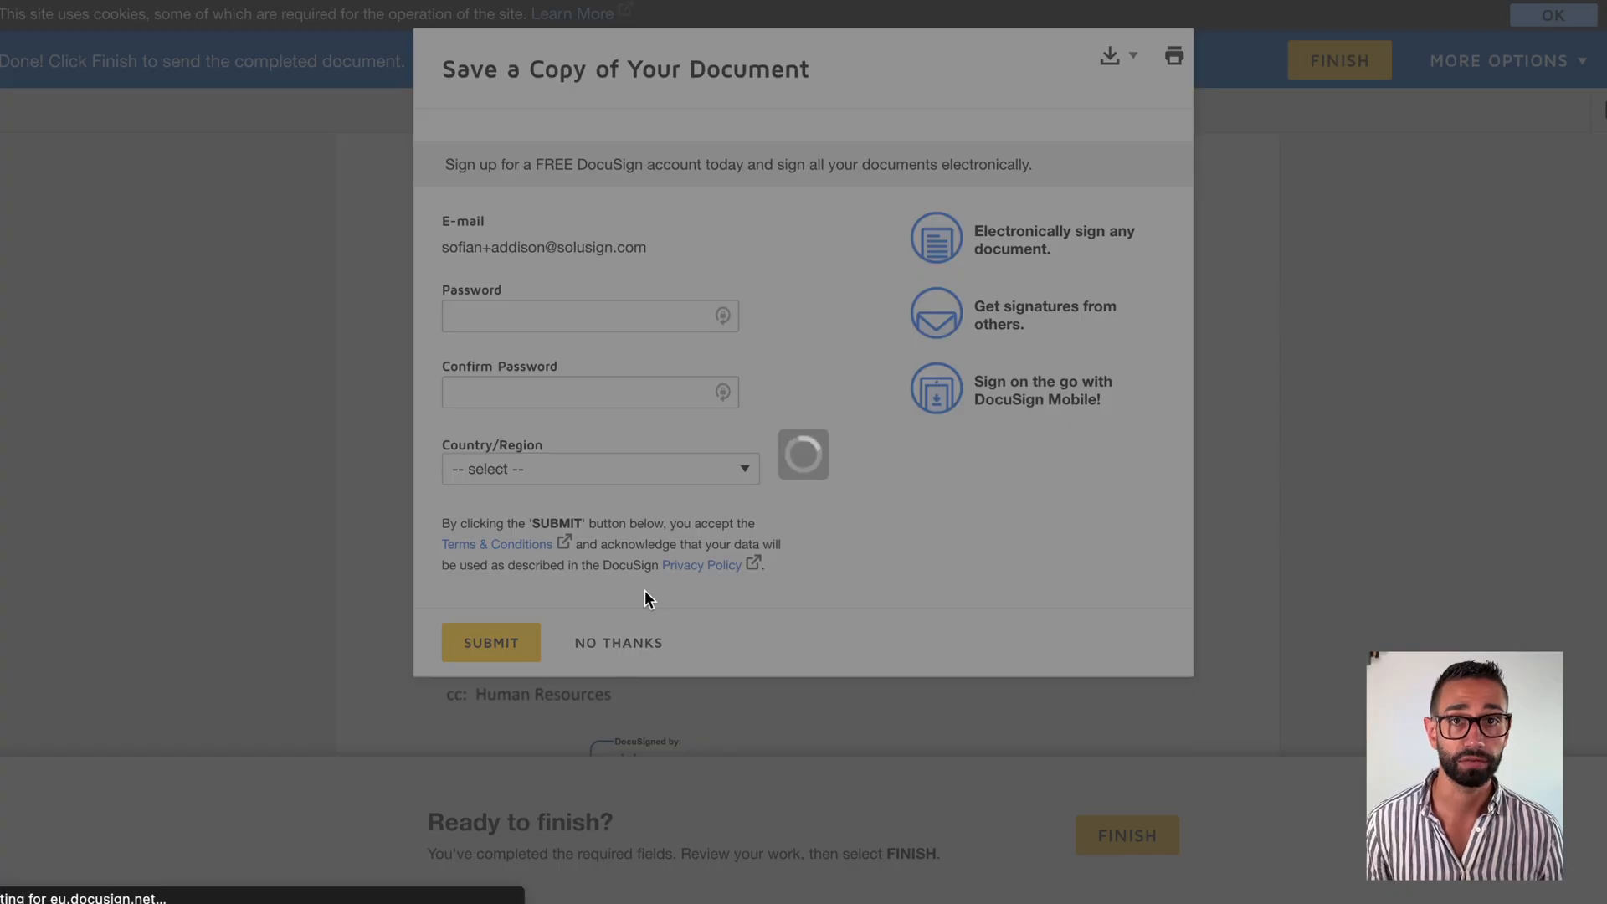
pyautogui.click(618, 643)
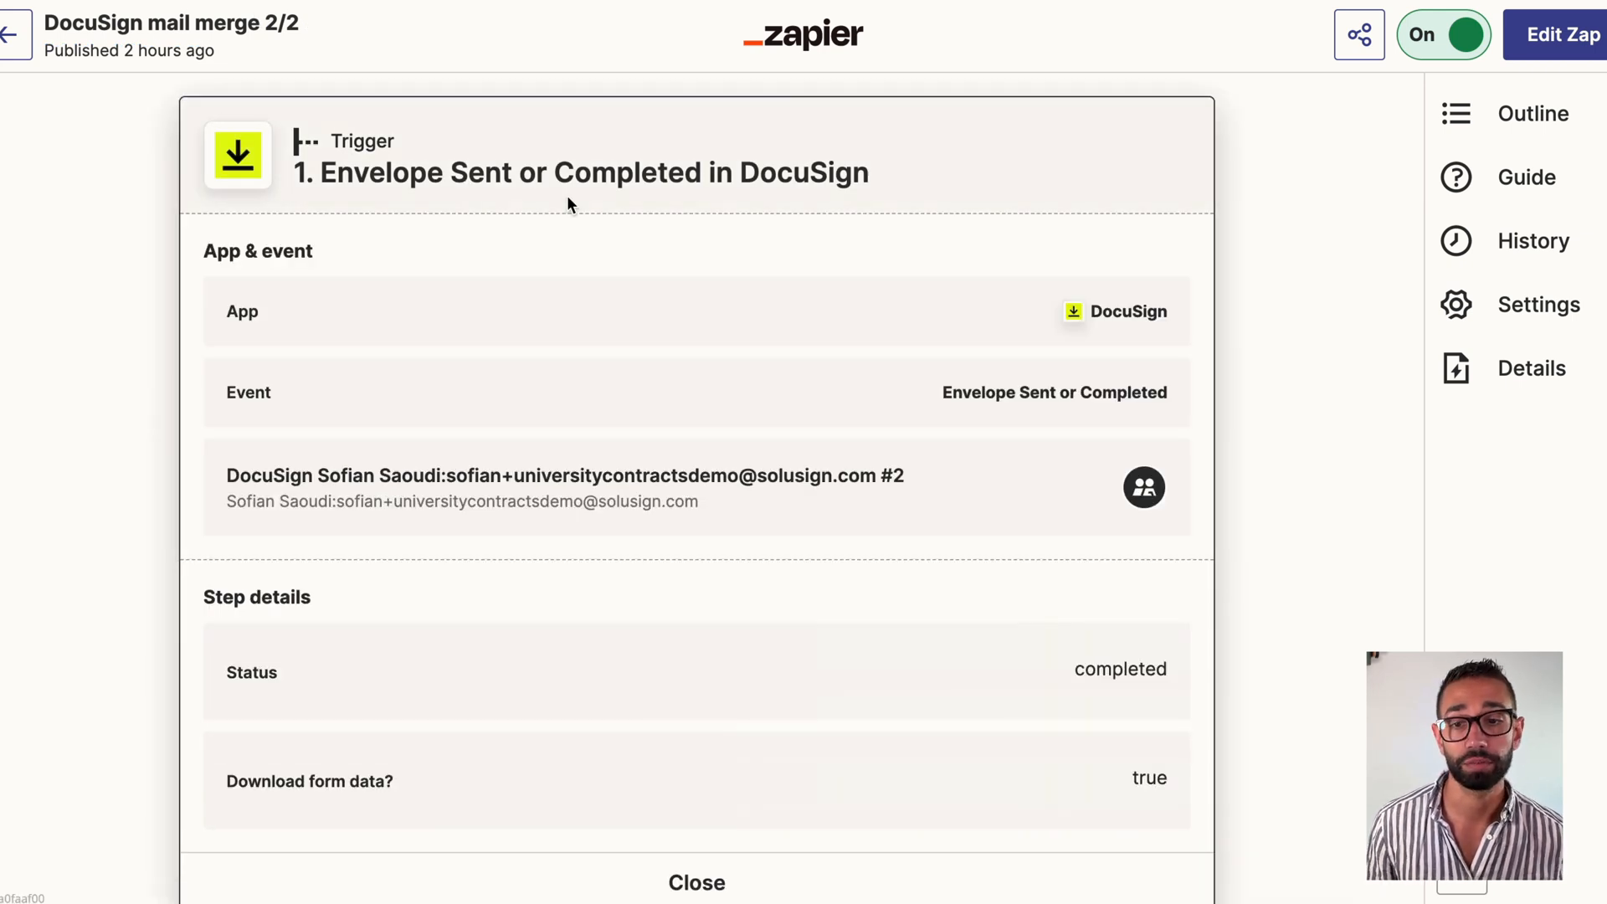
pyautogui.moveTo(741, 240)
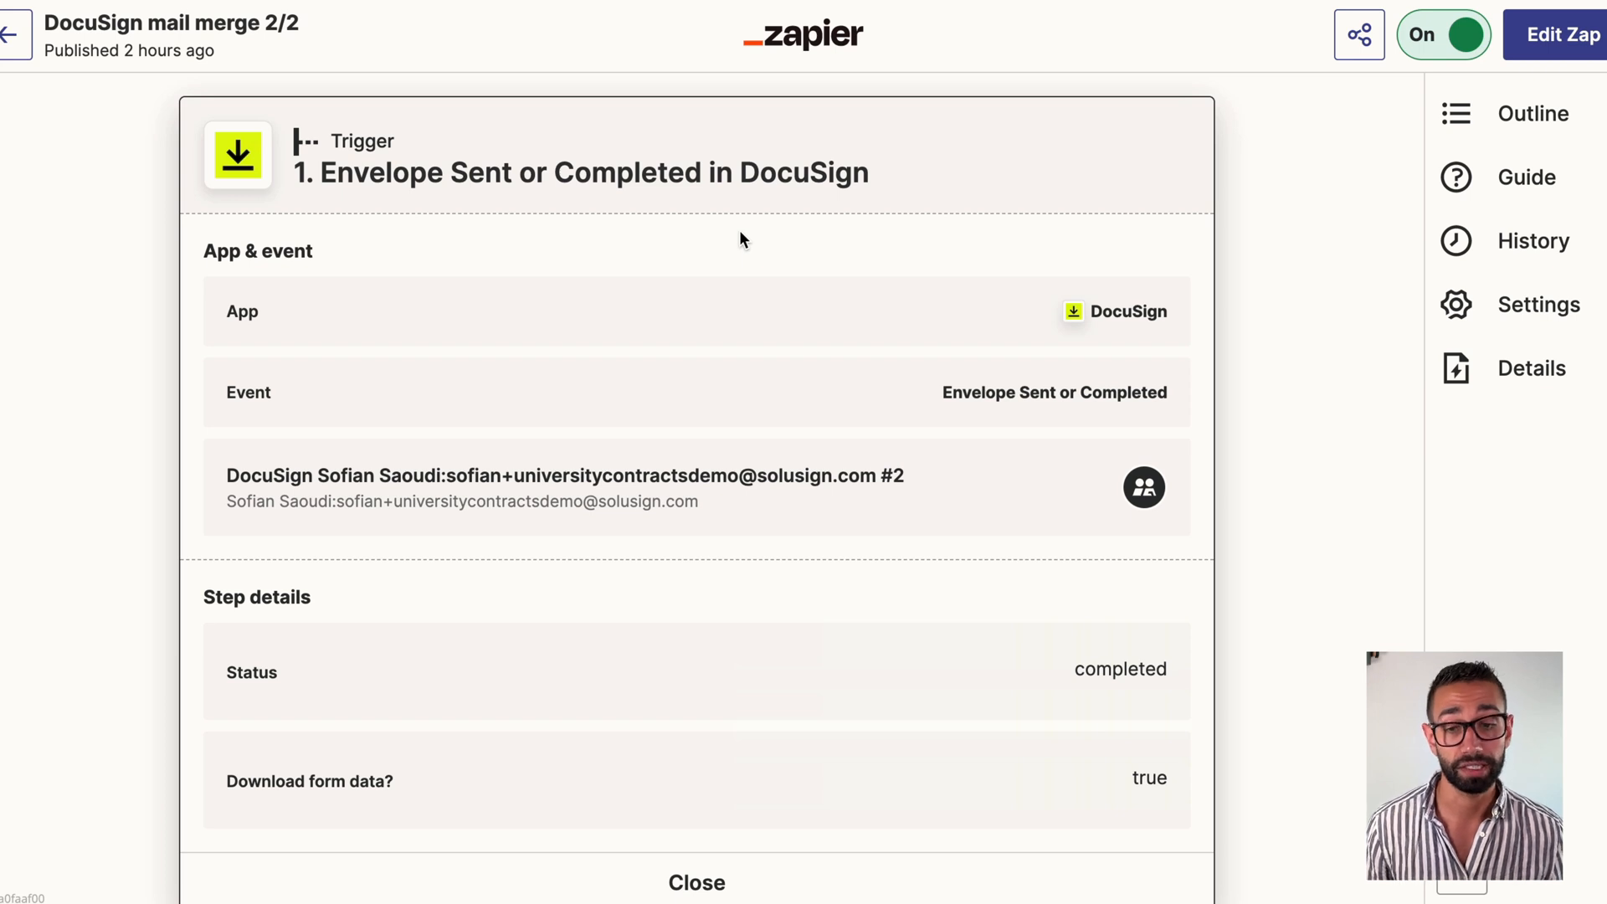
# - Scroll through the DocuSign trigger, Formatter, Find Record and Update Record steps of zap 2/2
pyautogui.scroll(-3)
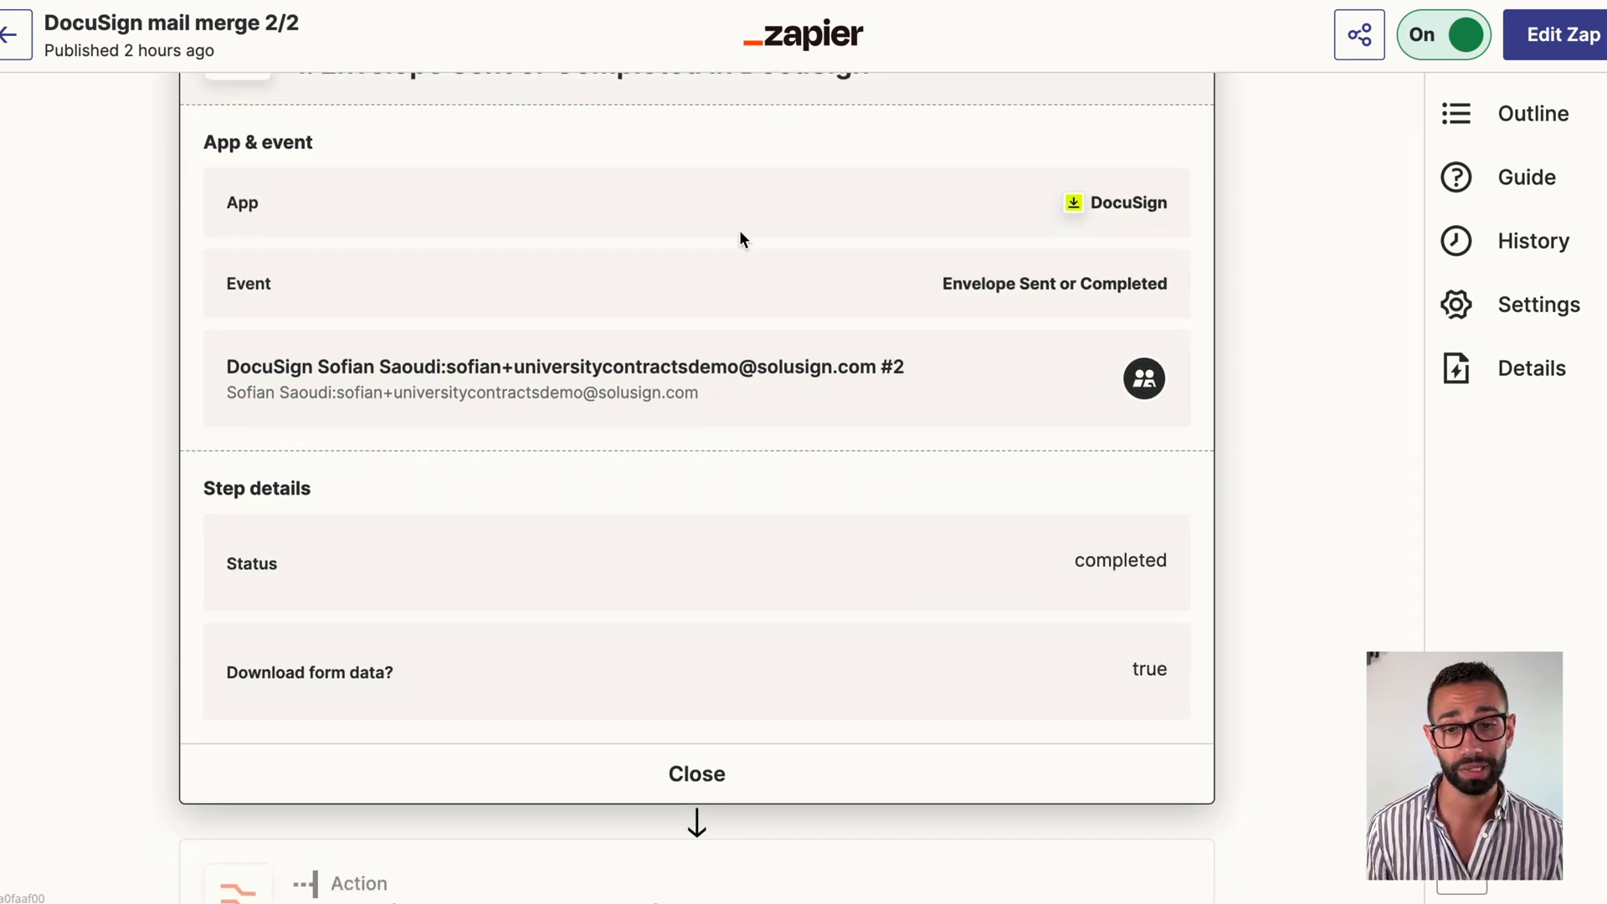
pyautogui.scroll(-3)
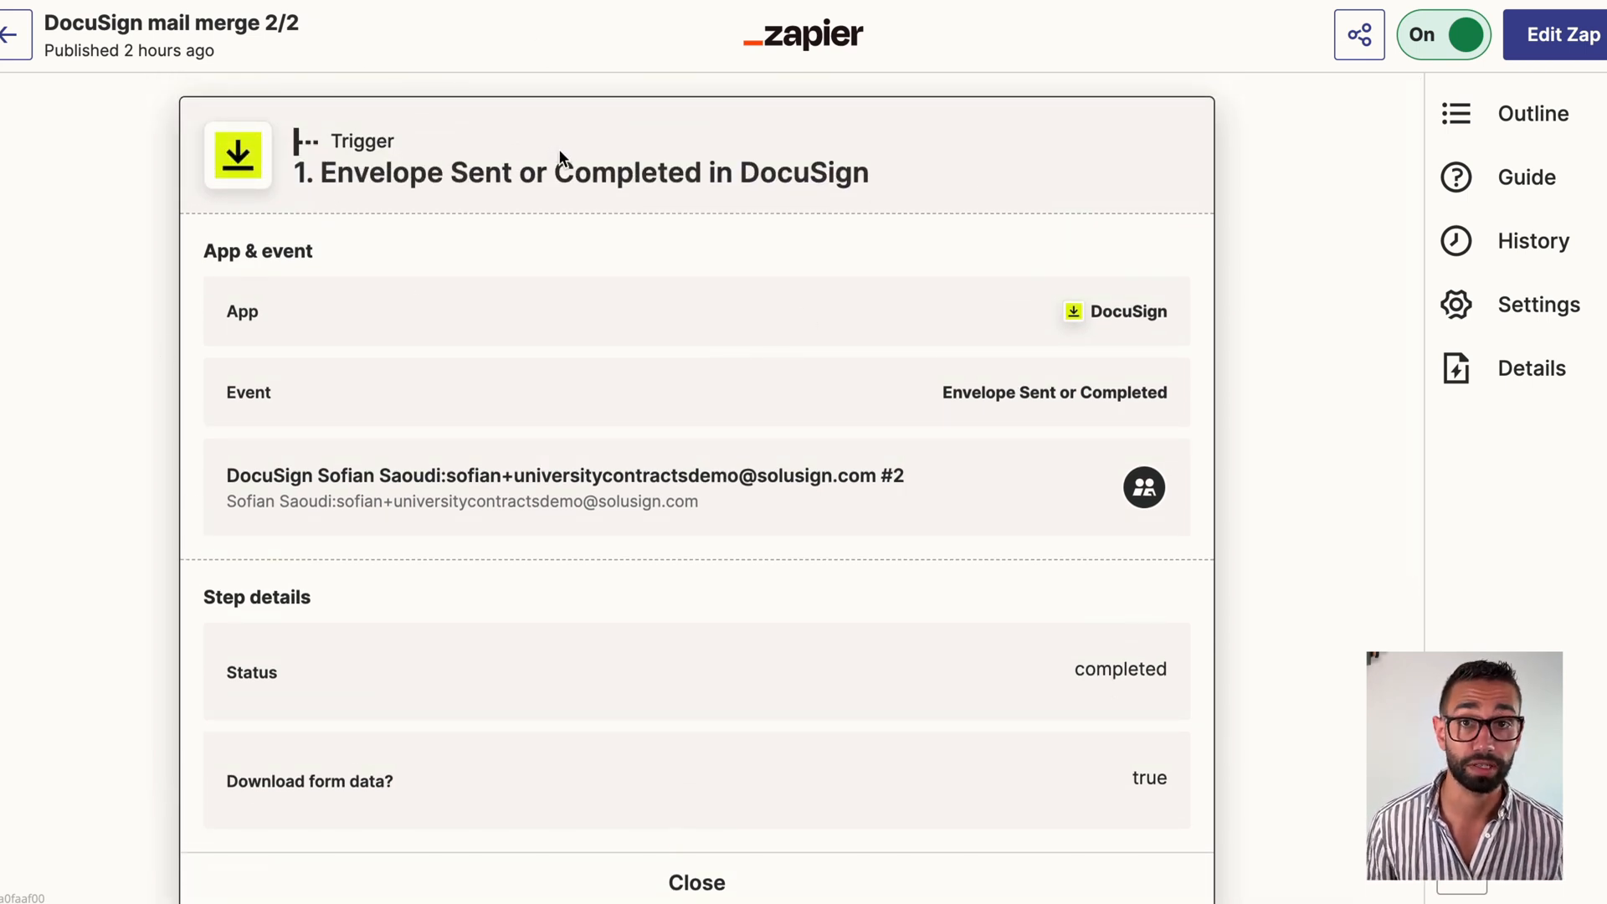
pyautogui.scroll(-3)
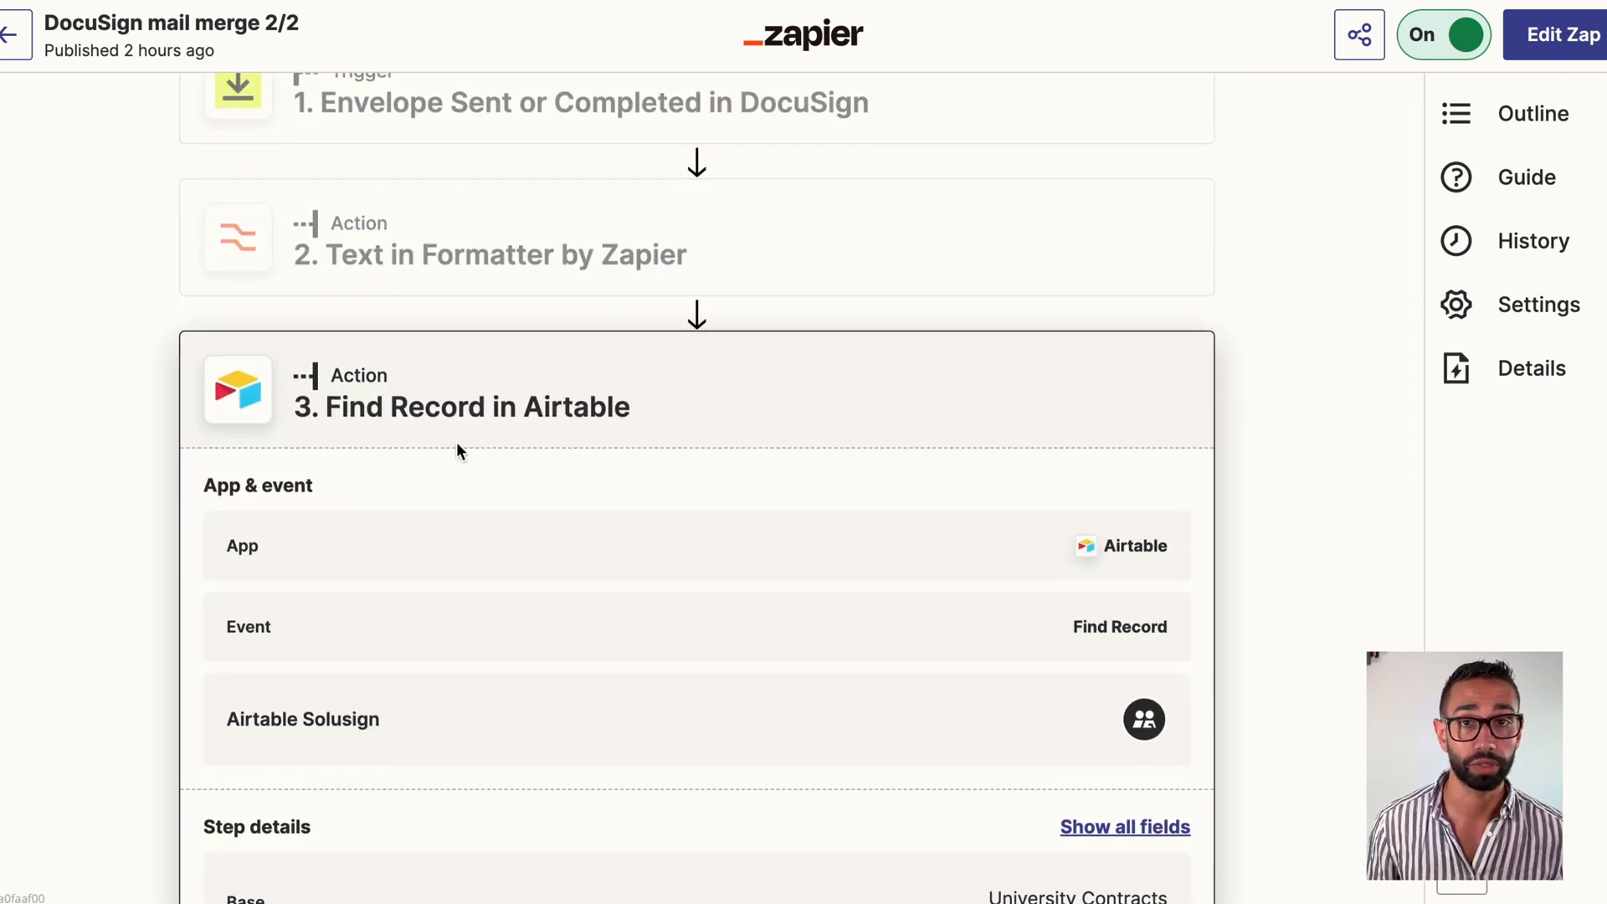
pyautogui.scroll(-3)
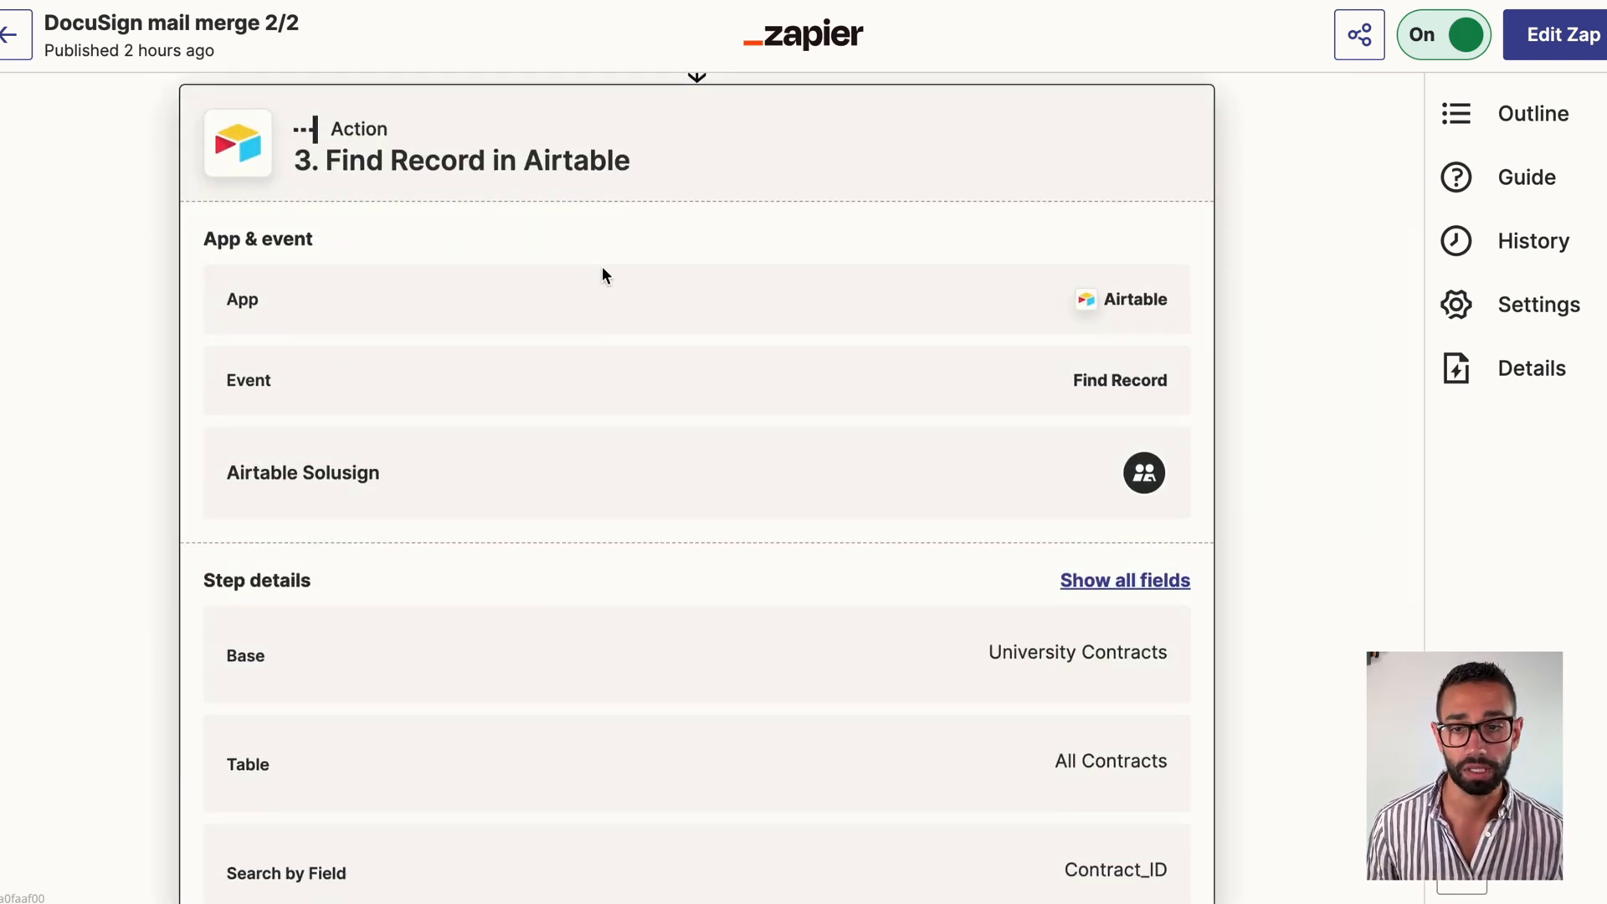
pyautogui.scroll(-3)
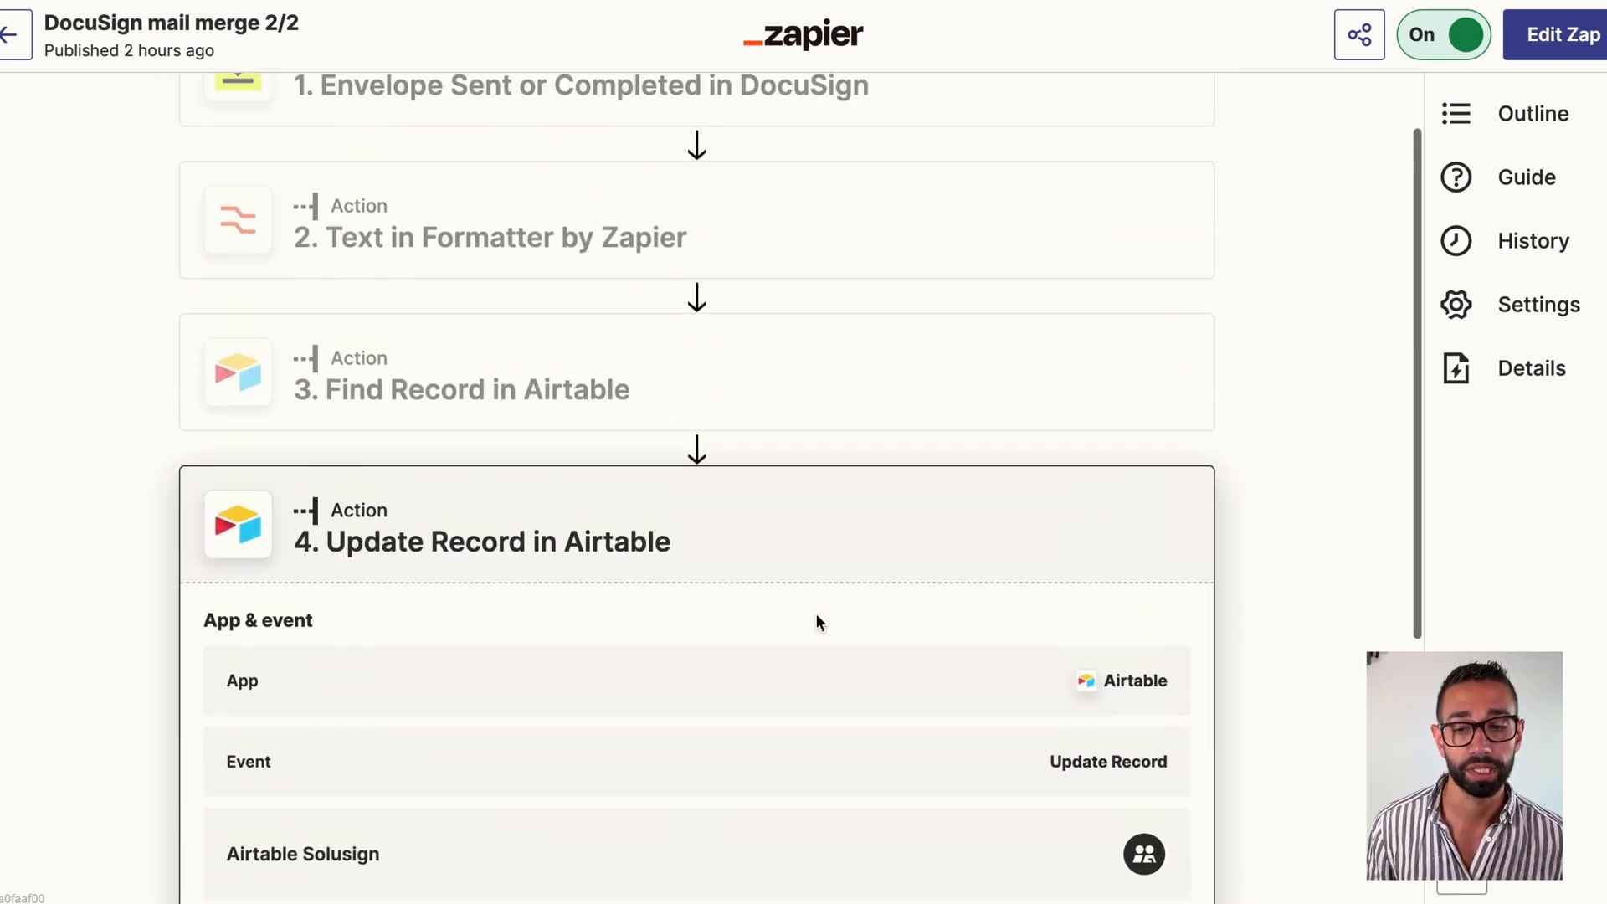
pyautogui.scroll(-3)
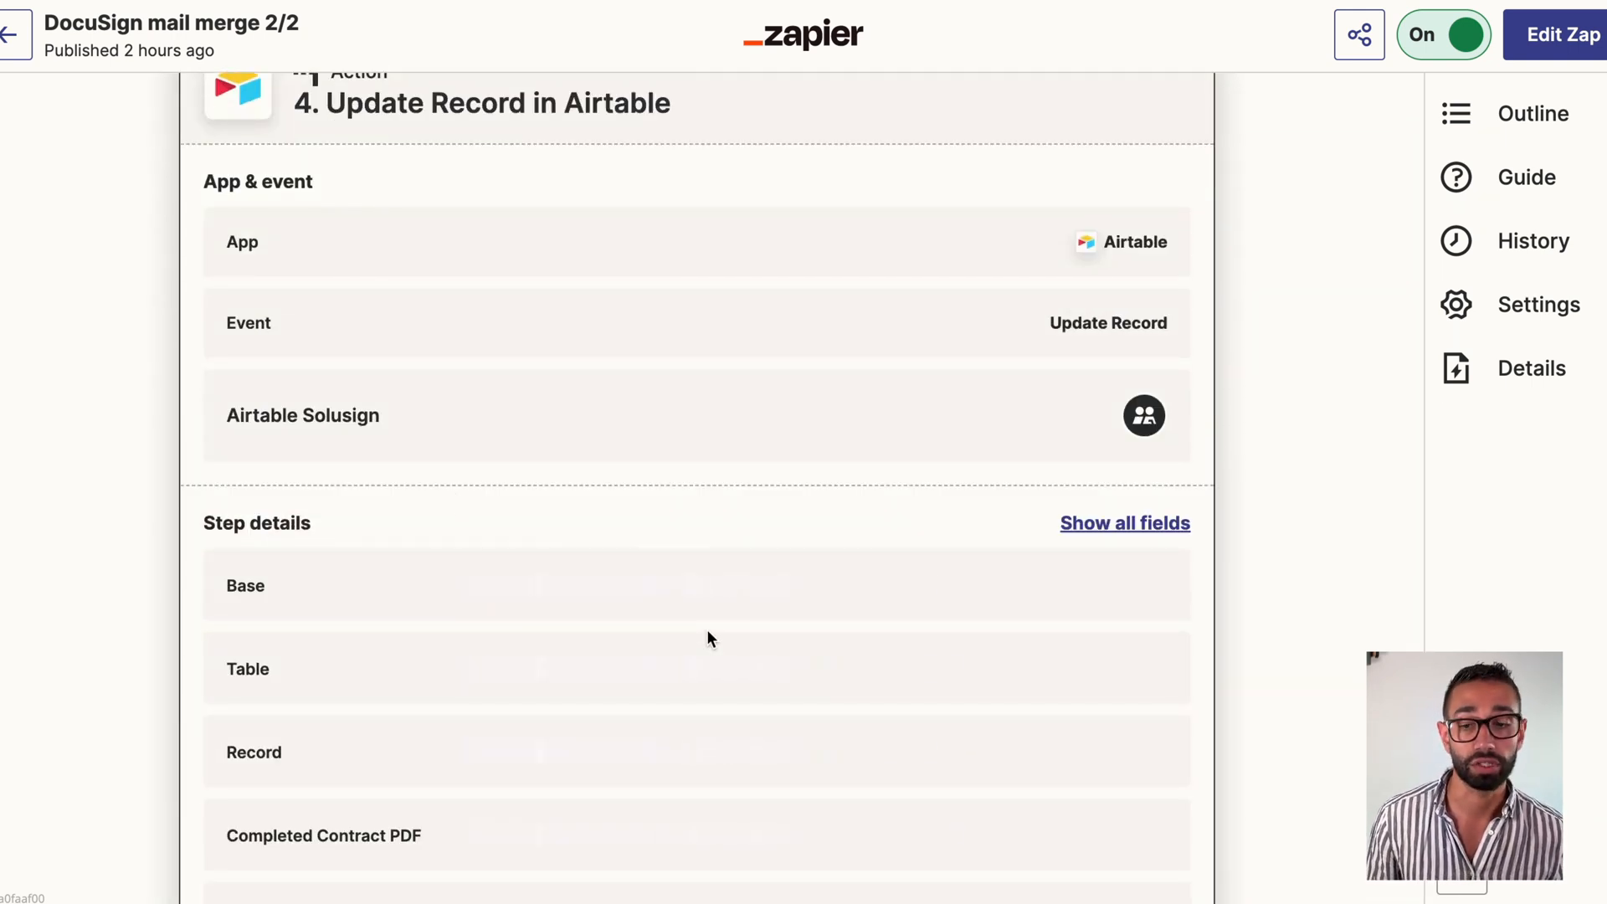
pyautogui.scroll(-3)
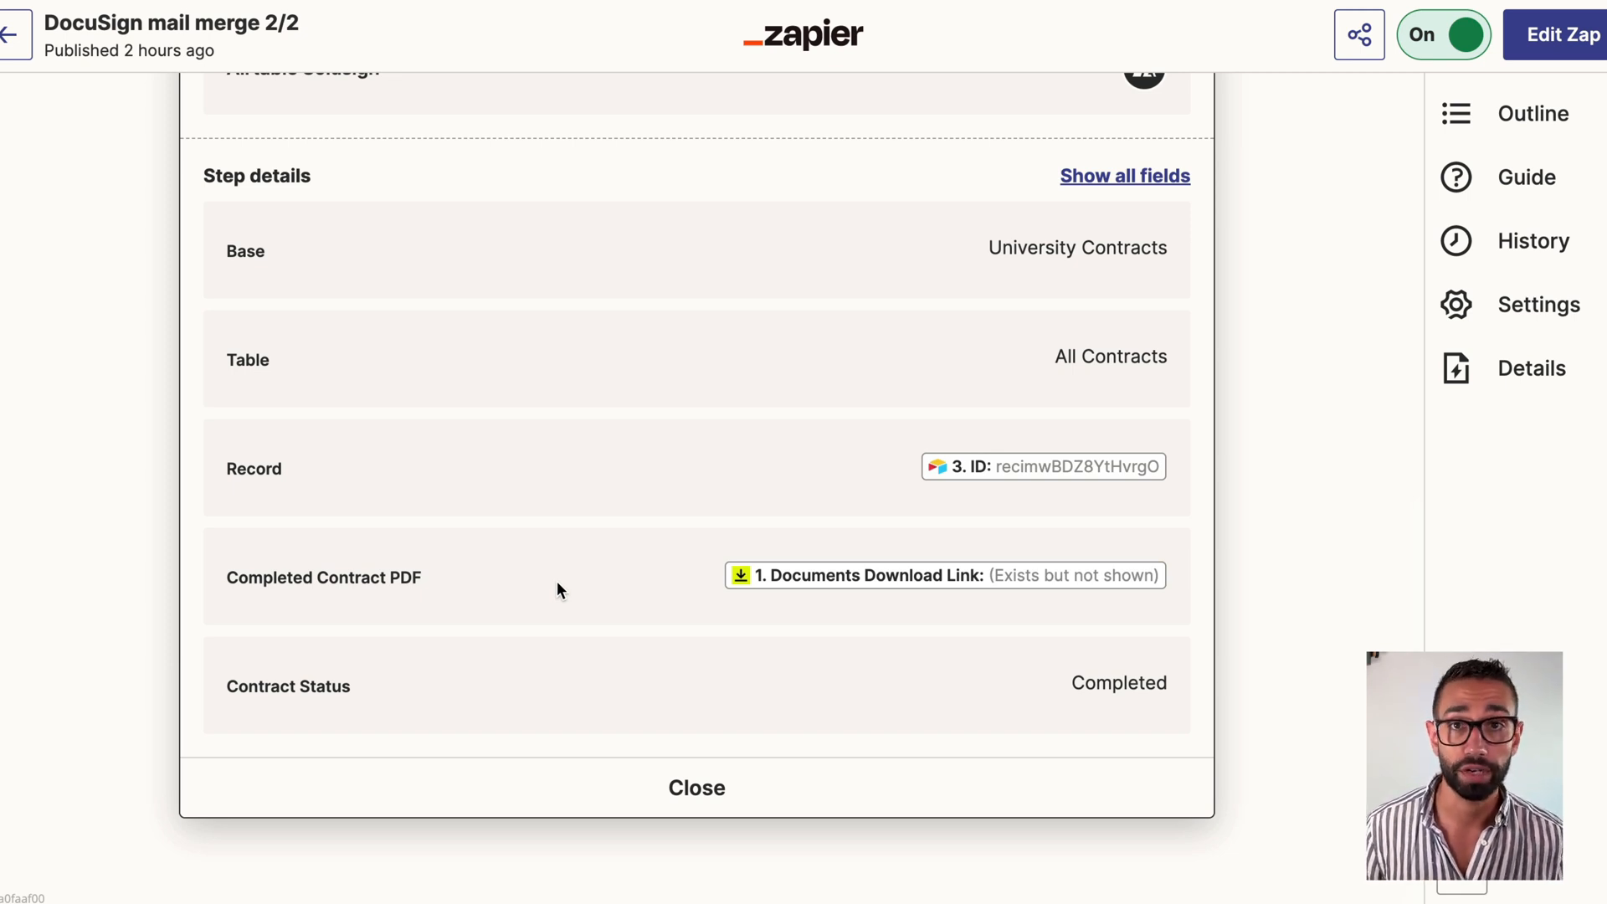
pyautogui.moveTo(83, 432)
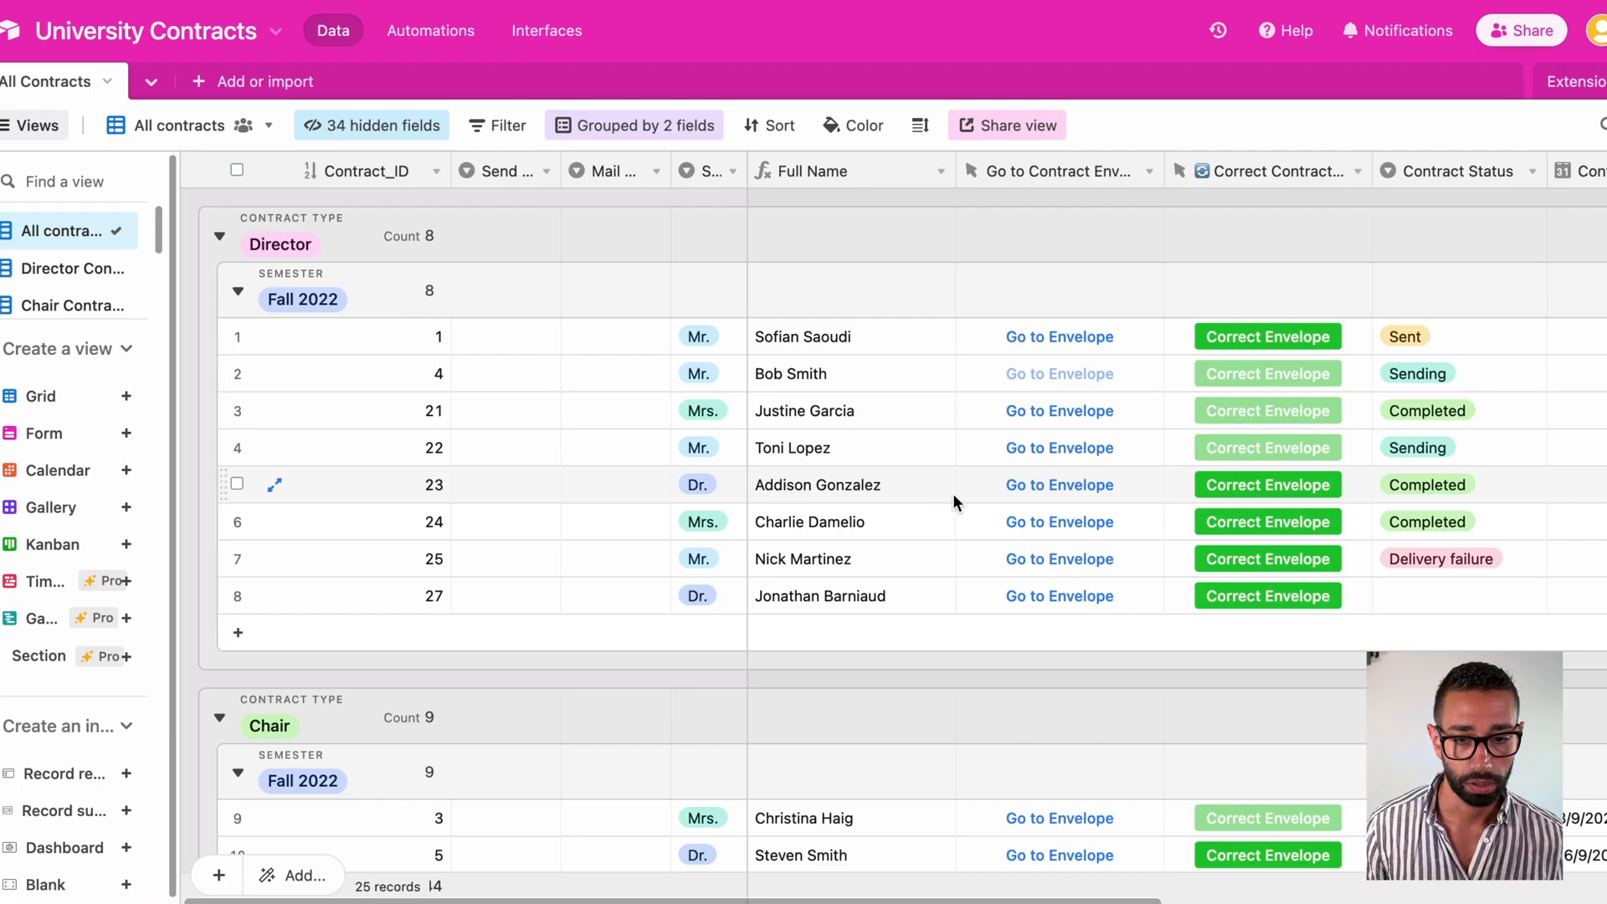
# - Check contract 23 is Completed and open its signed contract PDF attachment
pyautogui.click(1455, 484)
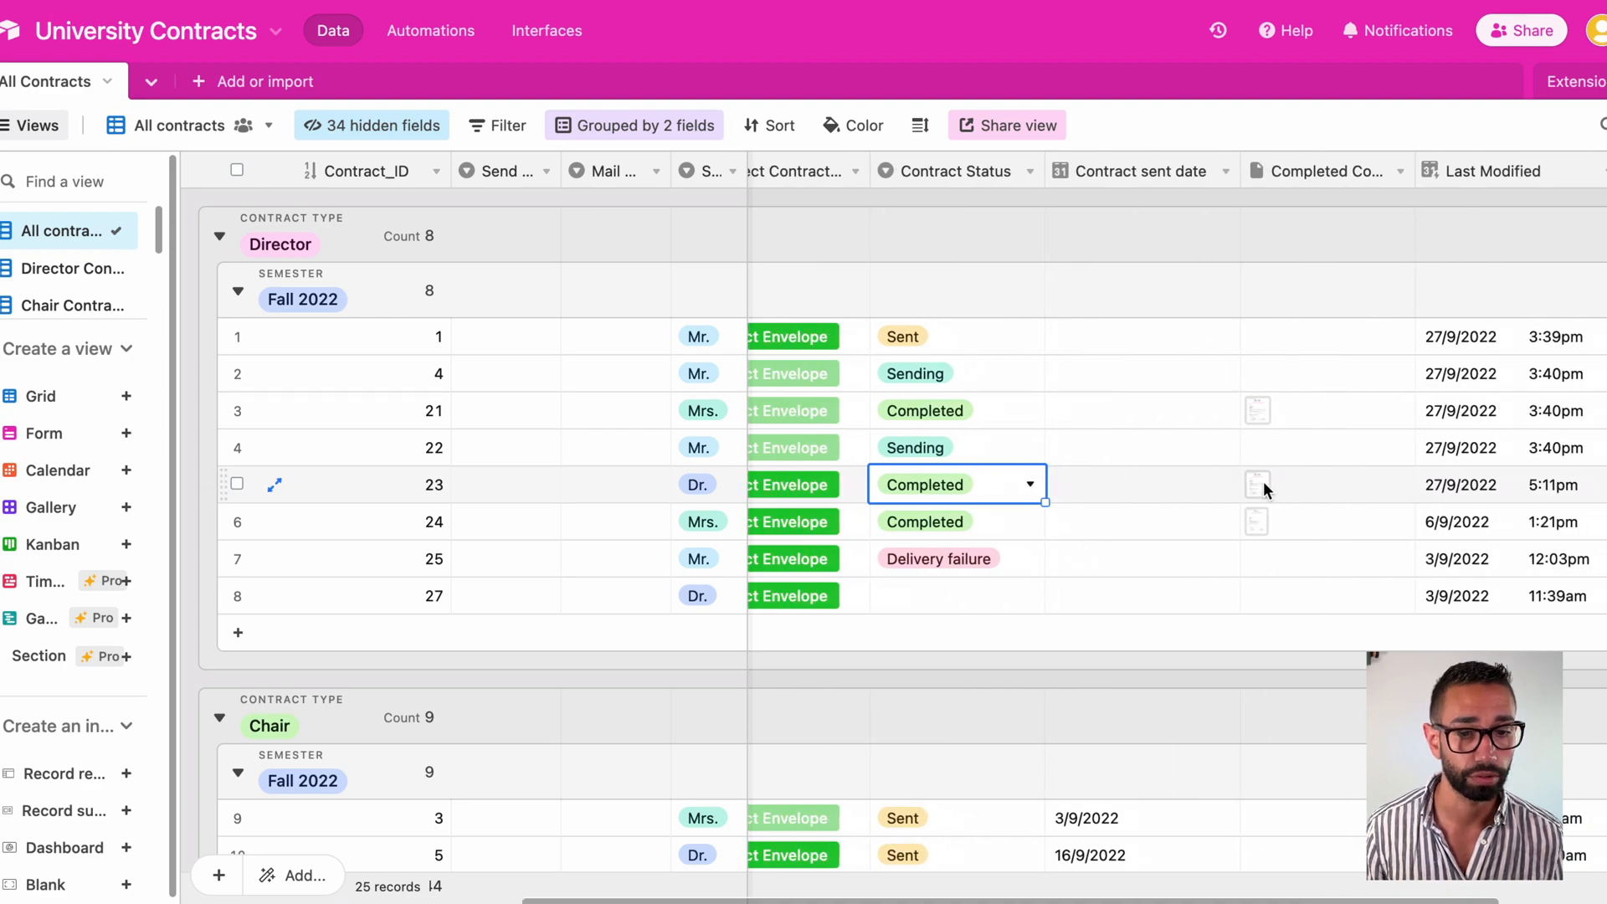
pyautogui.click(1255, 483)
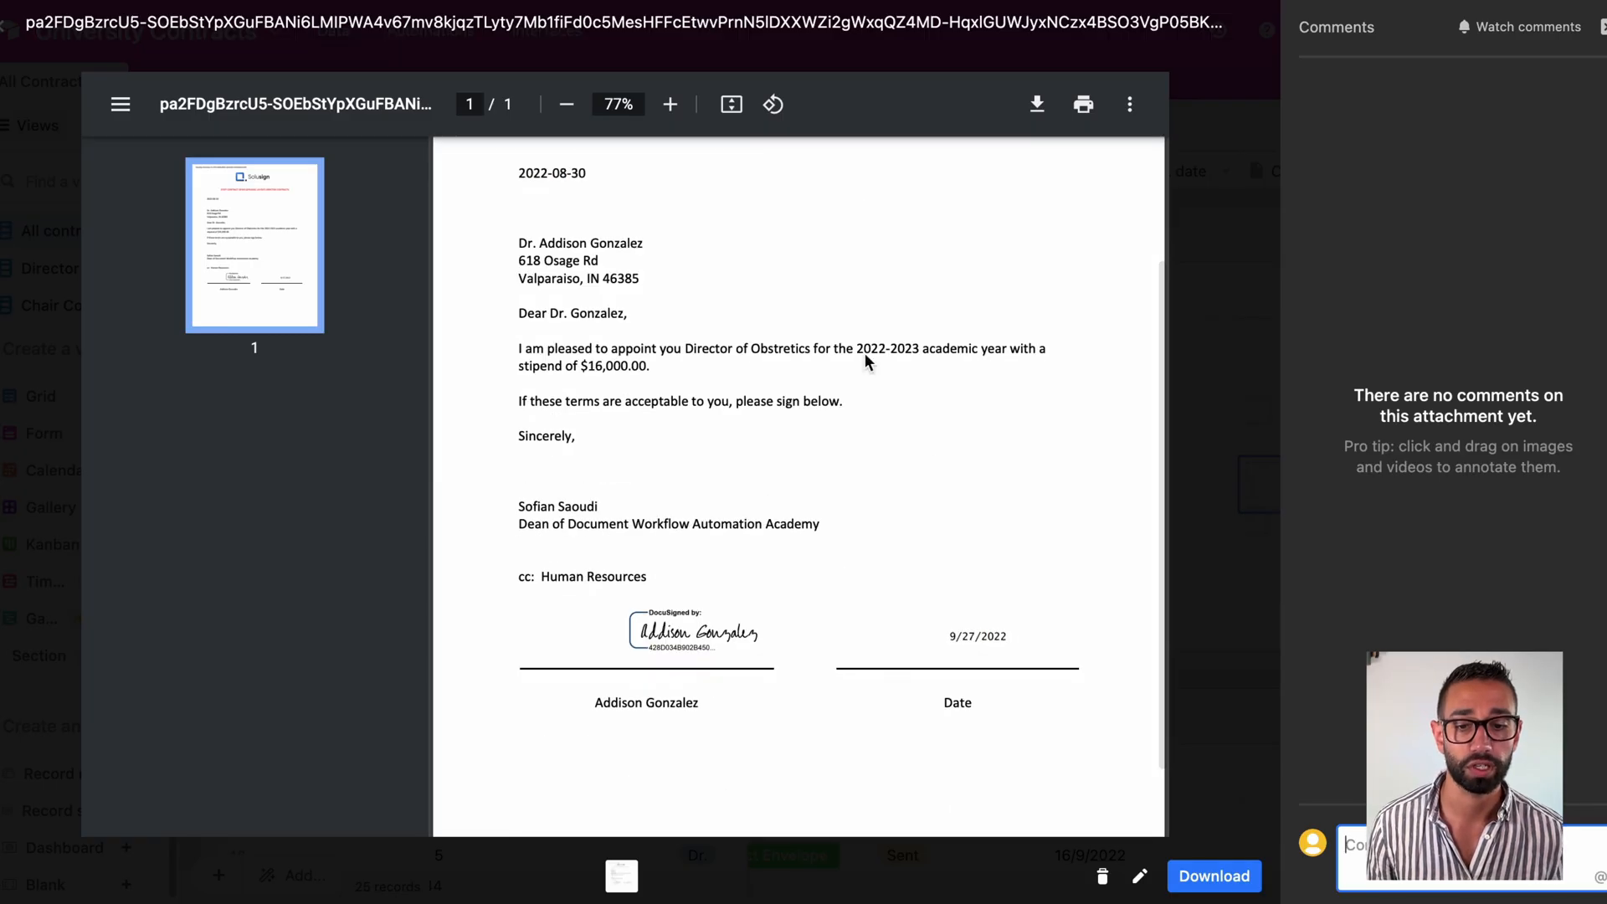